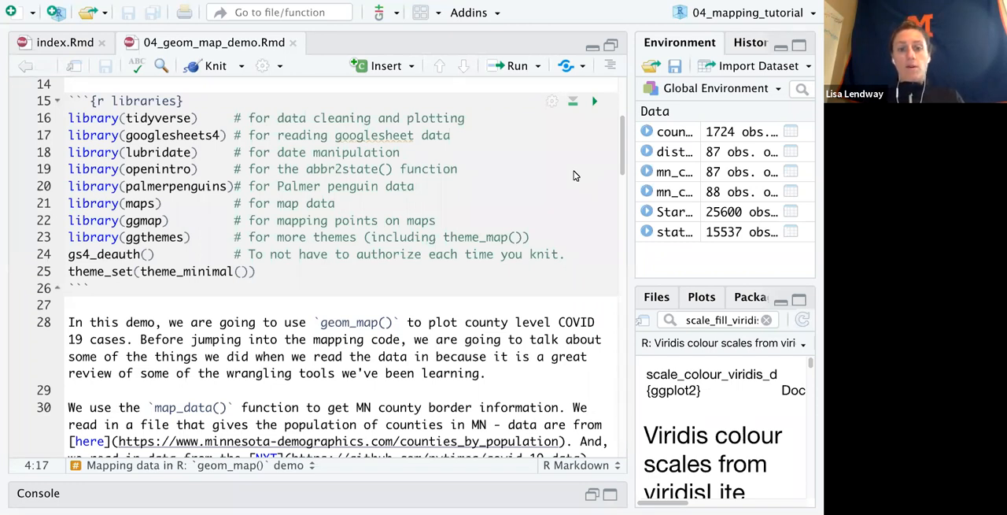
mouse_move(551, 291)
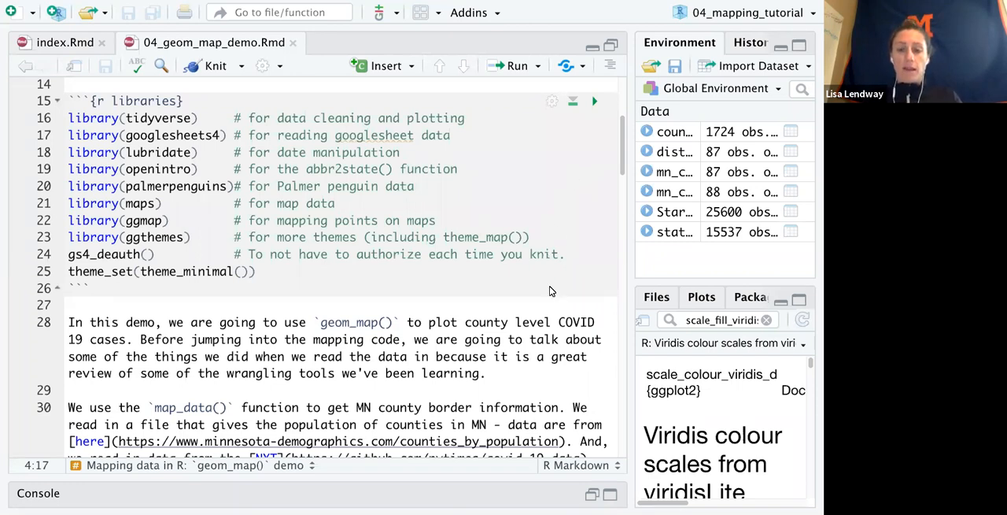
mouse_move(548, 352)
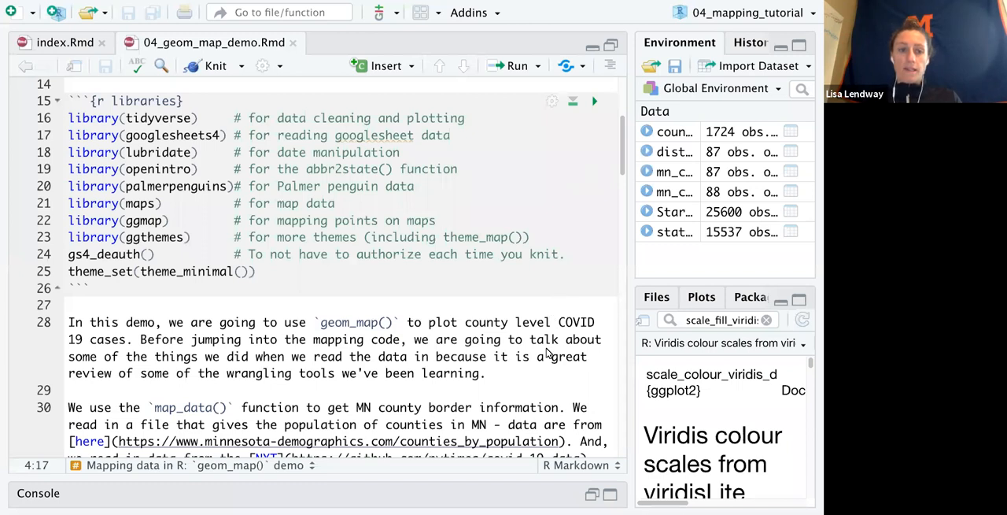
mouse_move(545, 371)
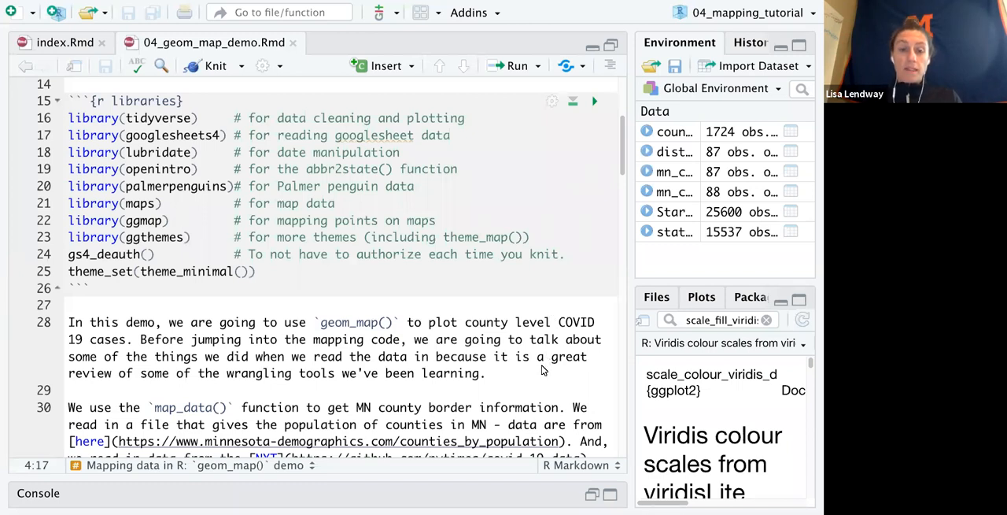
Step: Scroll down through the chunk to reach the map_data("county") call and county population import code
scroll("down", 3)
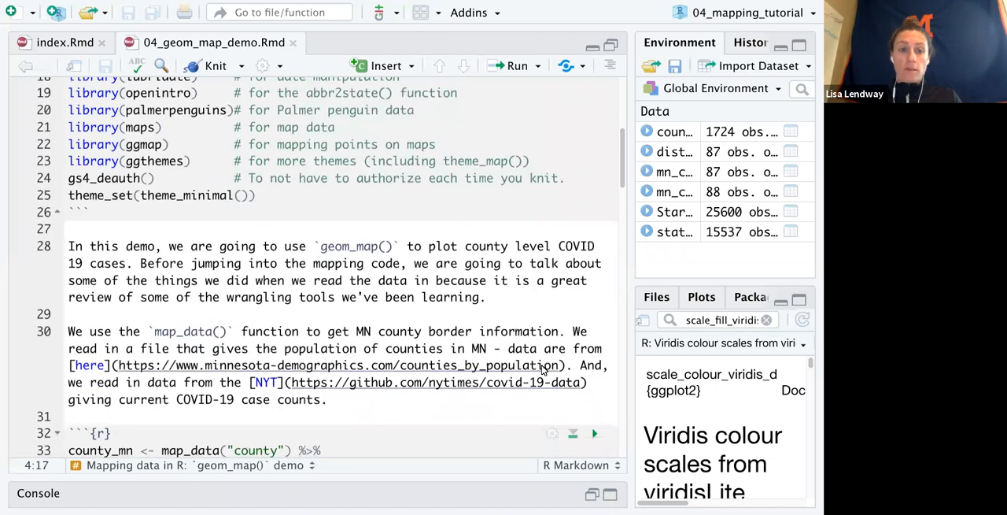
scroll("down", 3)
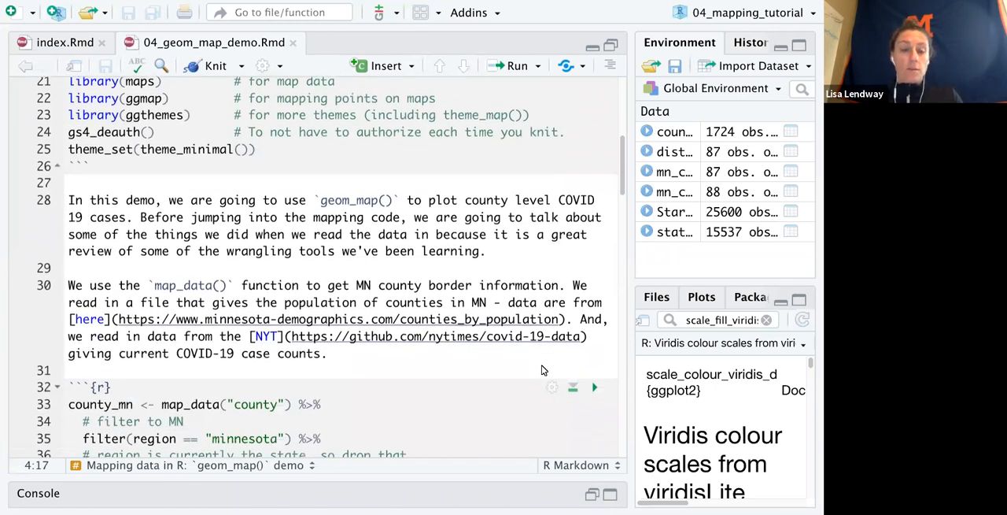
scroll("down", 3)
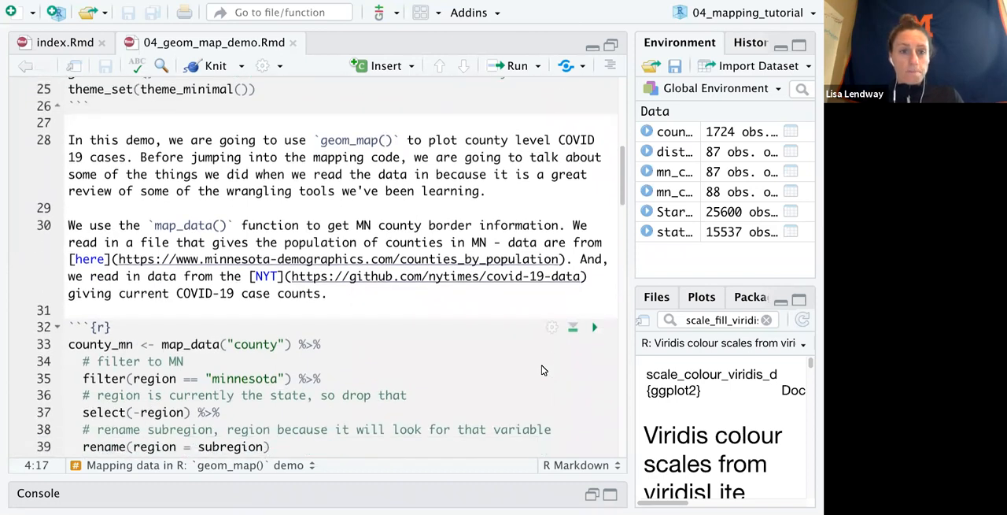
scroll("down", 3)
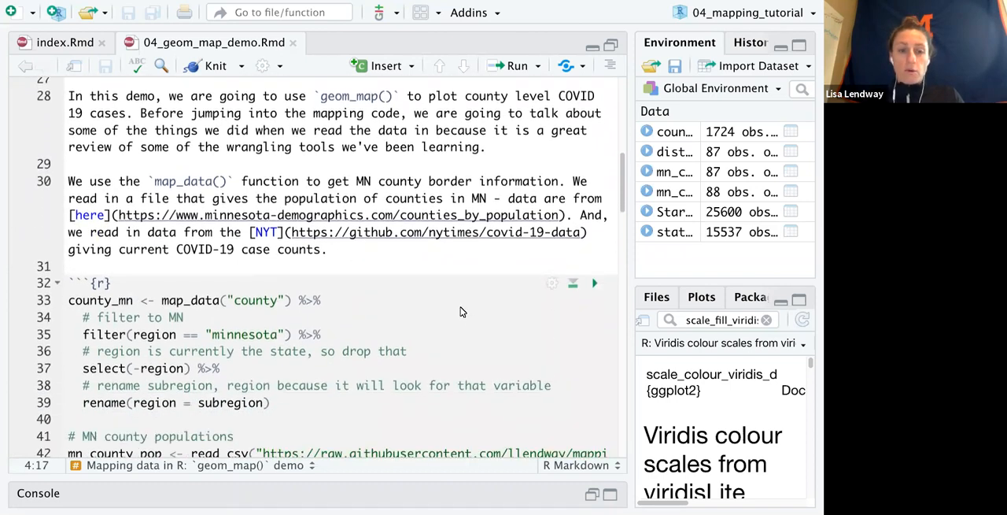
mouse_move(362, 331)
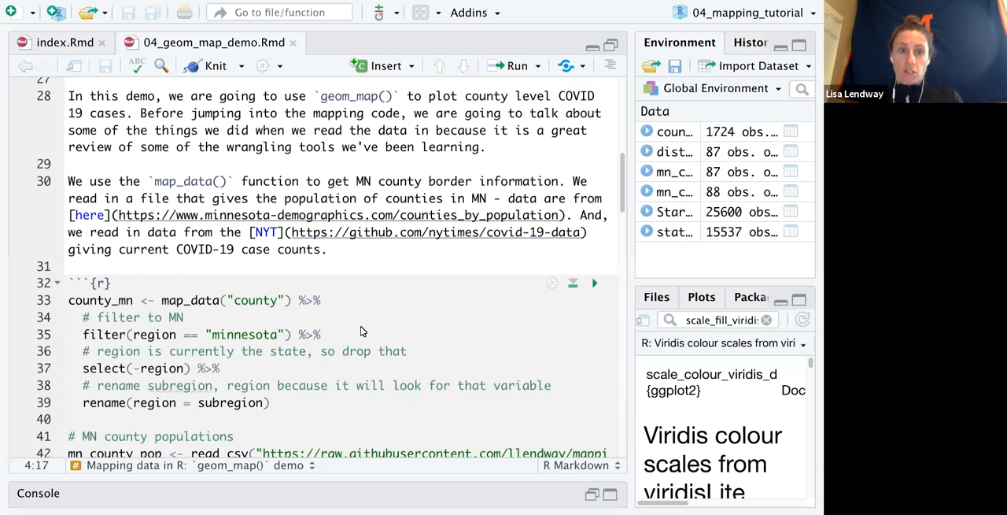
mouse_move(516, 245)
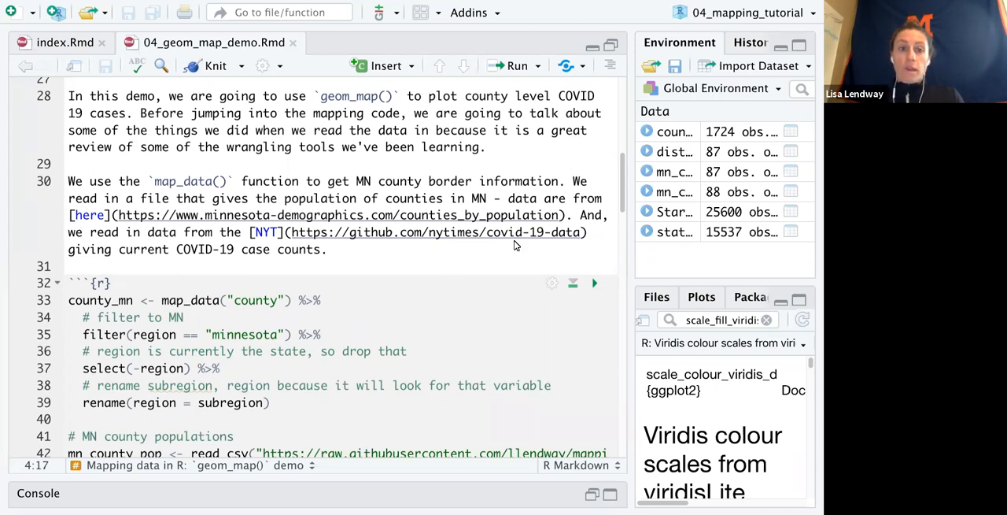
mouse_move(483, 329)
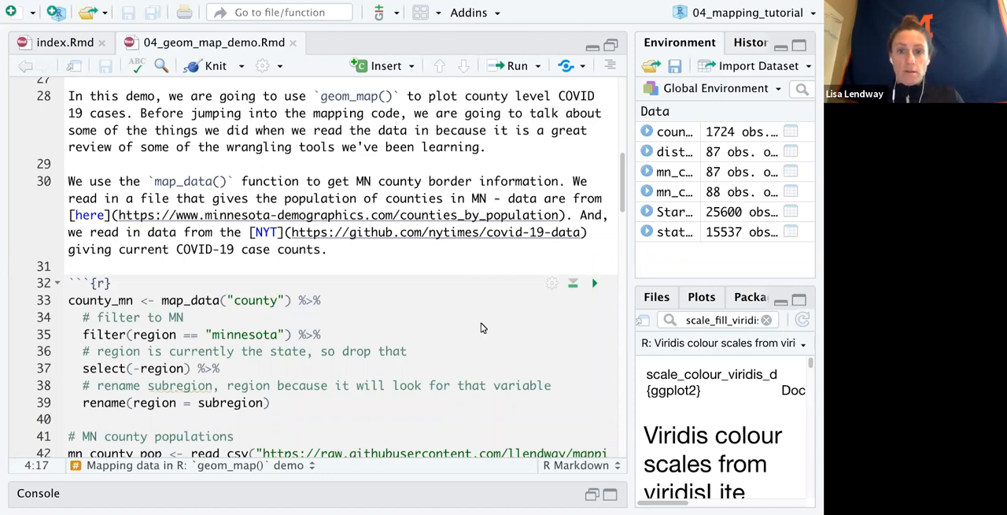
mouse_move(377, 214)
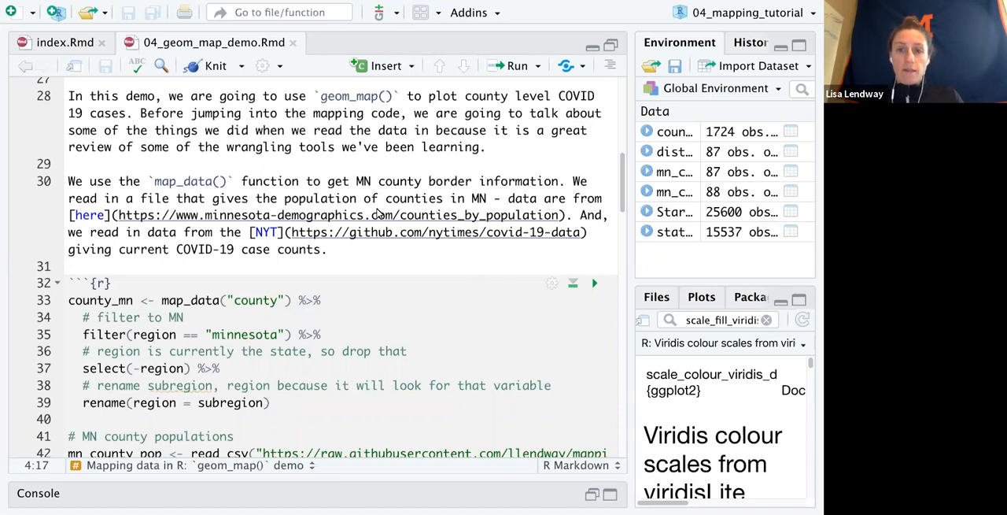
mouse_move(407, 299)
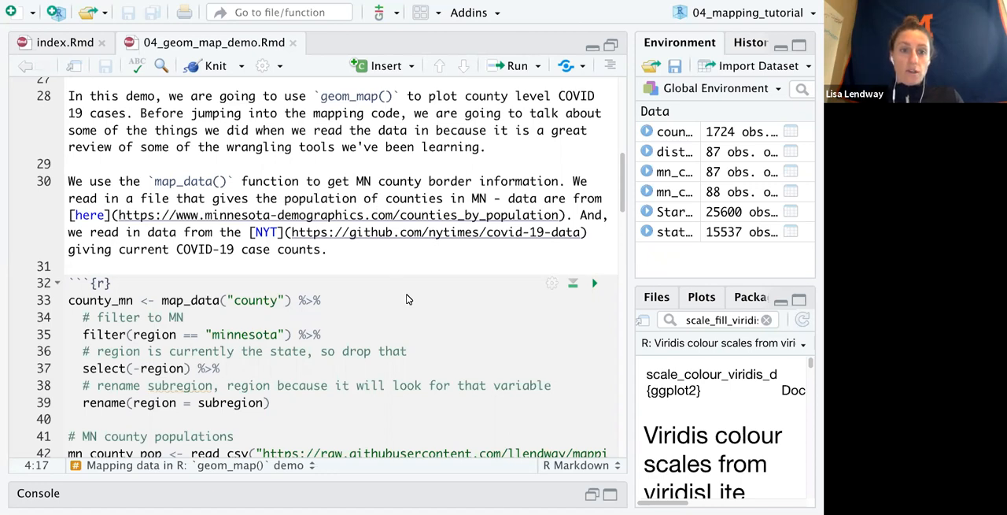
scroll("down", 3)
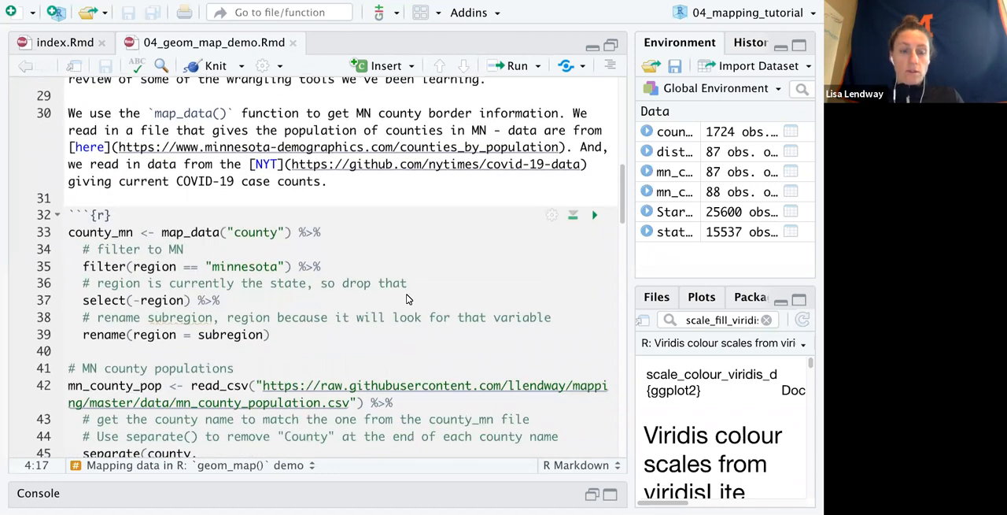
scroll("down", 3)
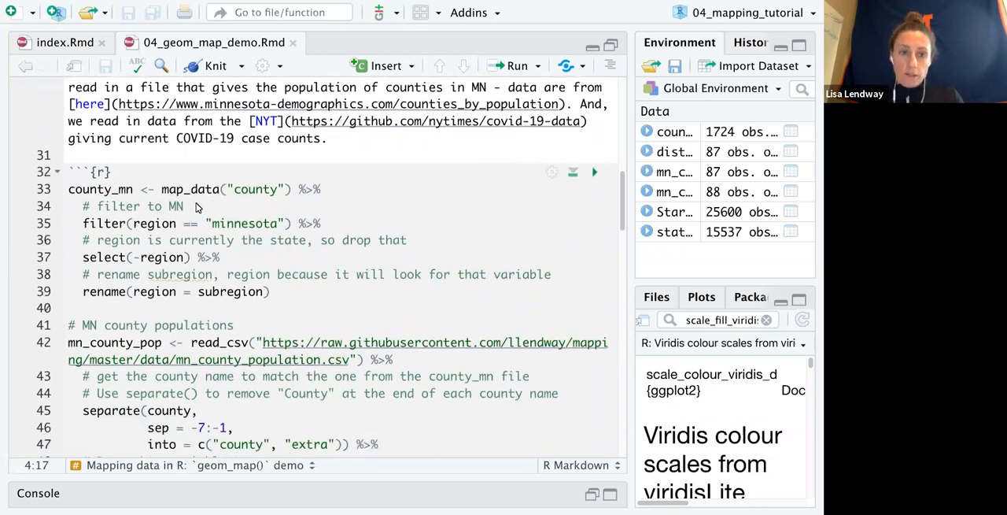
mouse_move(288, 196)
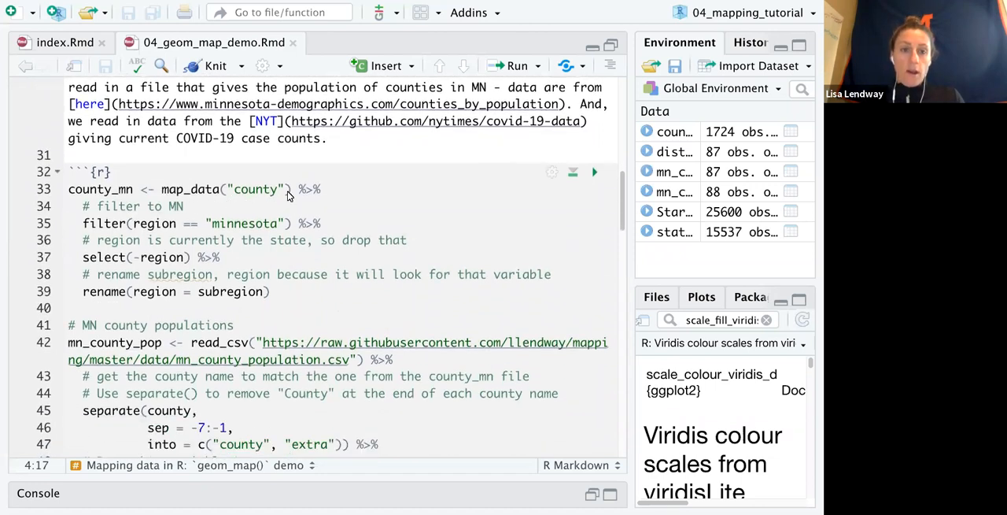
mouse_move(250, 201)
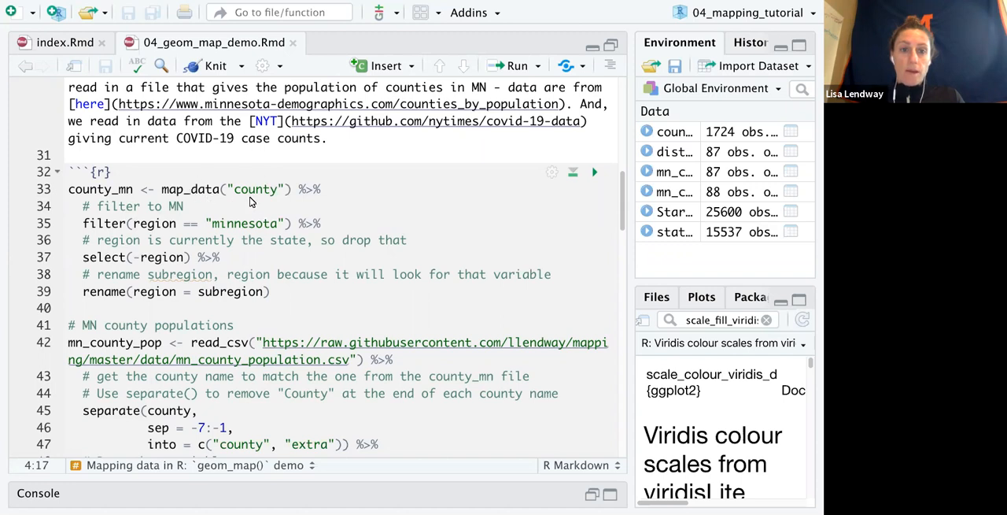
mouse_move(260, 193)
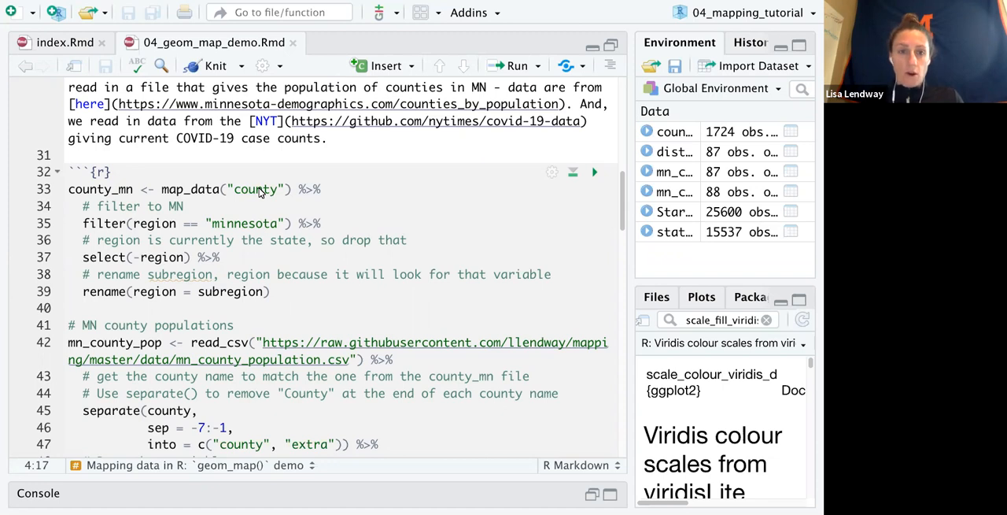
mouse_move(202, 210)
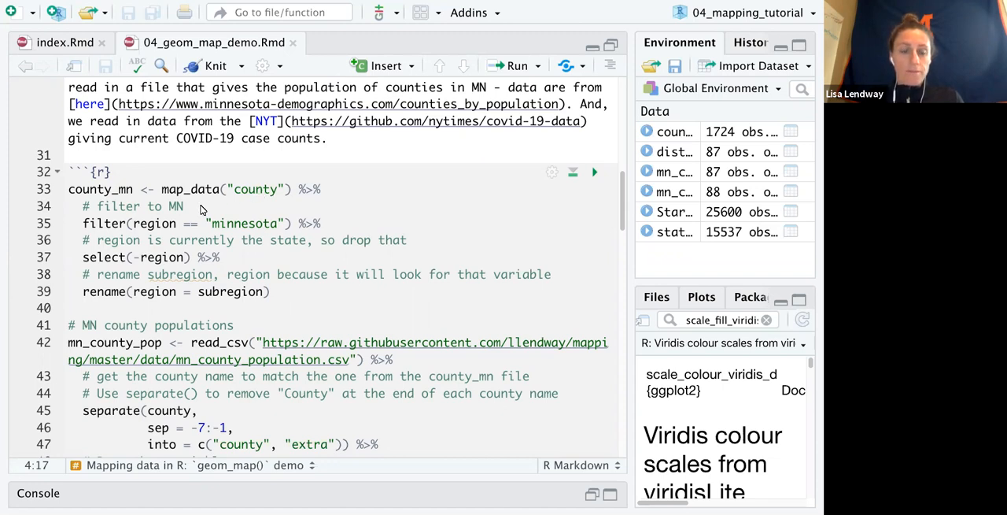
mouse_move(200, 202)
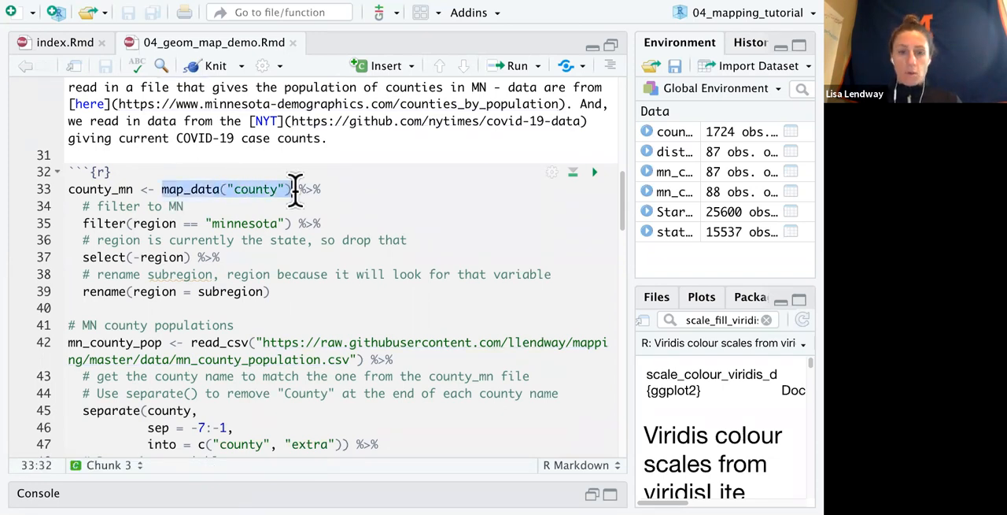
Step: Browse the inline map_data("county") output of 87,949 border points with long, lat, region and subregion
scroll("down", 3)
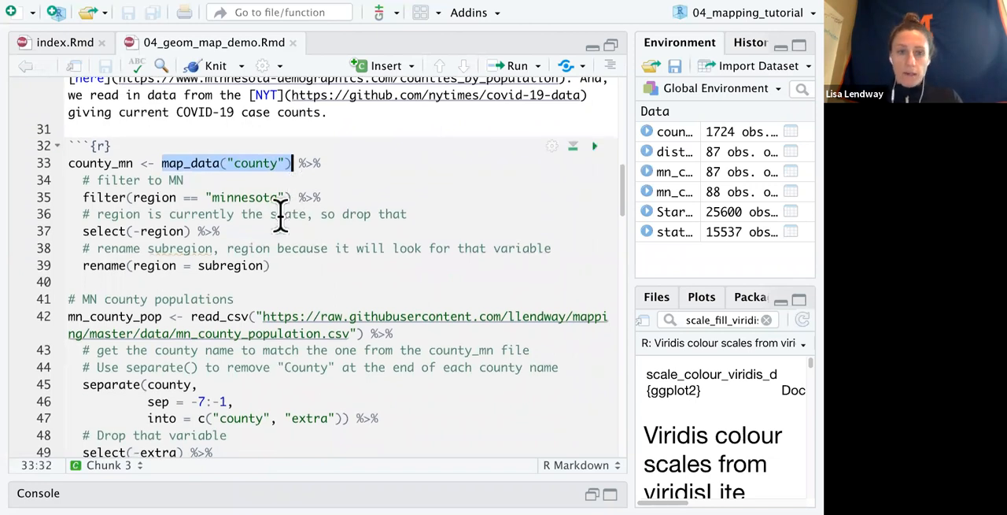
scroll("down", 3)
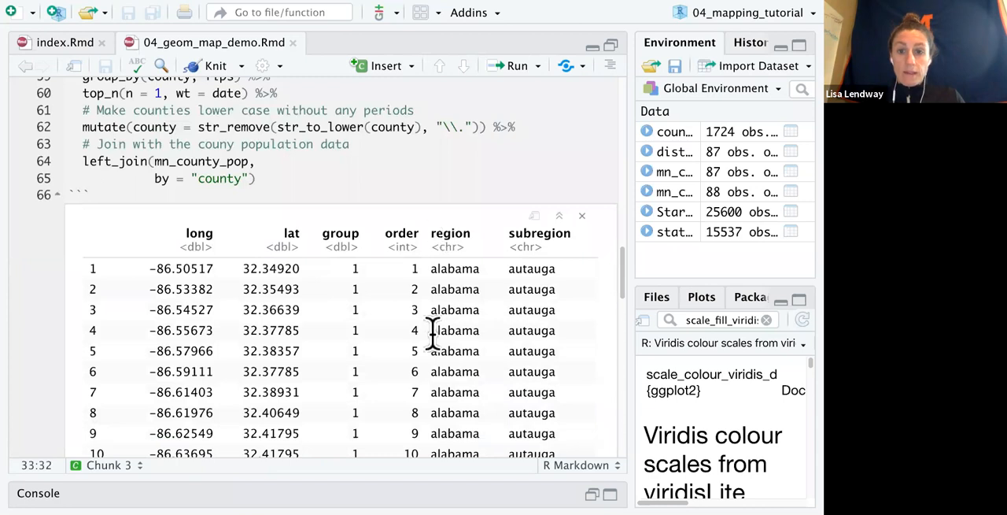
mouse_move(462, 288)
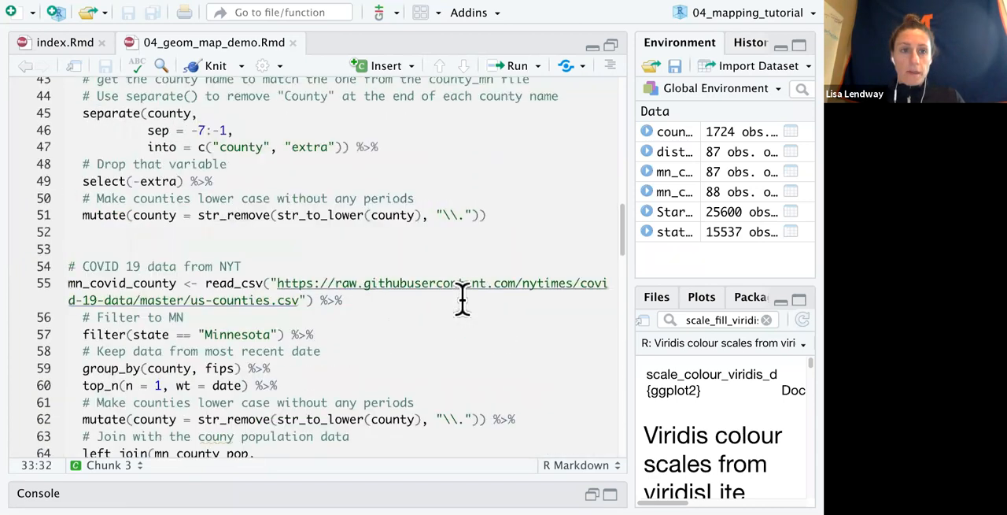
scroll("up", 3)
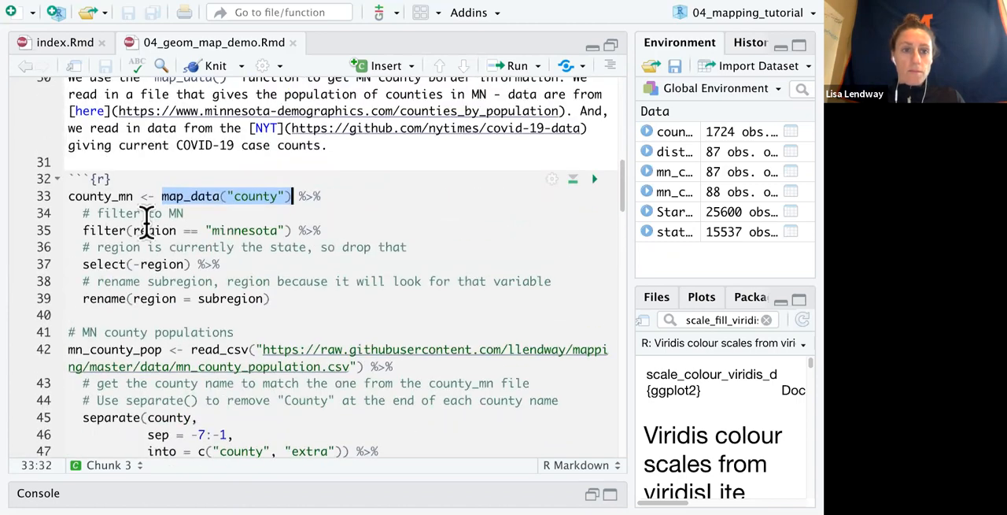
scroll("down", 3)
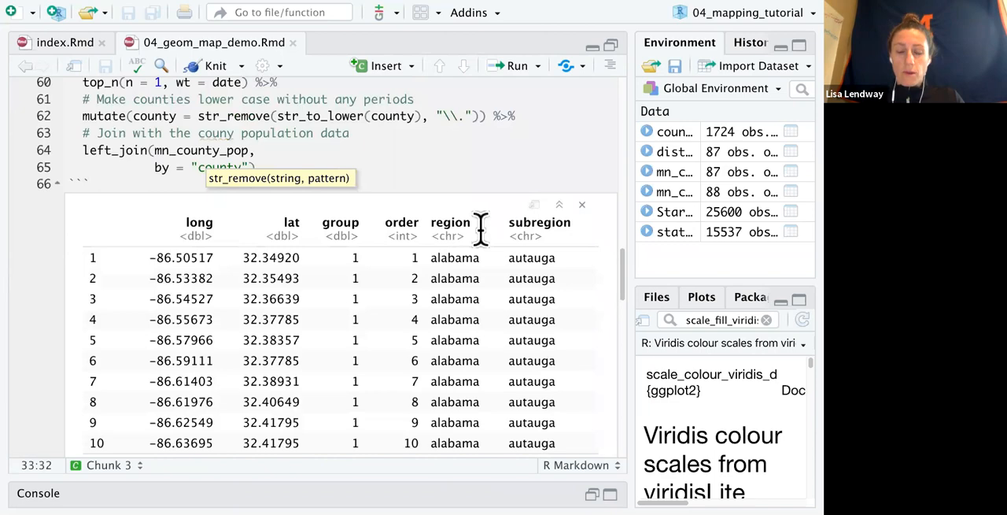
left_click(582, 205)
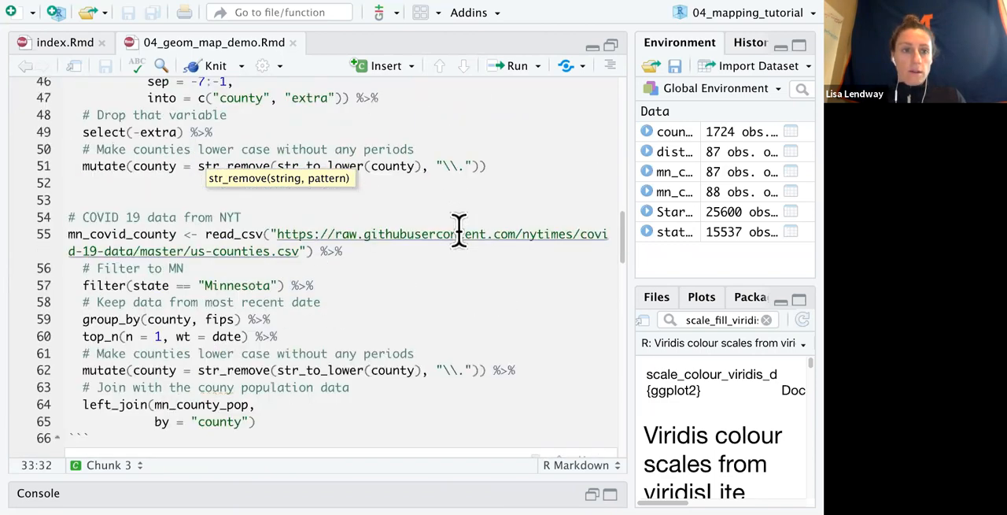
scroll("up", 3)
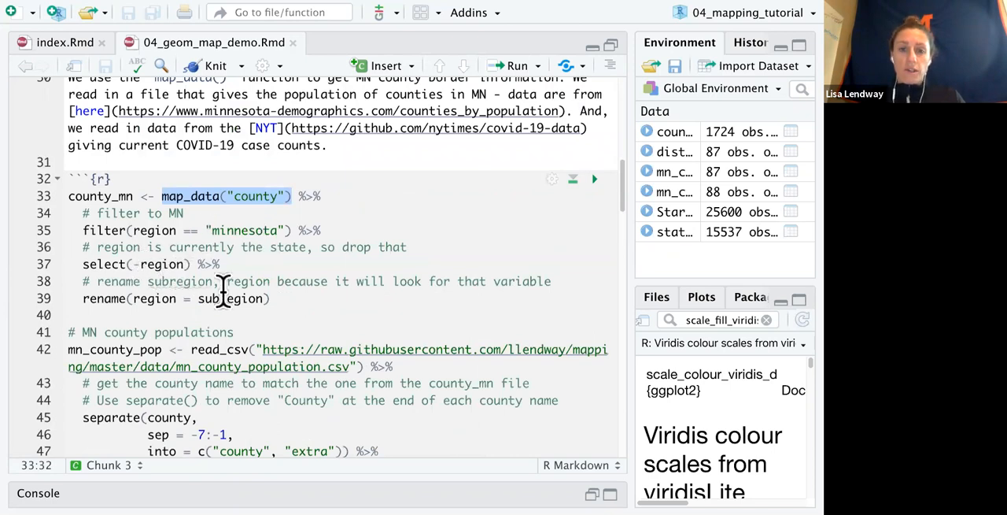
left_click(594, 179)
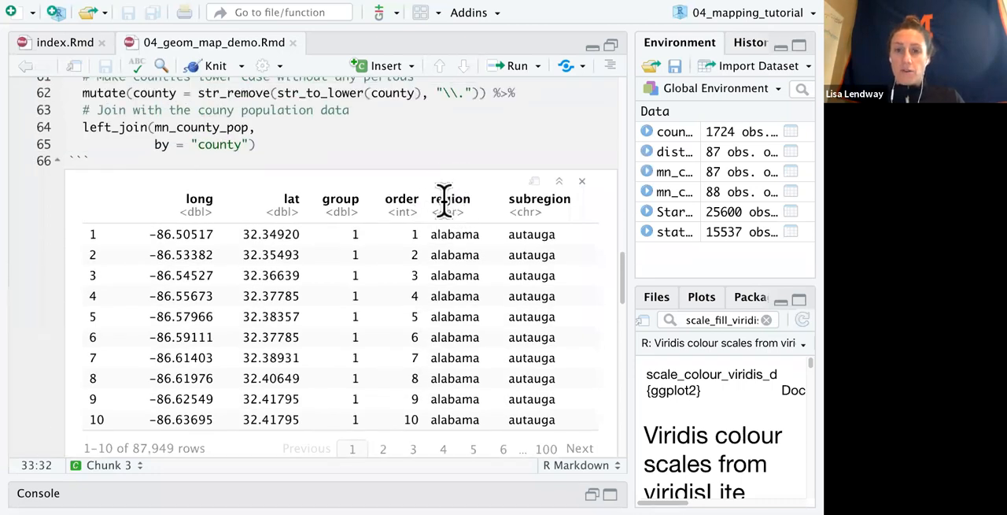
mouse_move(579, 209)
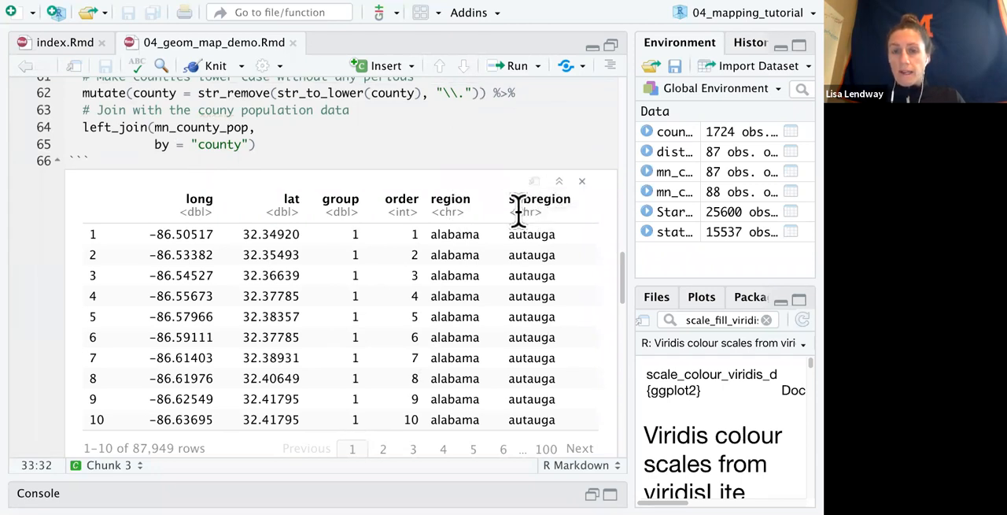
mouse_move(541, 198)
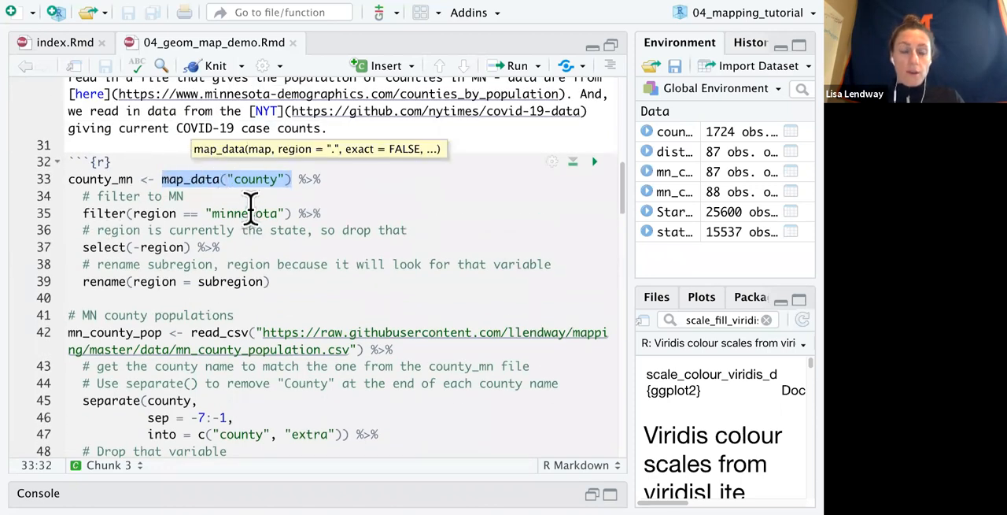
mouse_move(683, 145)
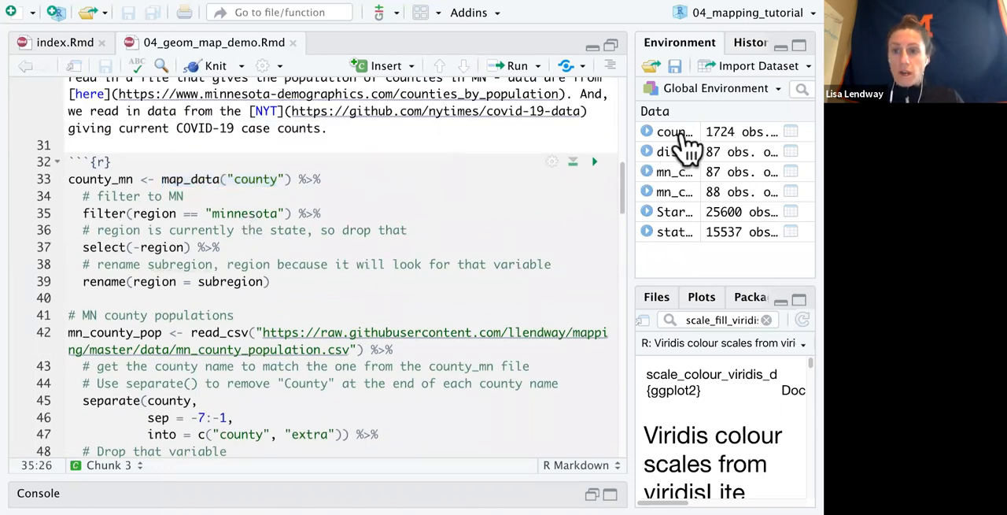
mouse_move(688, 148)
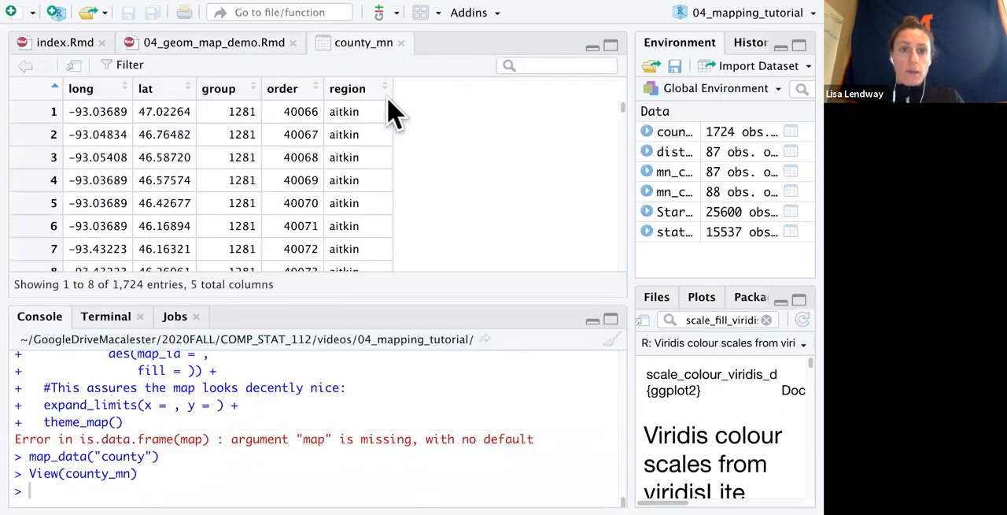
mouse_move(98, 111)
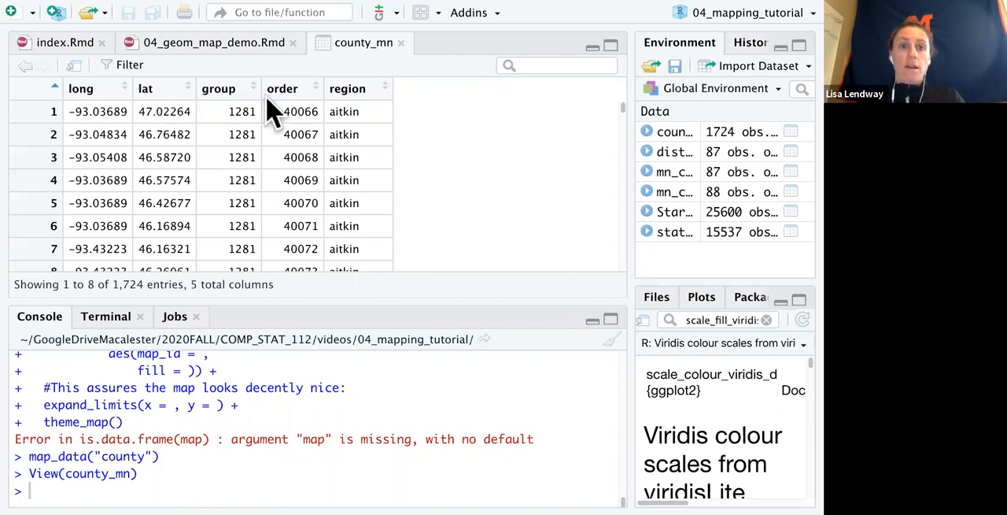
Step: Scroll the county_mn viewer rows of 1,724 Minnesota border points with long, lat, group, order, region
scroll("down", 3)
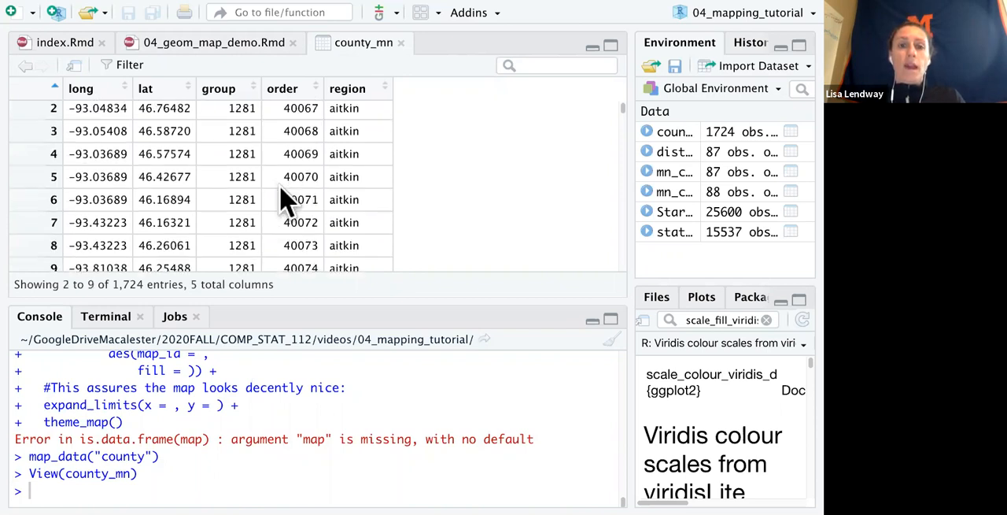
scroll("up", 3)
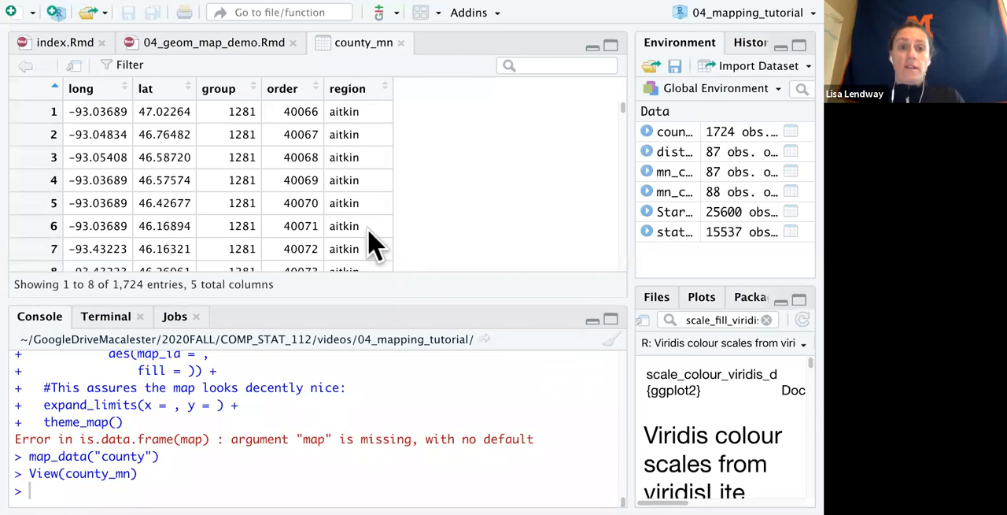
scroll("down", 3)
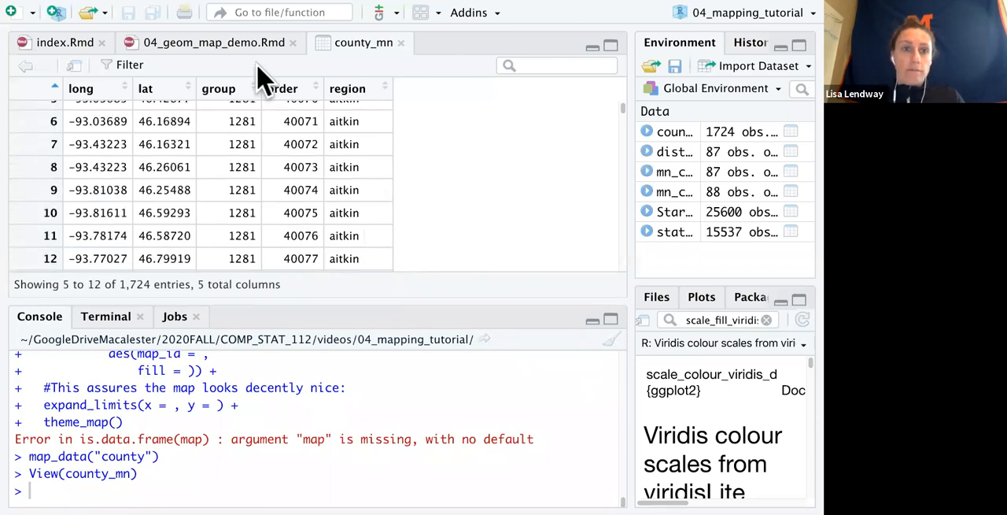
mouse_move(350, 220)
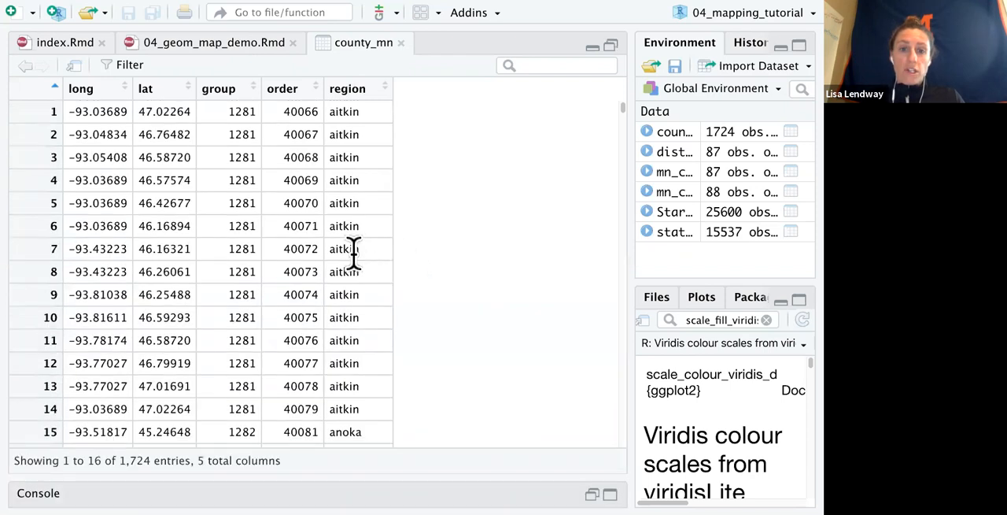
mouse_move(319, 195)
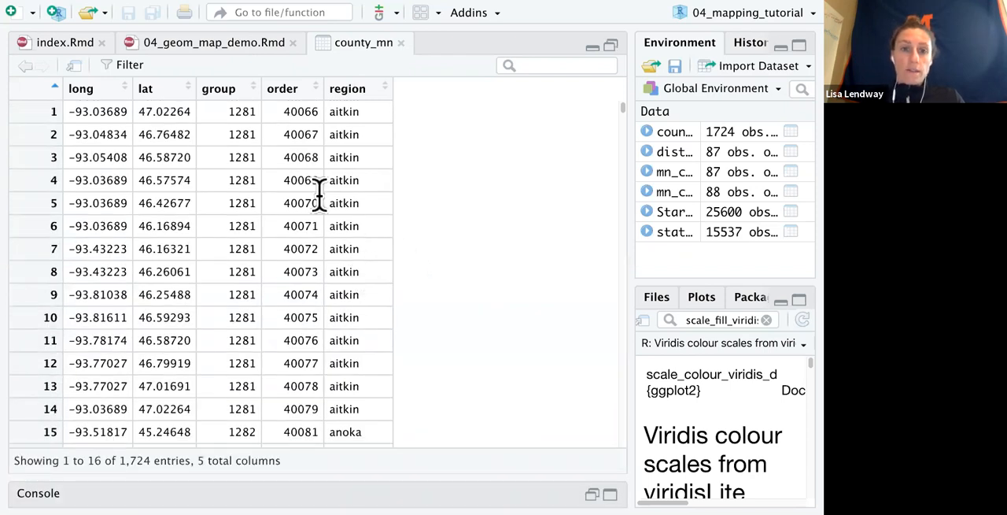
mouse_move(352, 106)
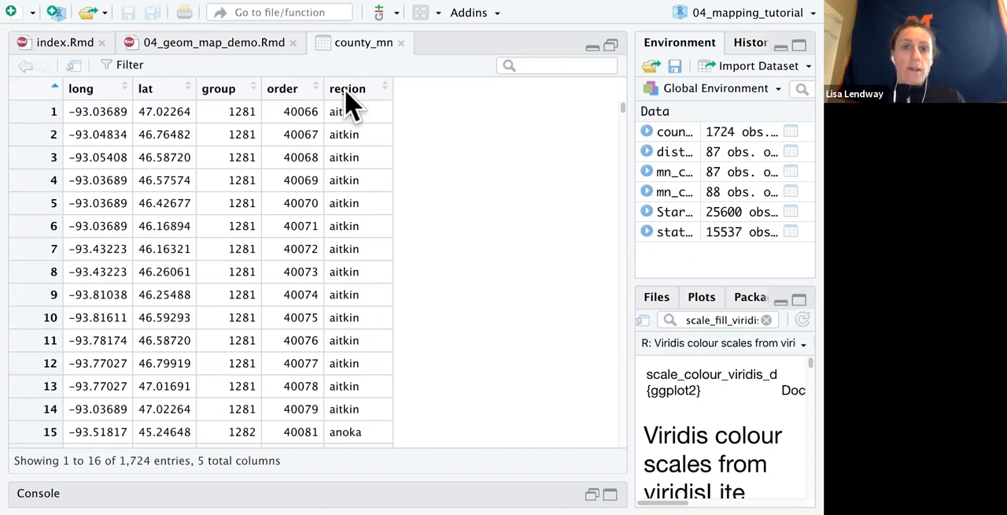
Step: Filter the county_mn region column with 'lo' to narrow the rows to St. Louis County points
left_click(124, 65)
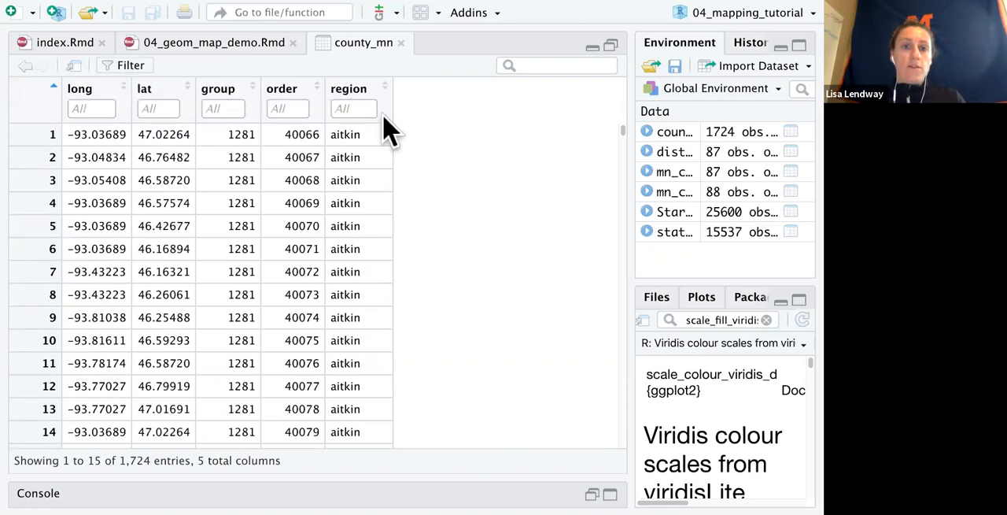
mouse_move(370, 118)
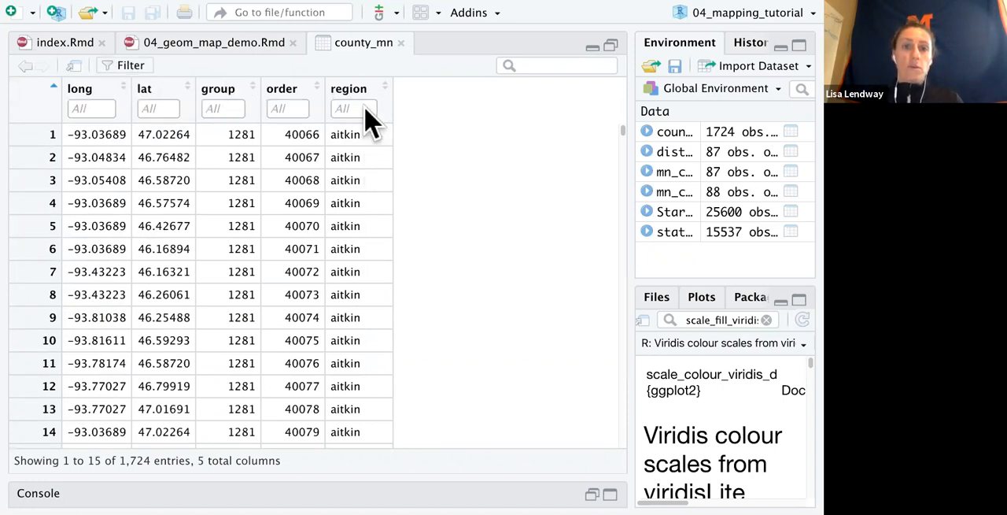
scroll("down", 3)
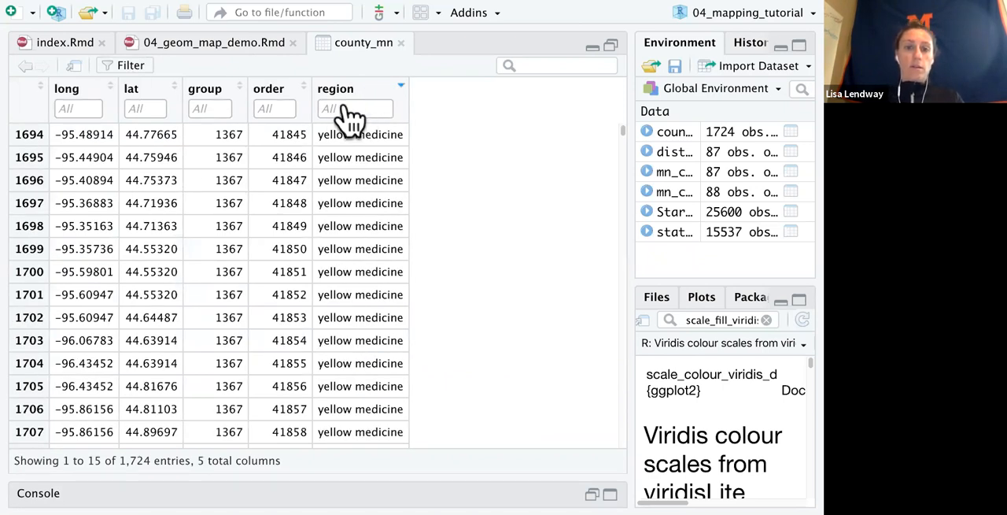
type("lou")
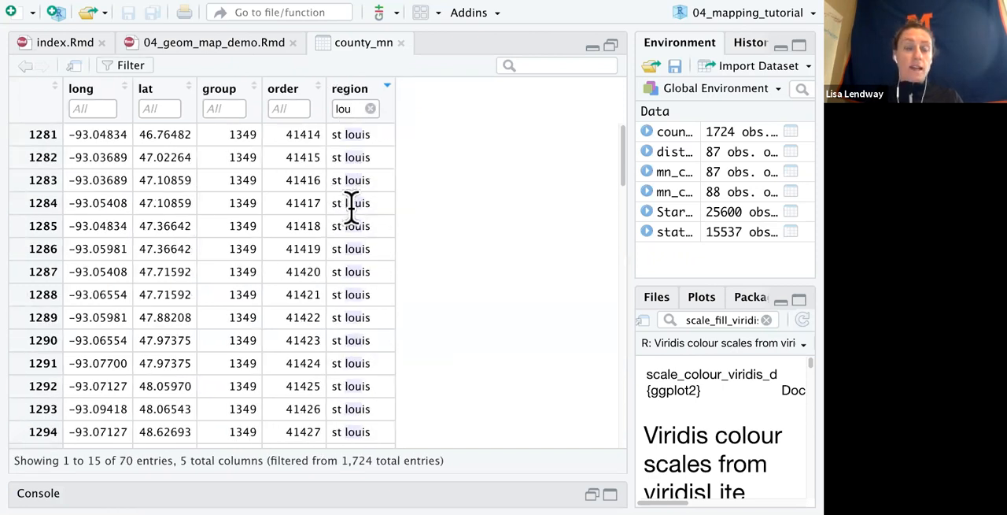
mouse_move(352, 195)
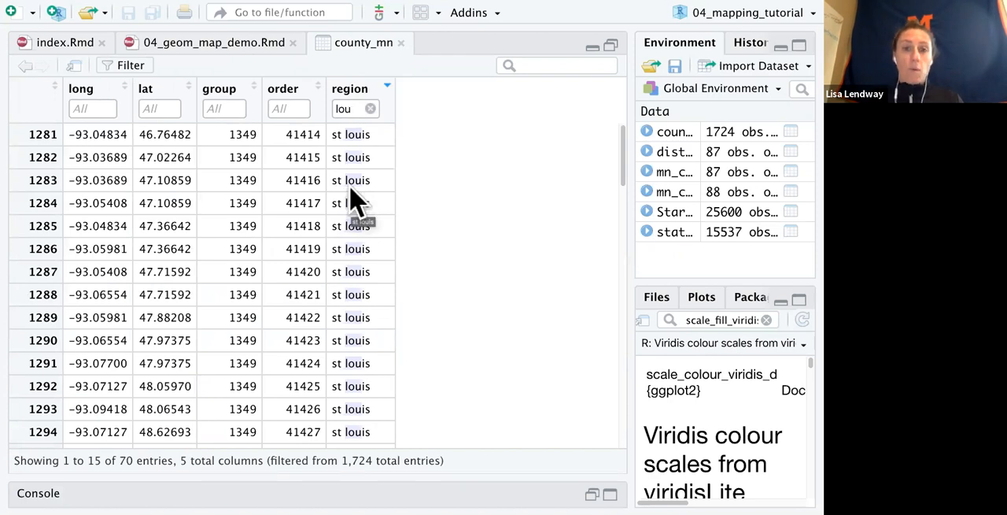
mouse_move(401, 55)
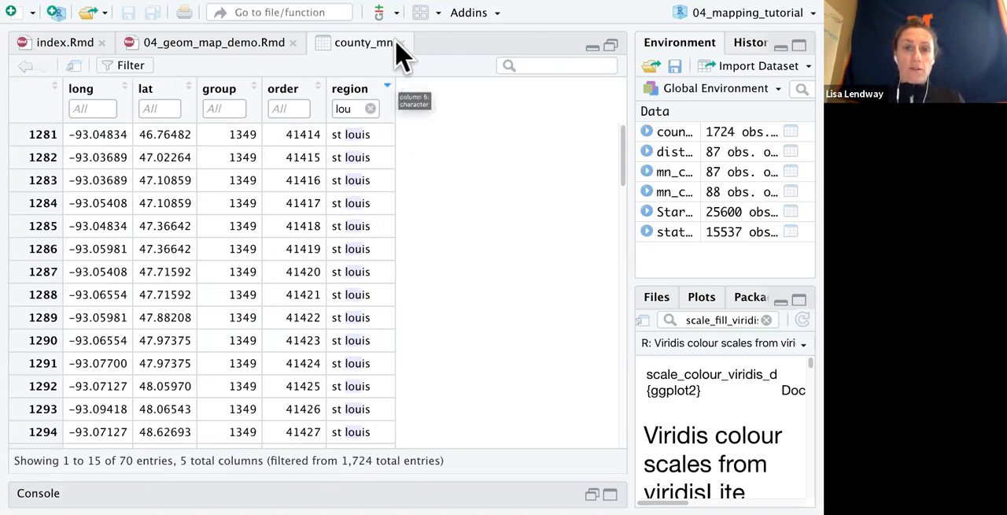
mouse_move(406, 56)
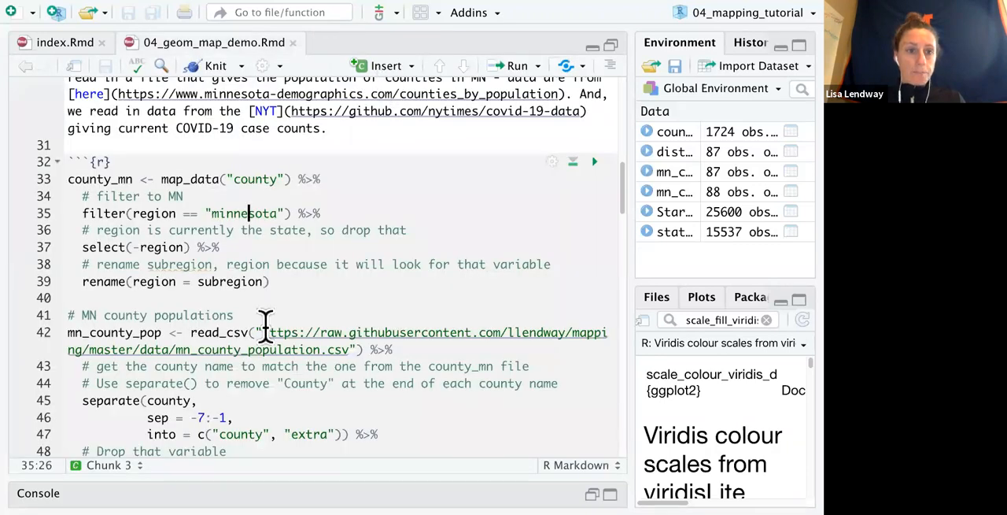
Step: Browse the inline 87 × 2 table of Minnesota county names and populations from the read_csv call
scroll("down", 3)
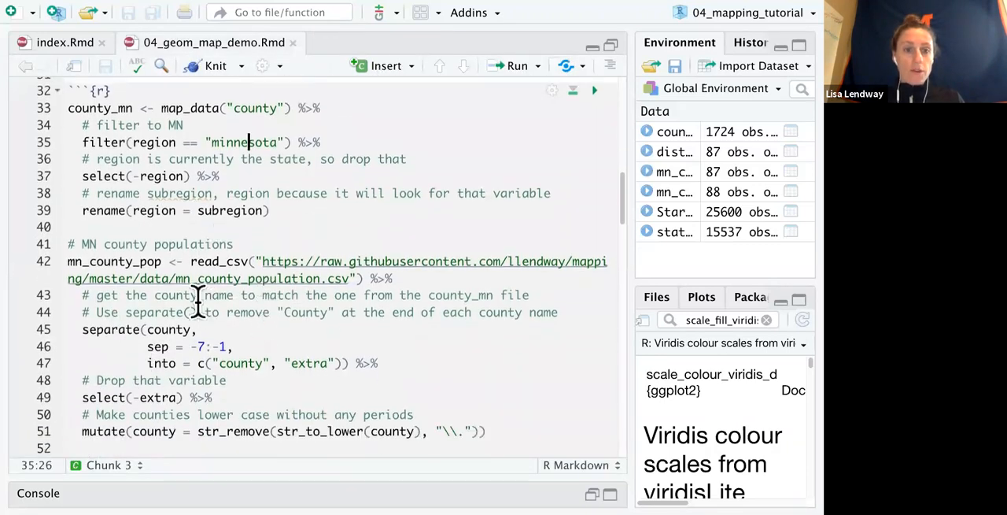
scroll("down", 3)
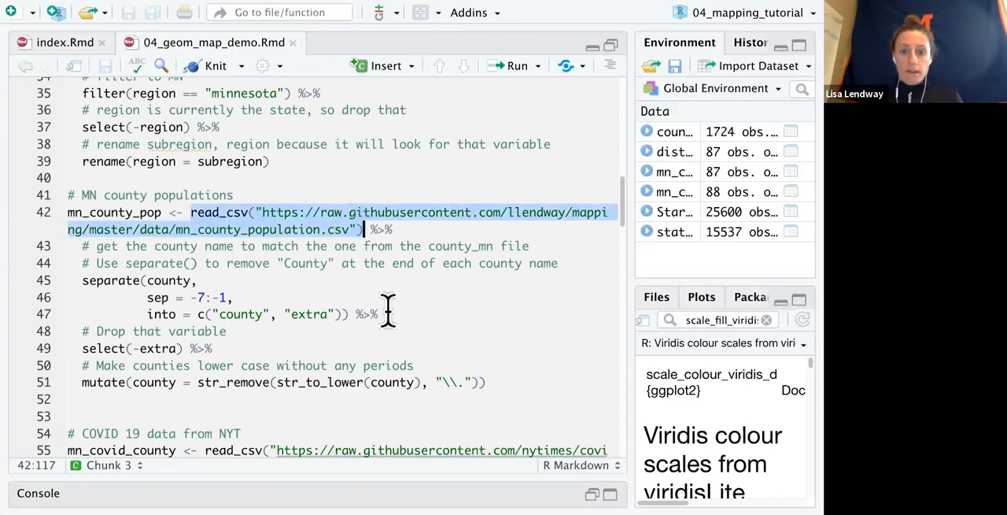
scroll("down", 3)
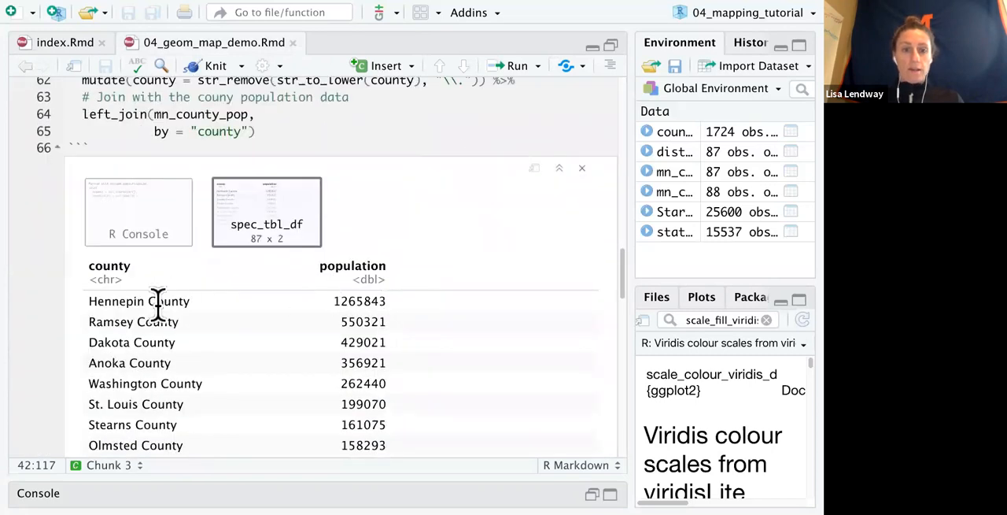
mouse_move(119, 275)
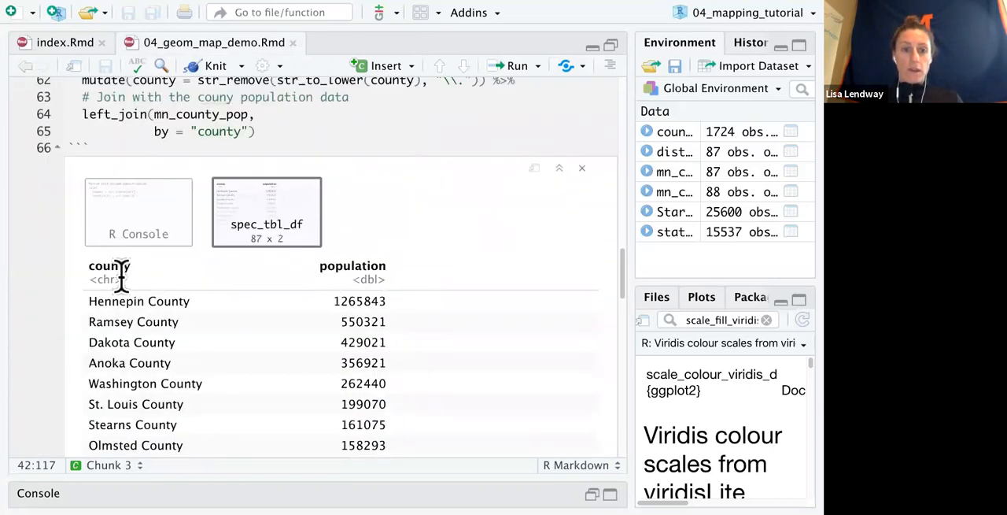
mouse_move(101, 305)
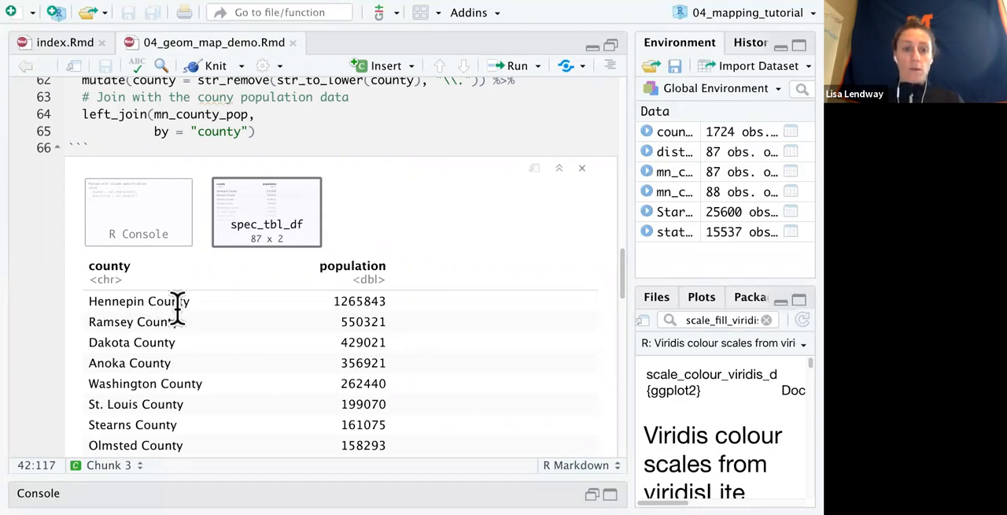
mouse_move(85, 301)
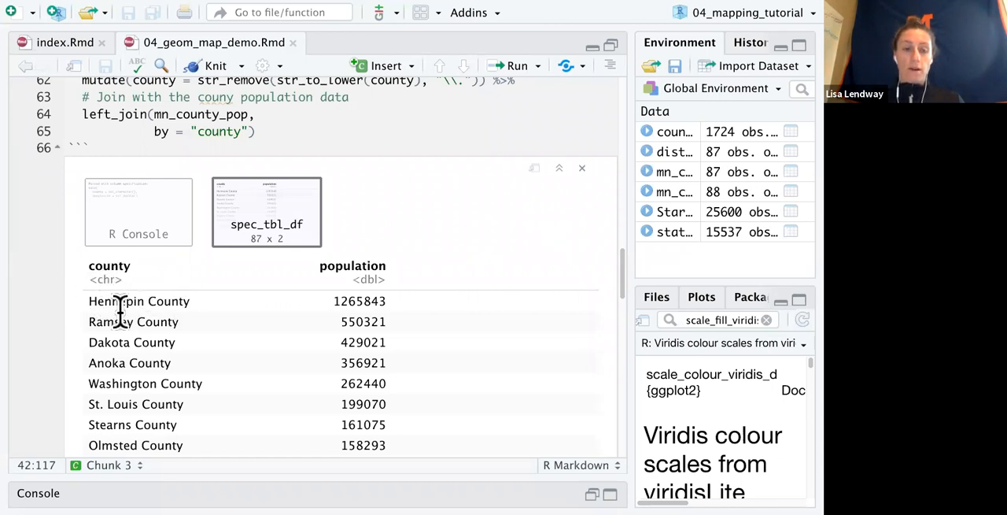
mouse_move(85, 404)
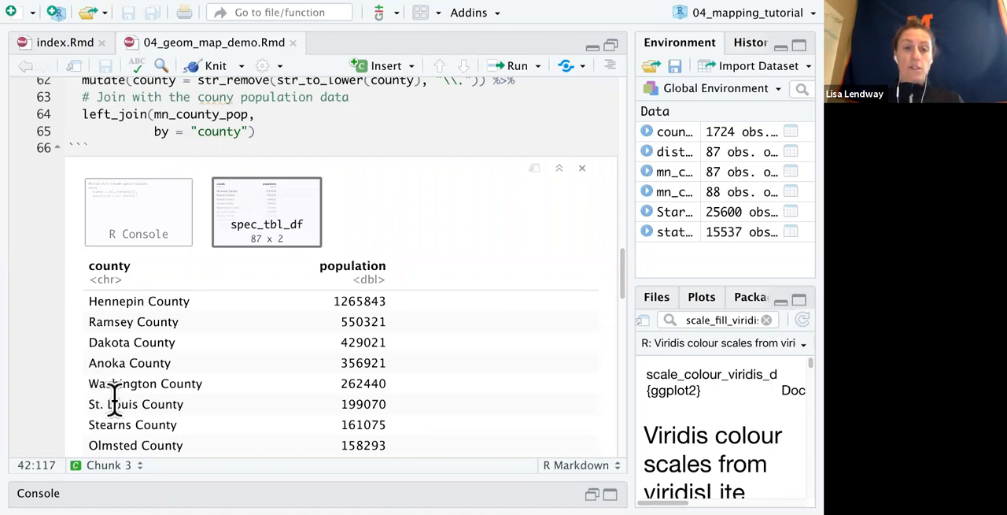
scroll("up", 3)
type("t")
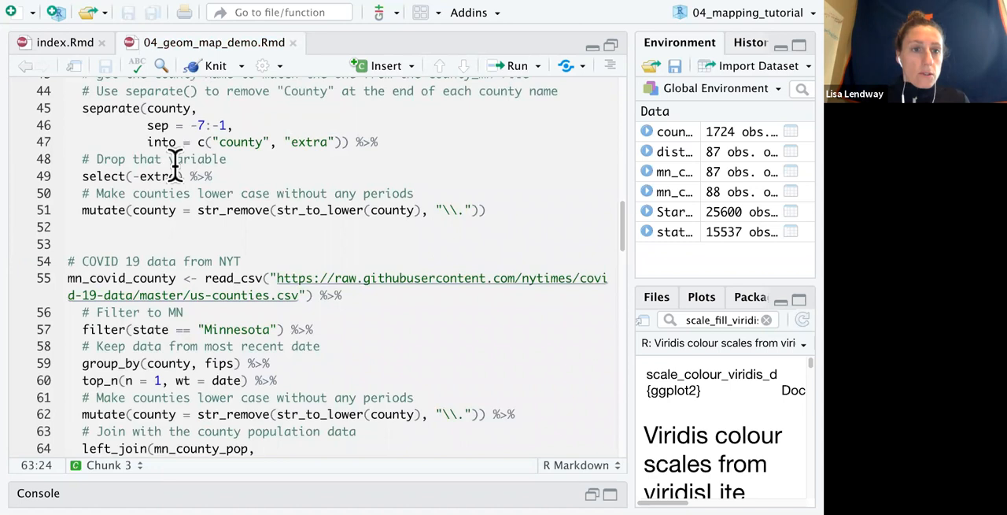
Step: Browse the 87 × 3 county, extra and population preview produced after the separate() step
scroll("up", 3)
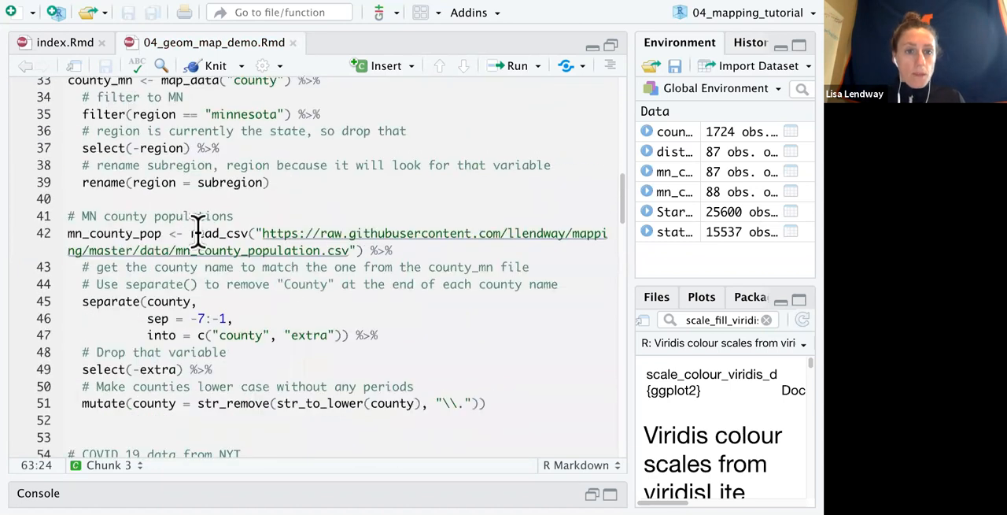
mouse_move(153, 302)
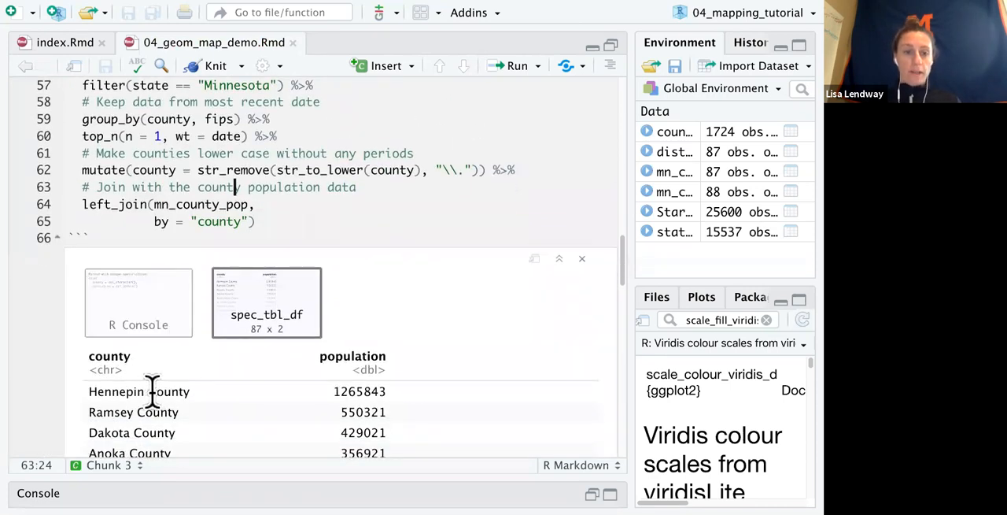
mouse_move(193, 405)
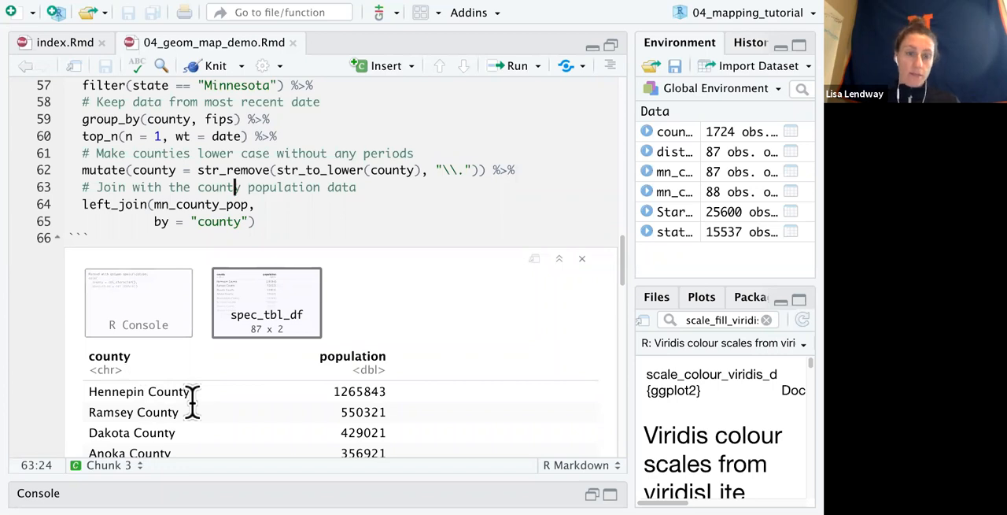
scroll("up", 3)
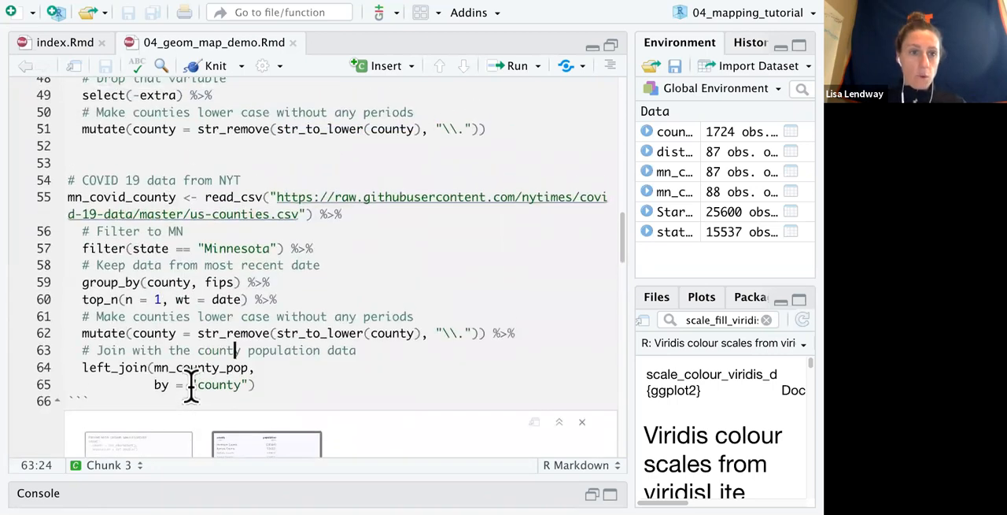
scroll("up", 3)
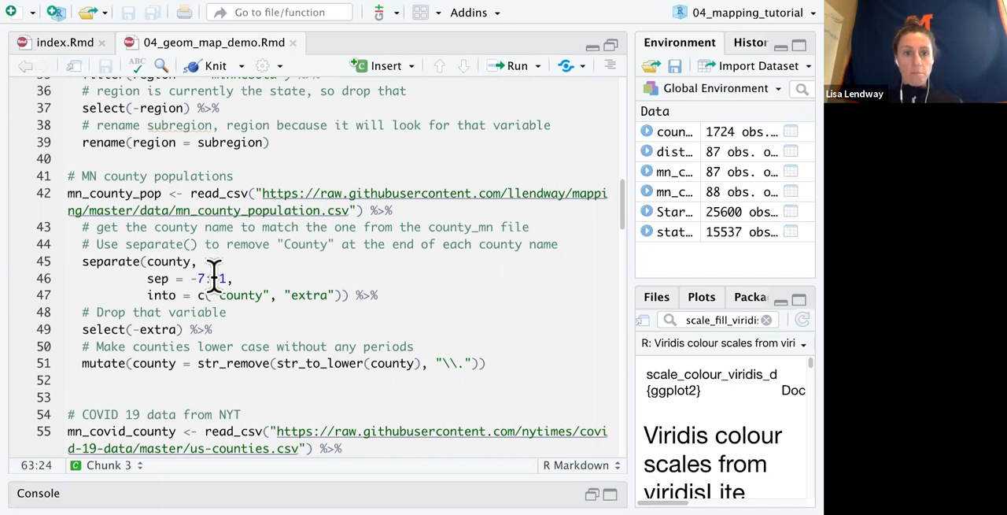
mouse_move(228, 312)
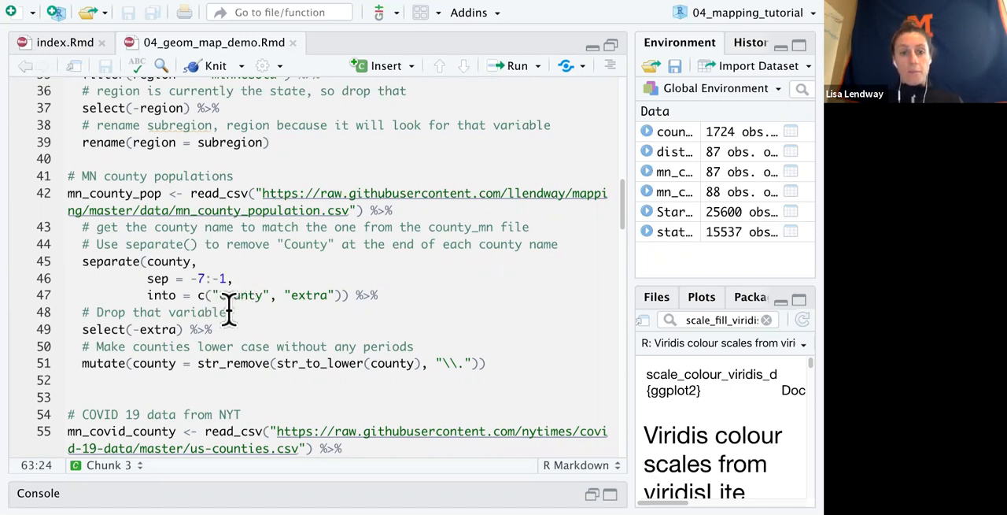
mouse_move(76, 244)
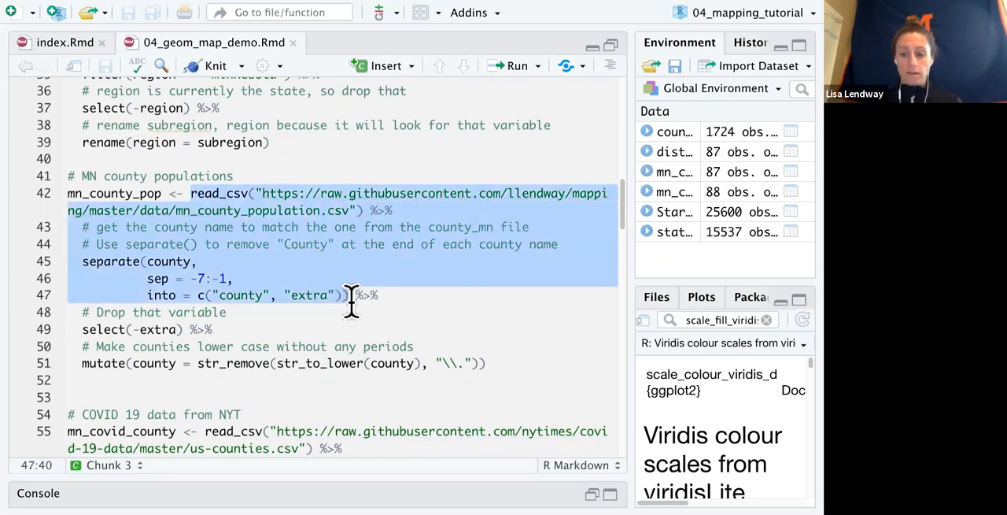
scroll("down", 3)
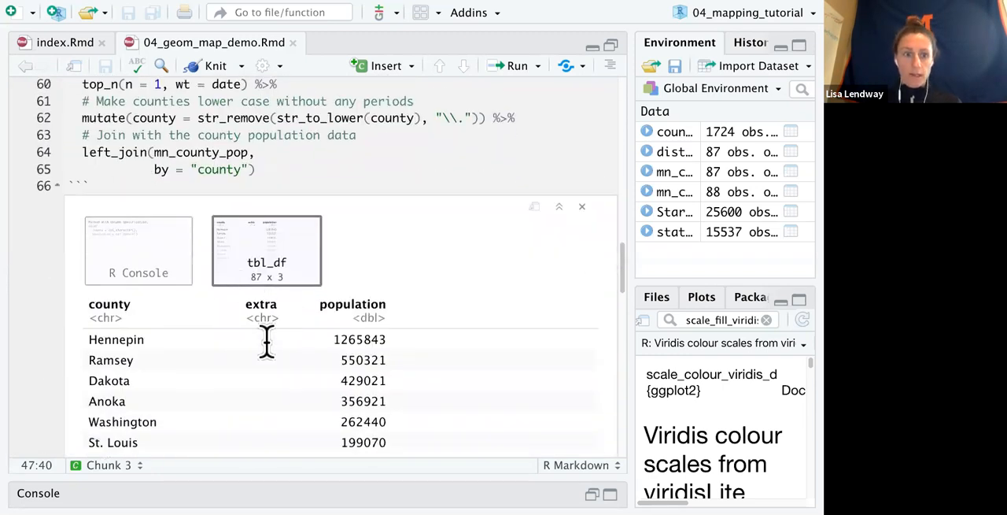
mouse_move(155, 360)
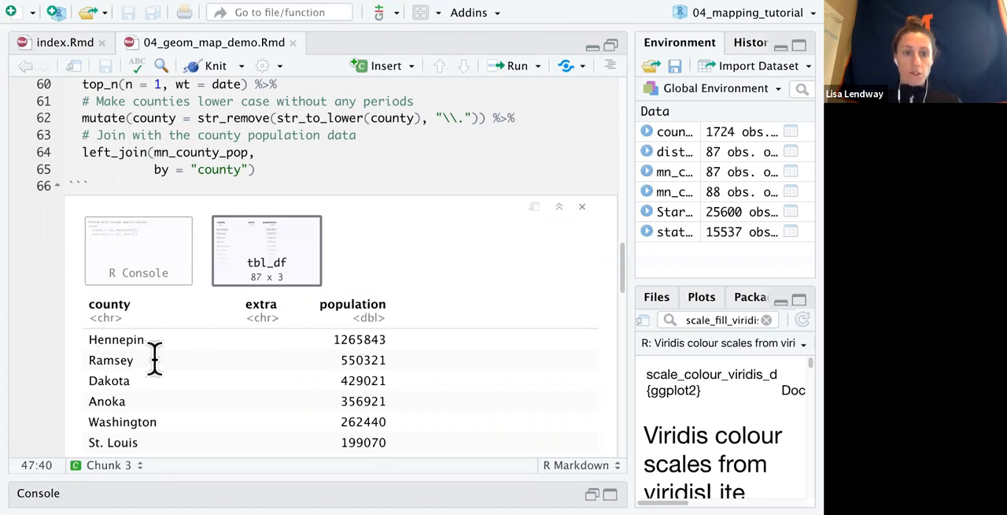
mouse_move(224, 326)
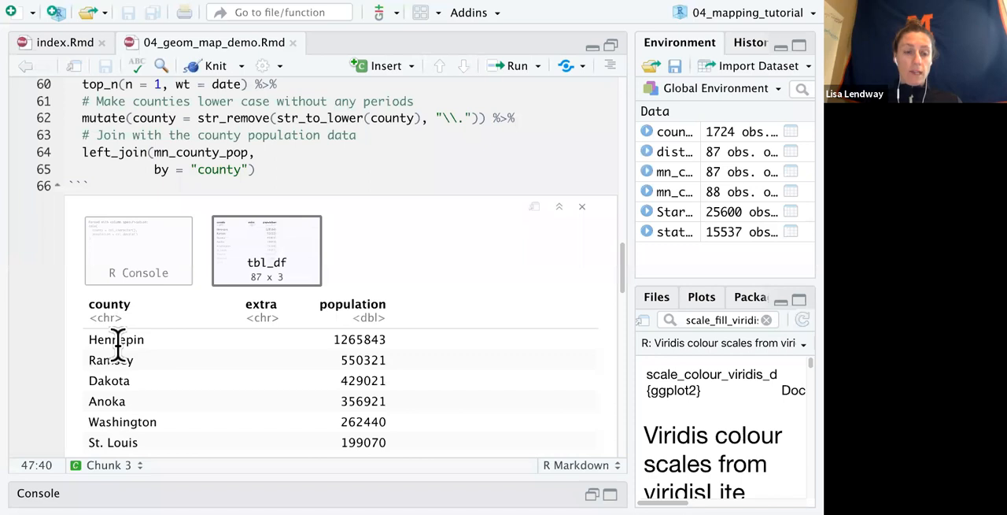
mouse_move(99, 442)
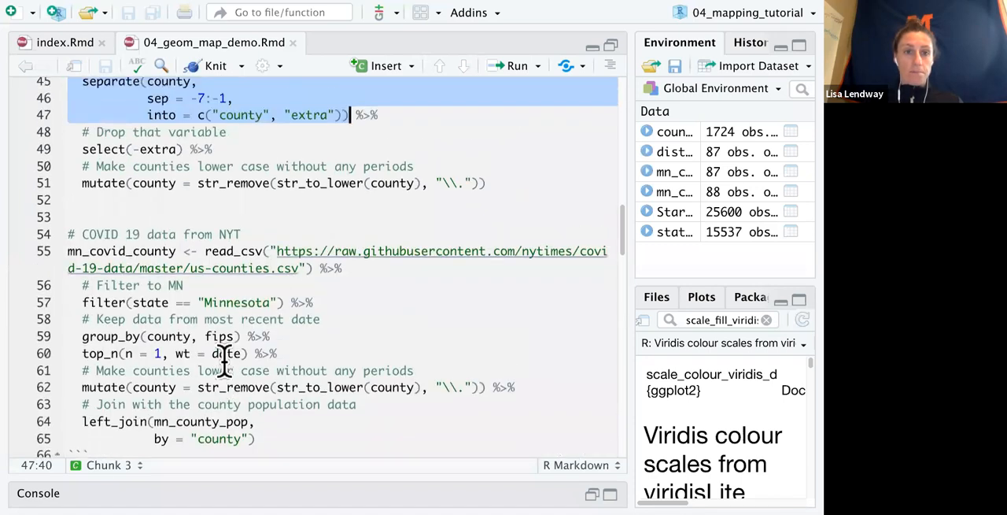
scroll("up", 3)
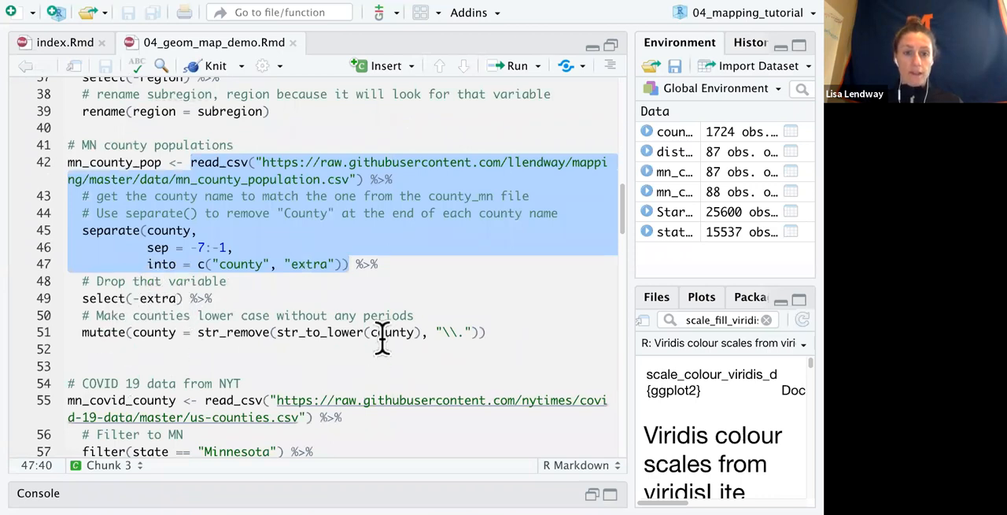
mouse_move(321, 314)
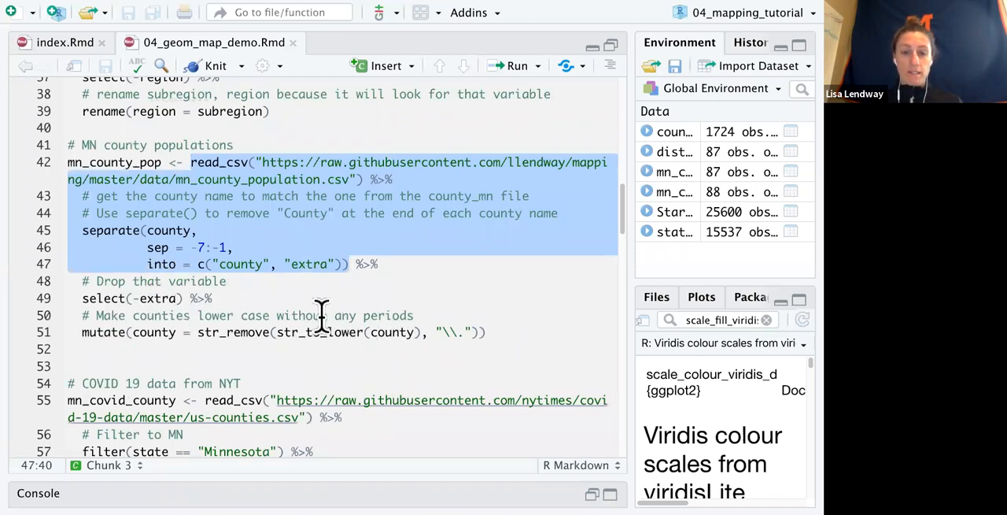
mouse_move(398, 346)
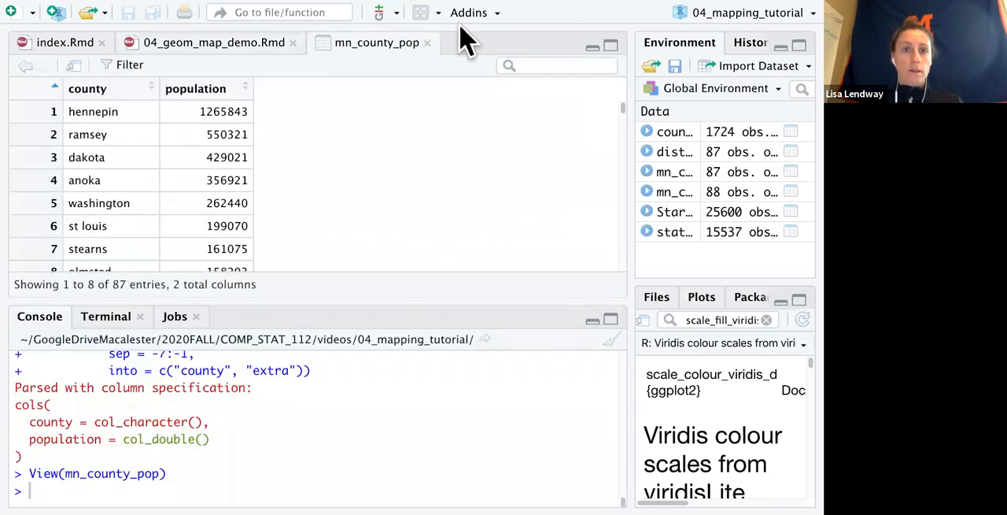
mouse_move(102, 226)
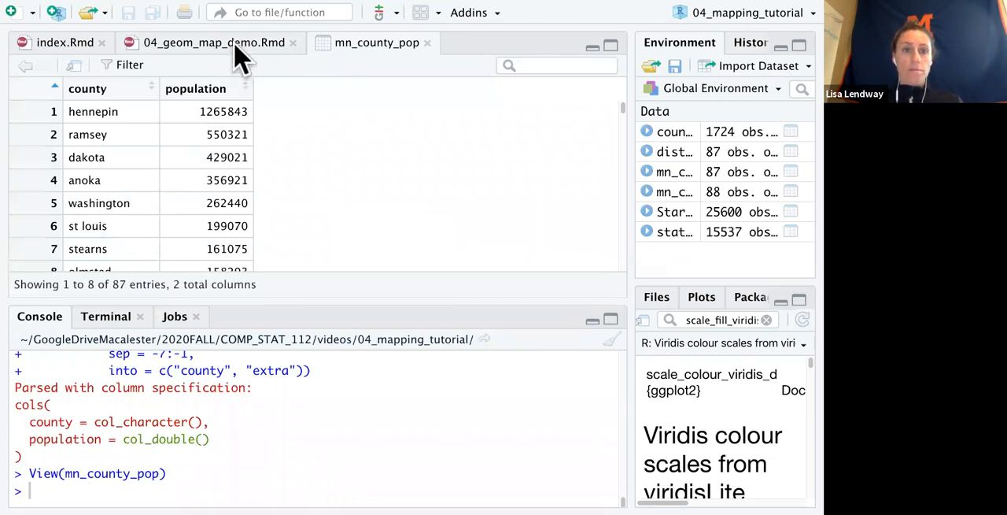
Step: Return from the mn_county_pop viewer to the 04_geom_map_demo.Rmd notes
left_click(212, 42)
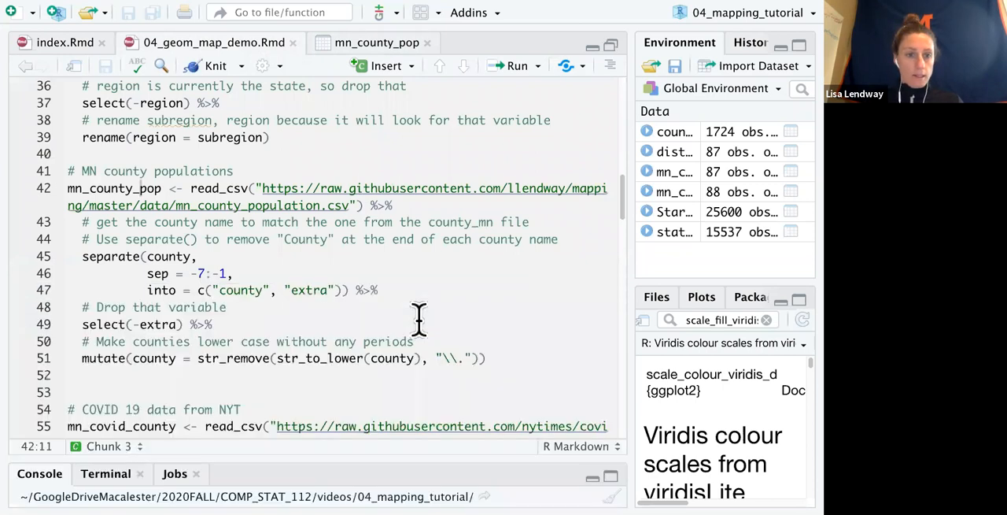
Step: Browse the inline 547,424 × 6 NYT COVID county preview with date, county, state, fips, cases, deaths
scroll("down", 3)
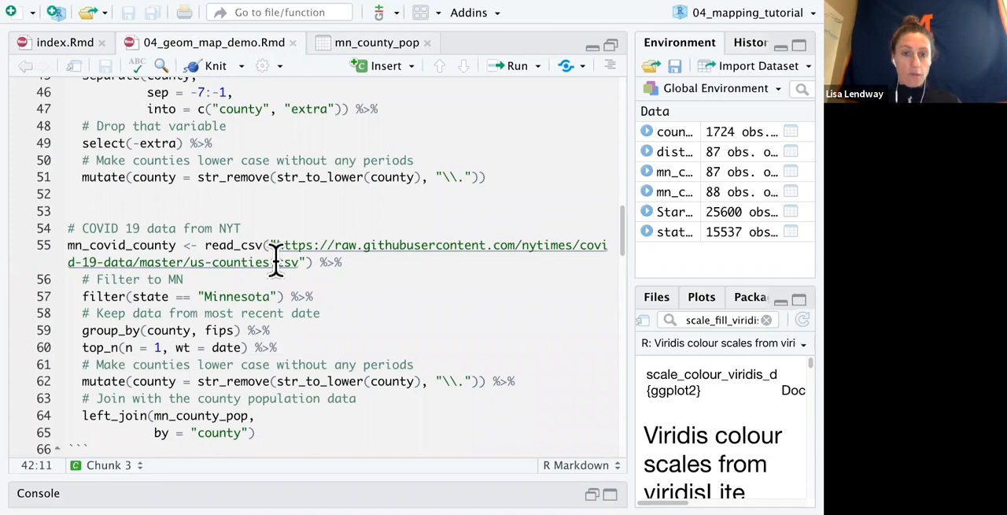
mouse_move(206, 229)
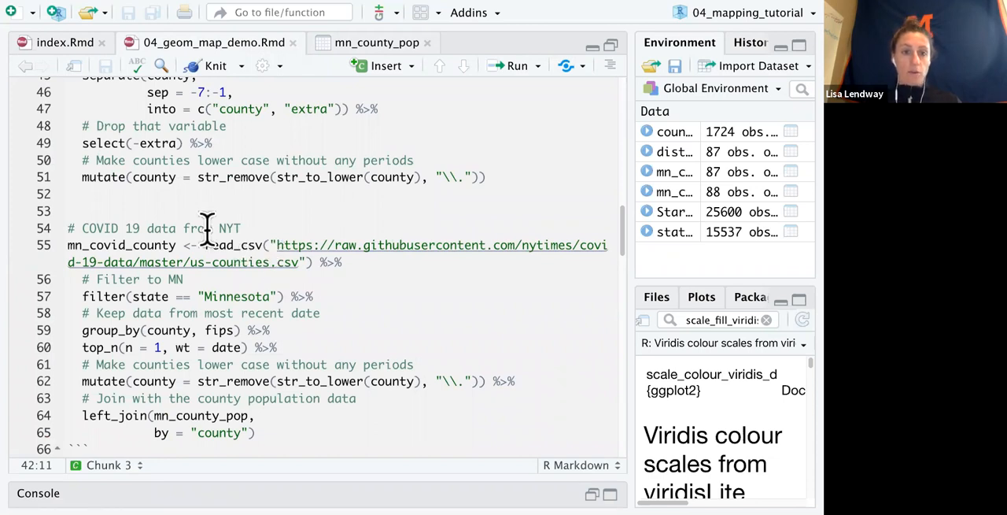
mouse_move(195, 248)
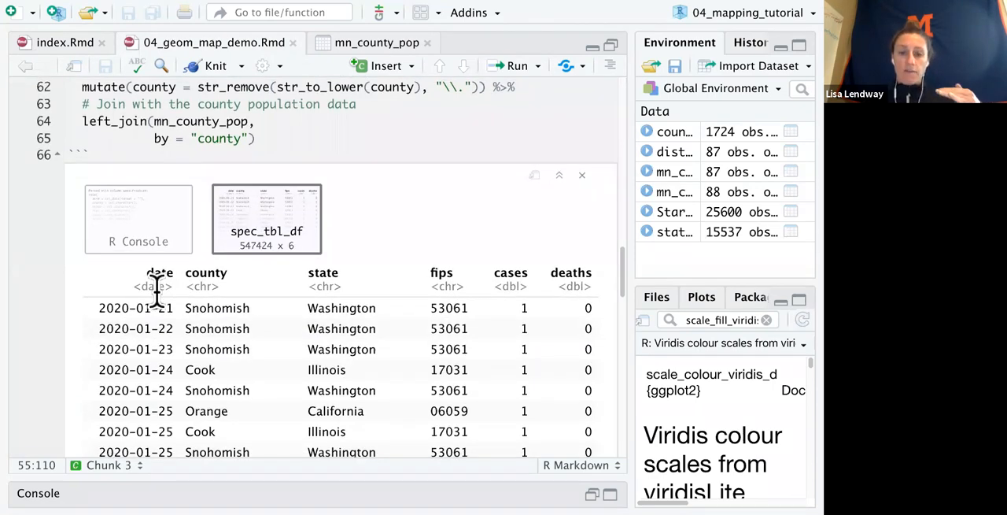
mouse_move(232, 339)
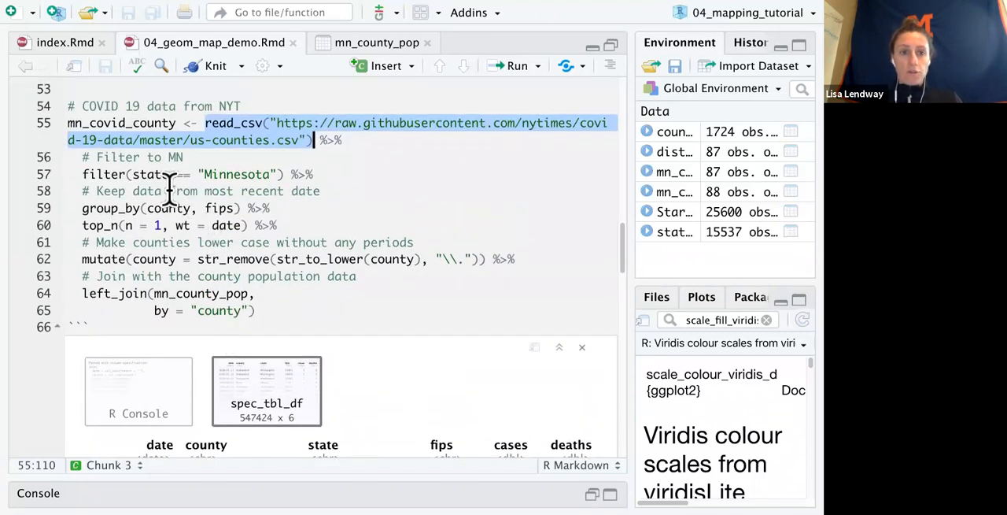
mouse_move(200, 174)
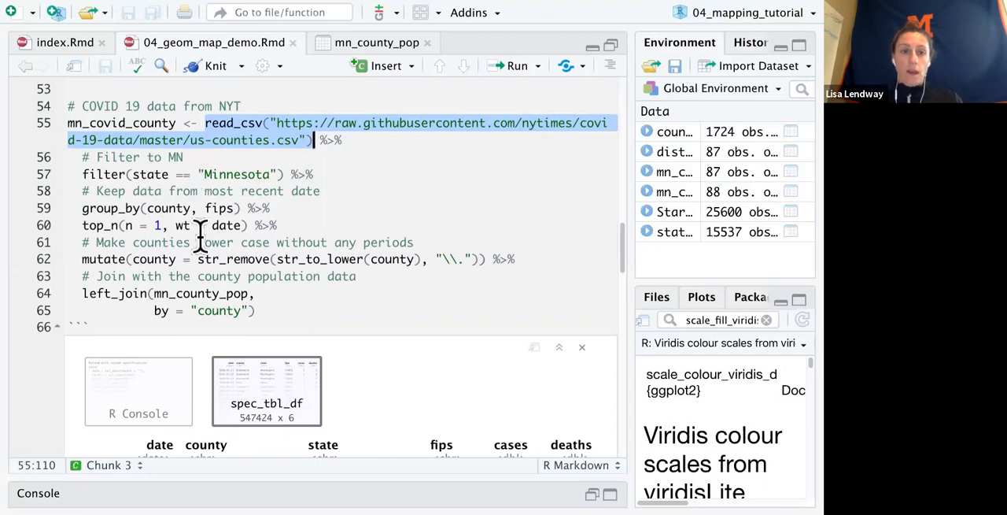
scroll("up", 3)
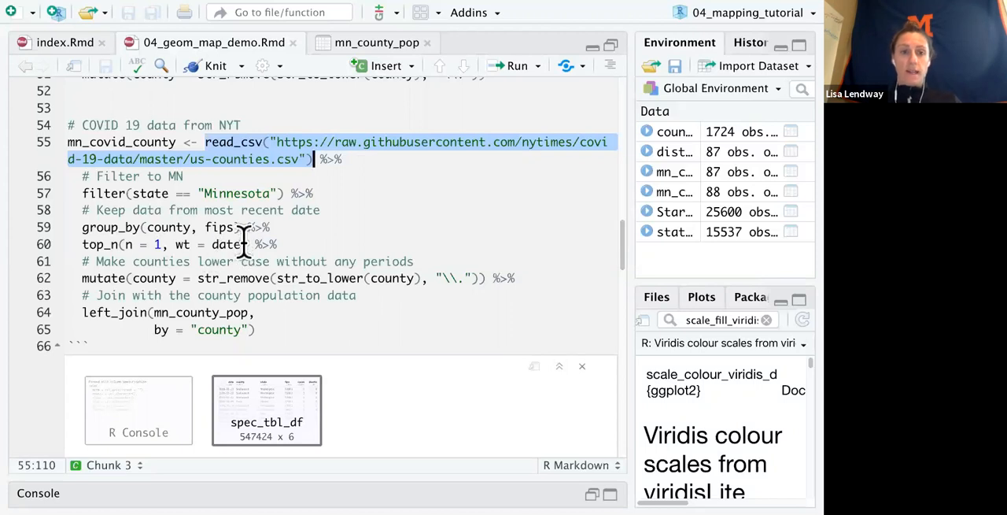
Step: Begin selecting the COVID pipeline lines 55–60 through top_n(n = 1, wt = date) to run
left_click(207, 142)
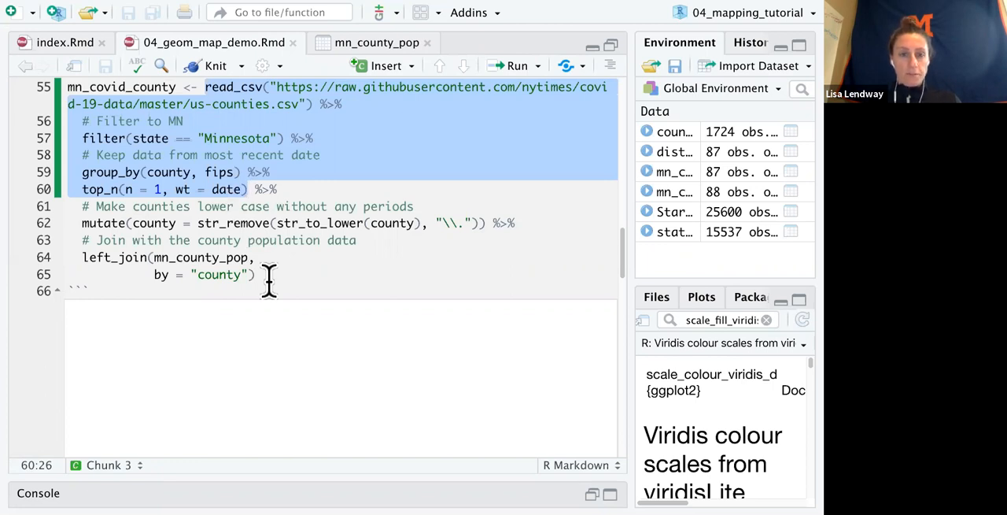
mouse_move(191, 189)
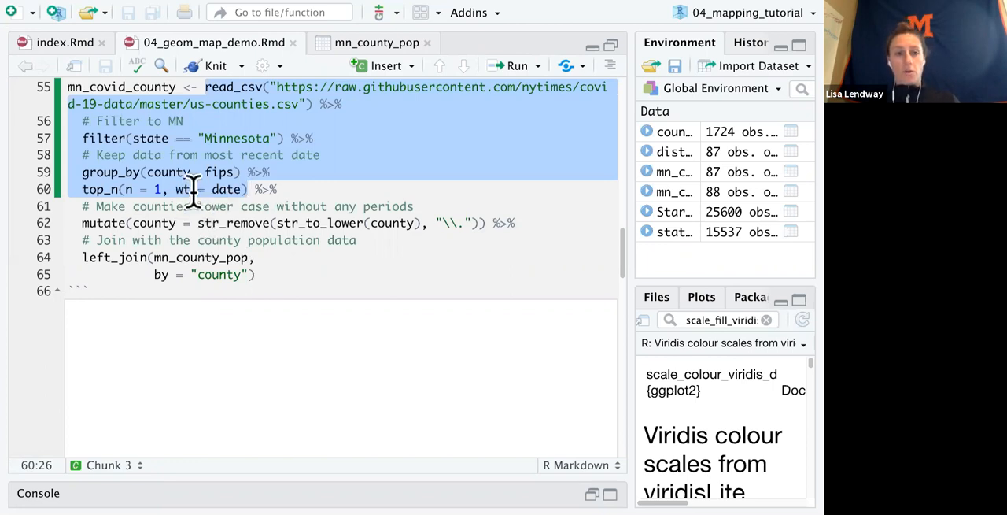
mouse_move(197, 173)
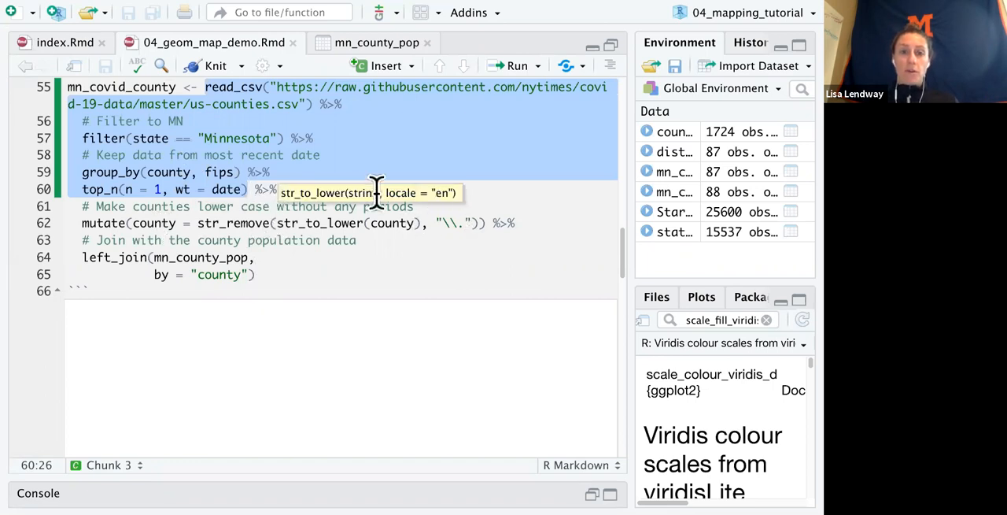
mouse_move(463, 232)
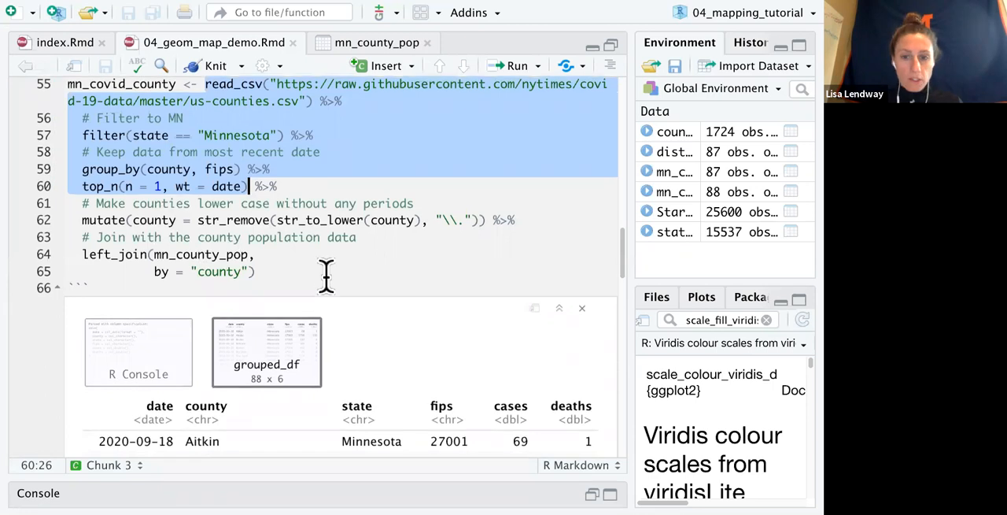
scroll("down", 3)
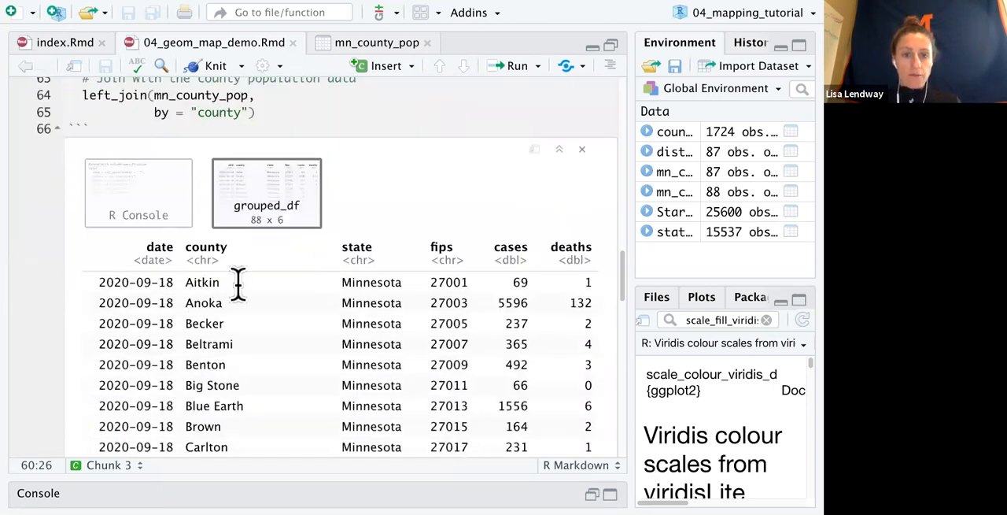
mouse_move(209, 282)
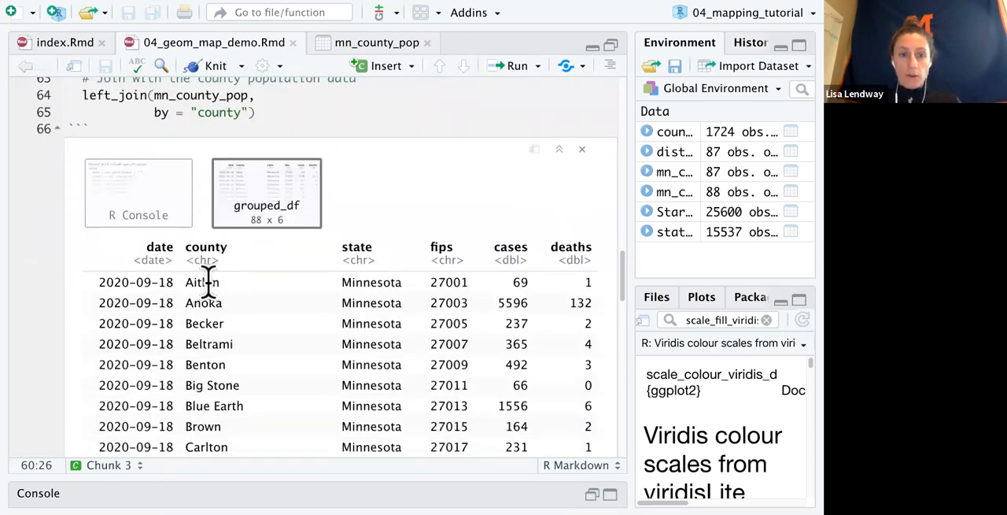
mouse_move(362, 288)
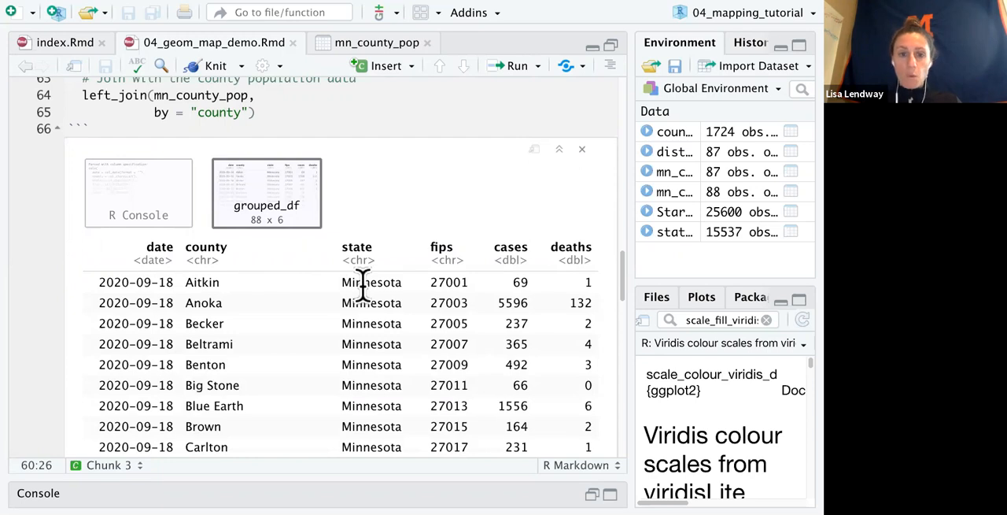
mouse_move(535, 281)
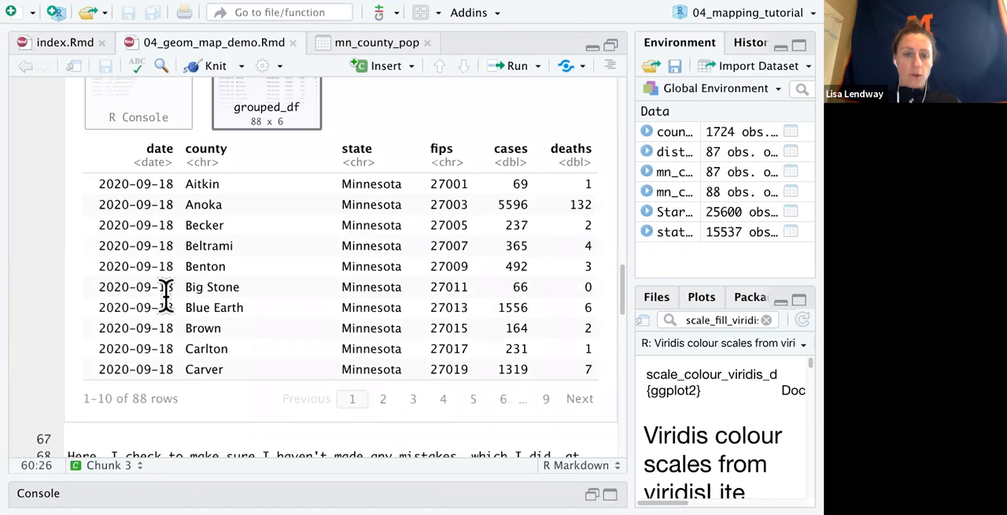
scroll("up", 3)
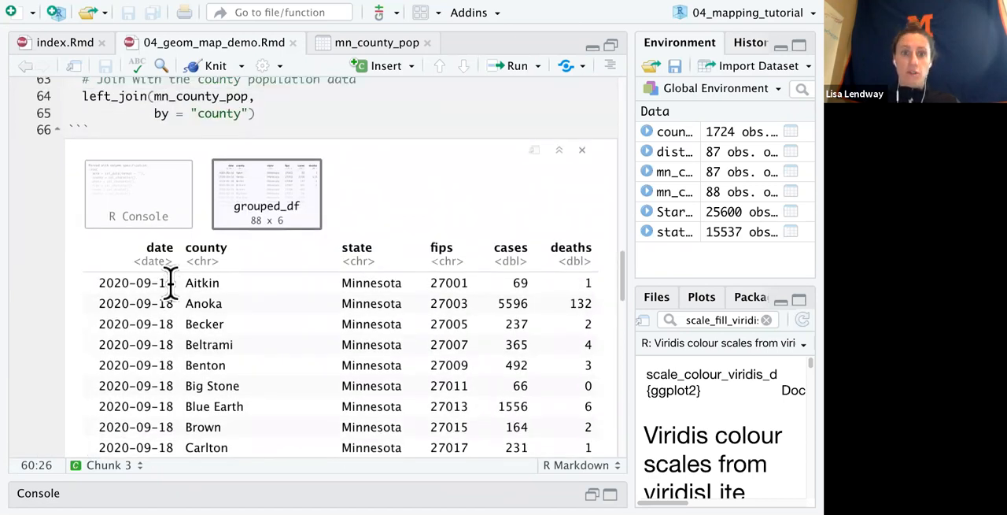
mouse_move(214, 312)
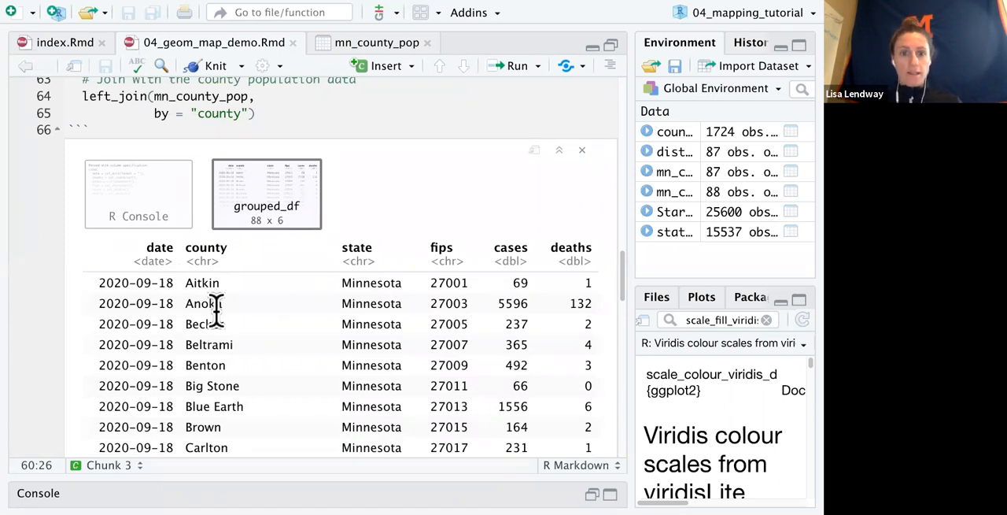
mouse_move(280, 283)
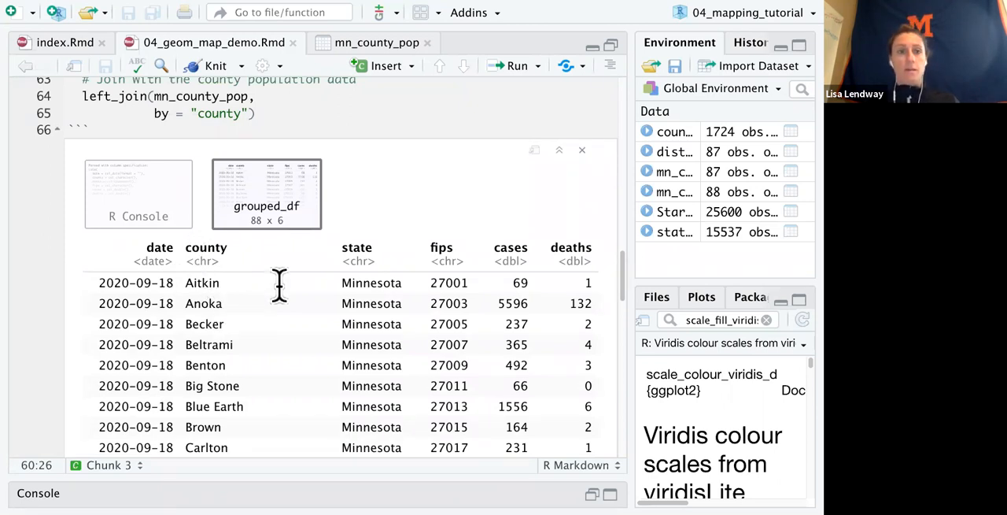
scroll("up", 3)
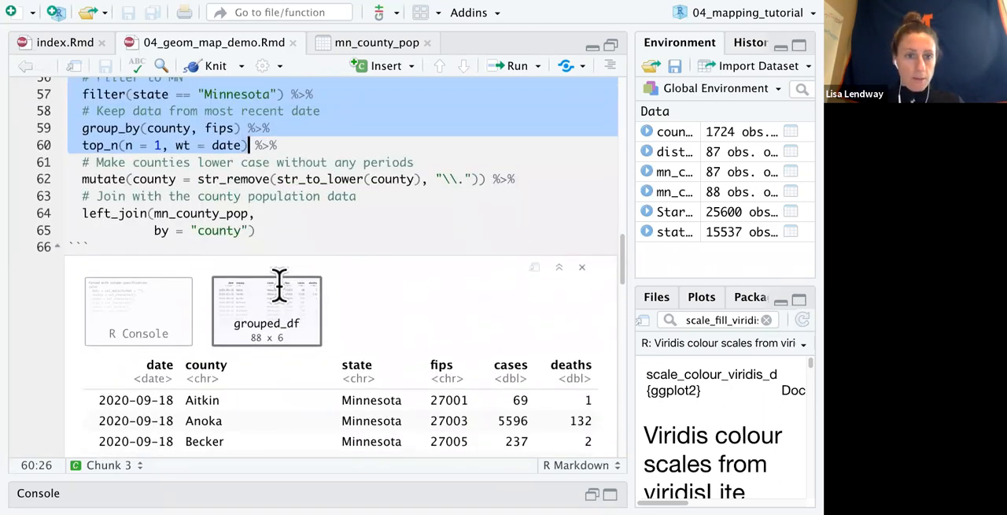
scroll("up", 3)
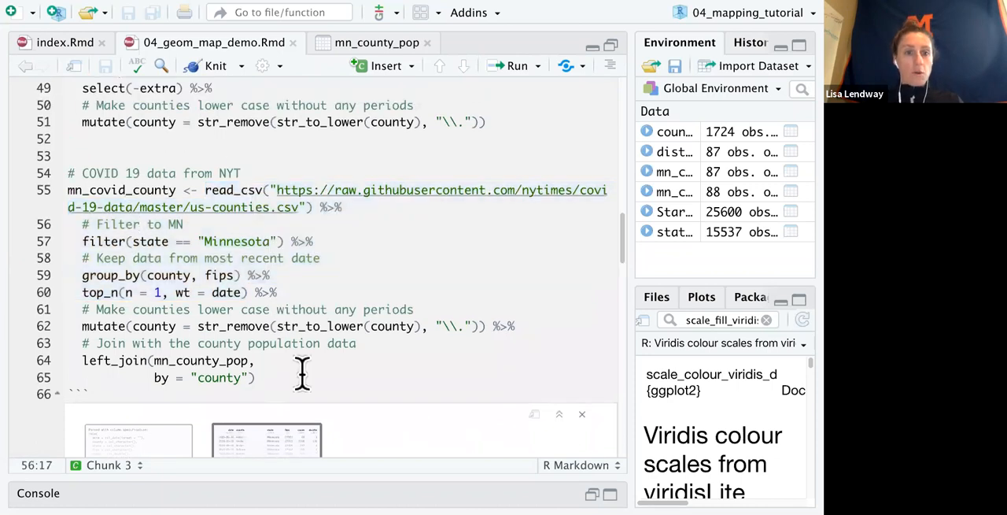
mouse_move(686, 213)
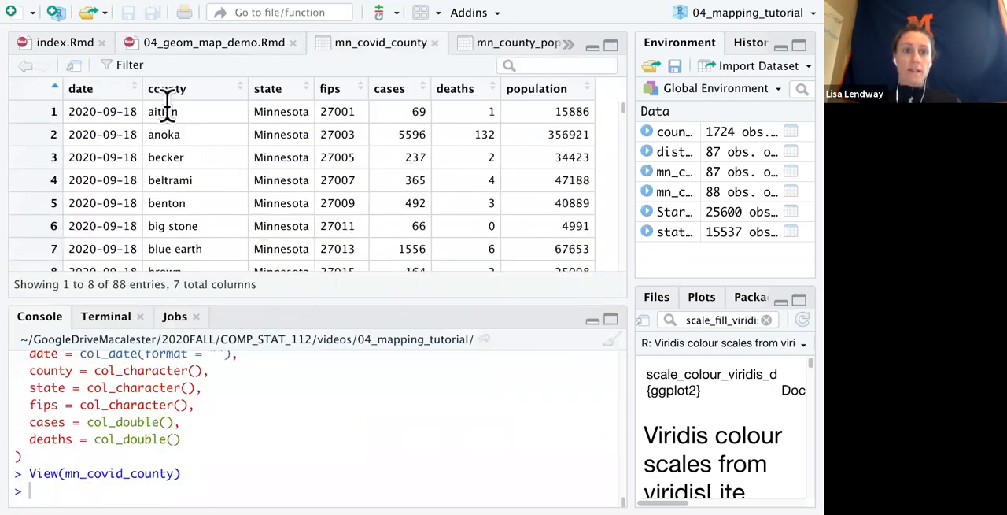
mouse_move(594, 334)
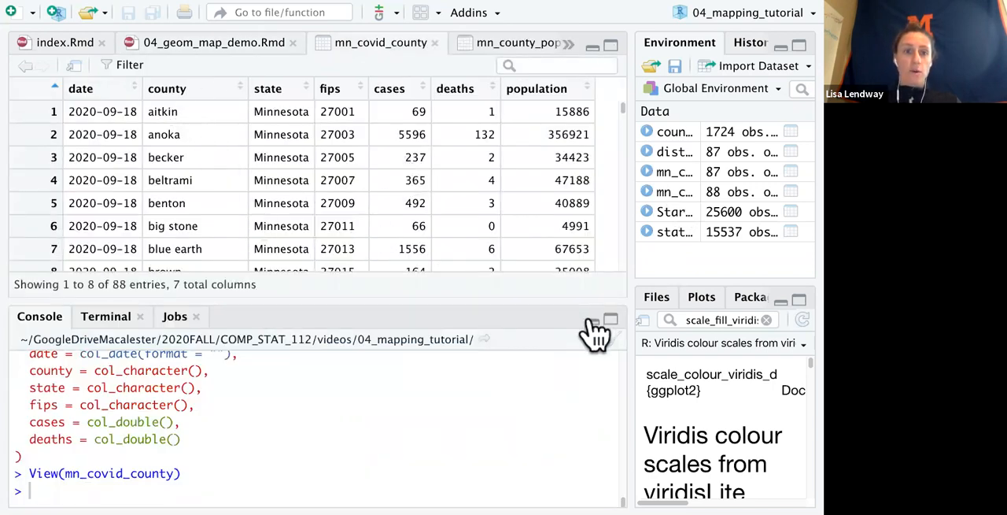
Step: Expand the mn_covid_county viewer and scroll to row 79 'unknown' with NA fips and population
left_click(611, 317)
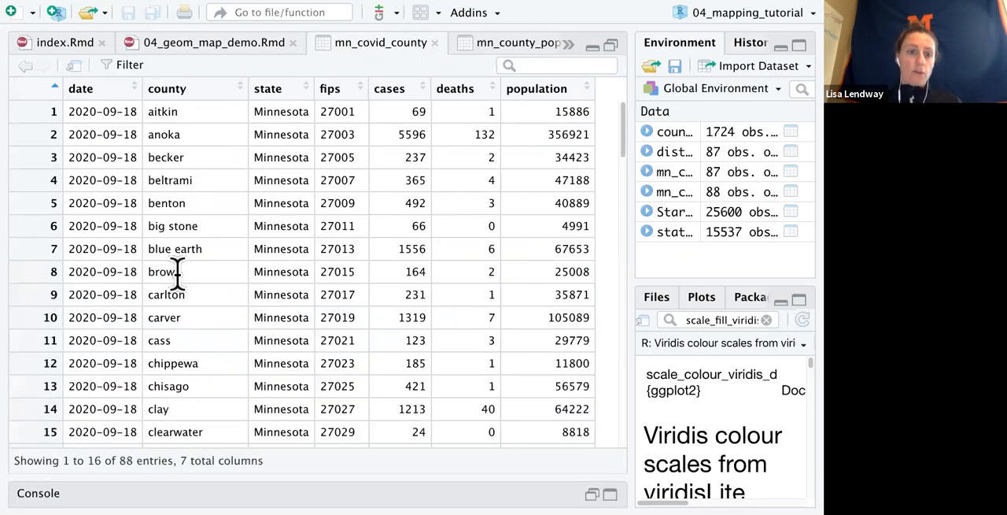
scroll("down", 3)
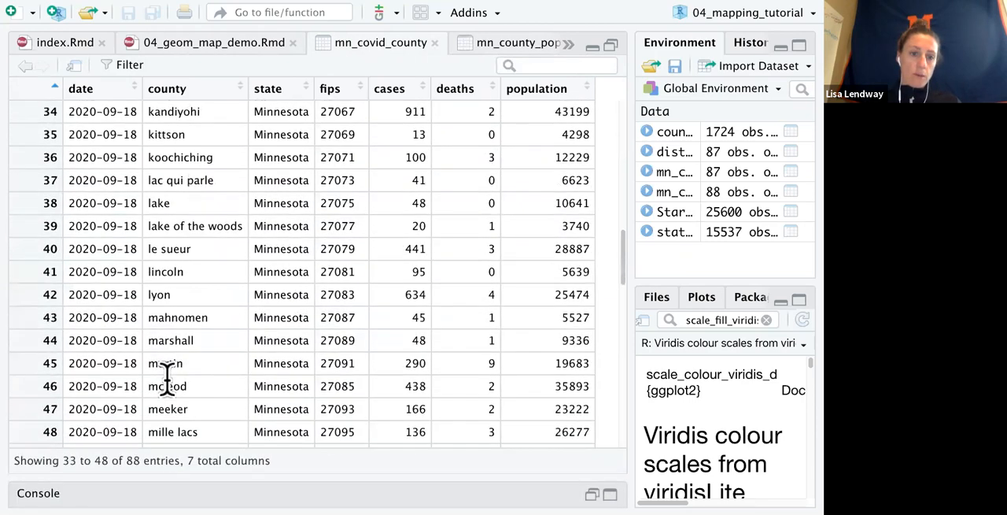
scroll("down", 3)
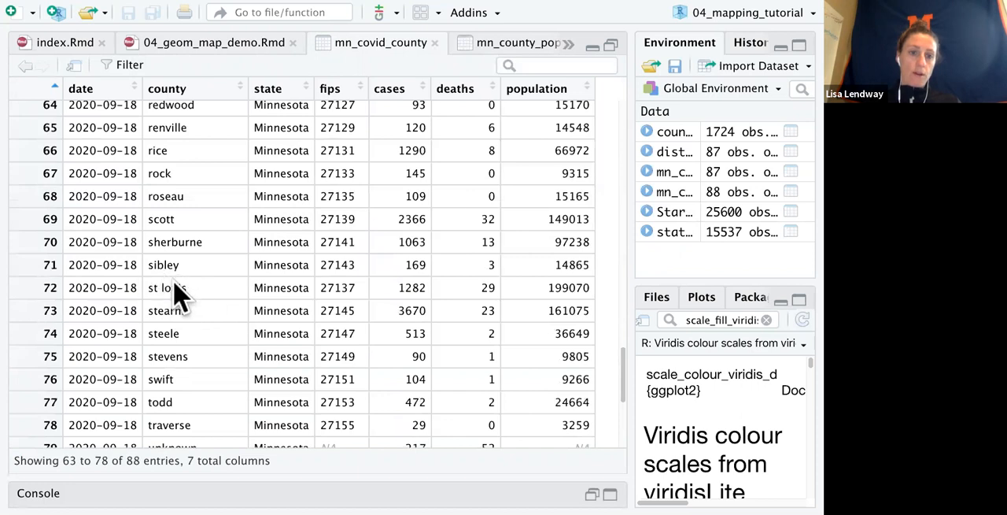
mouse_move(197, 204)
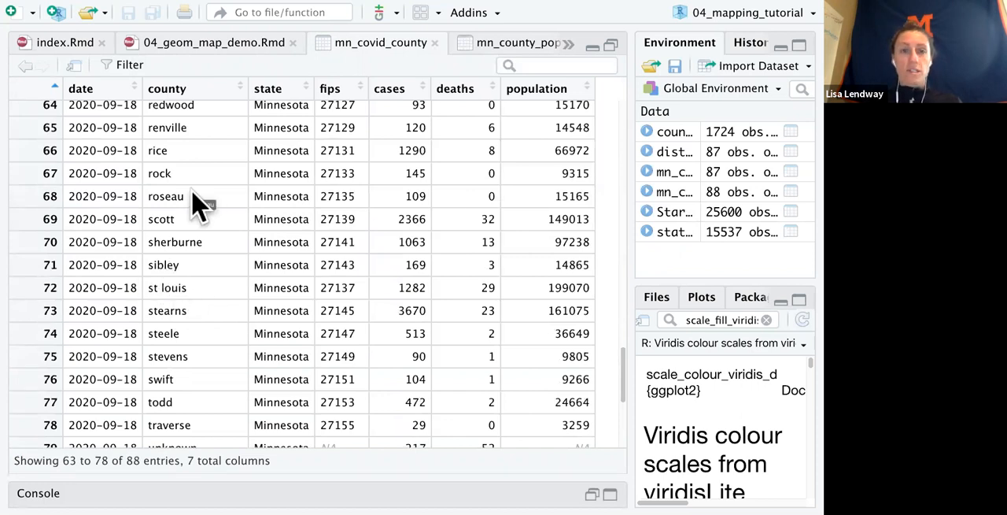
mouse_move(559, 110)
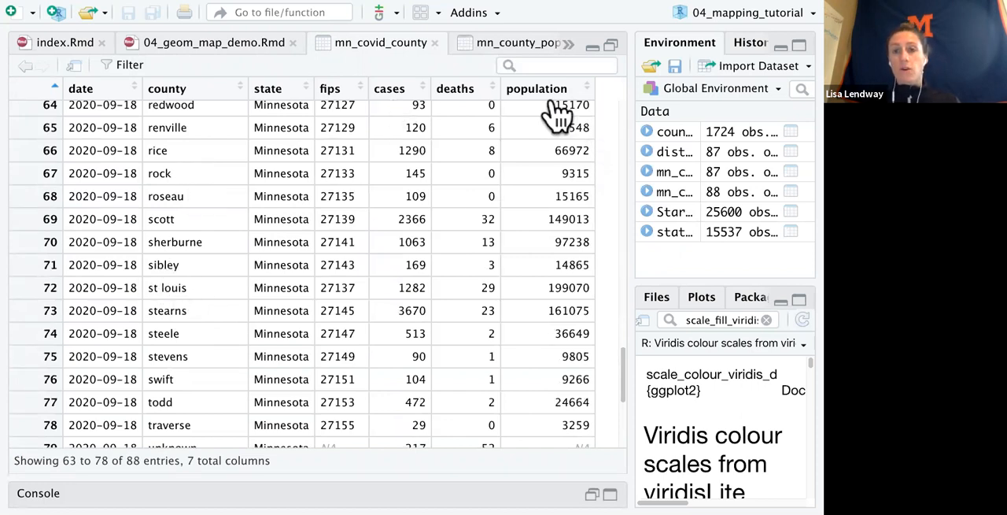
mouse_move(574, 126)
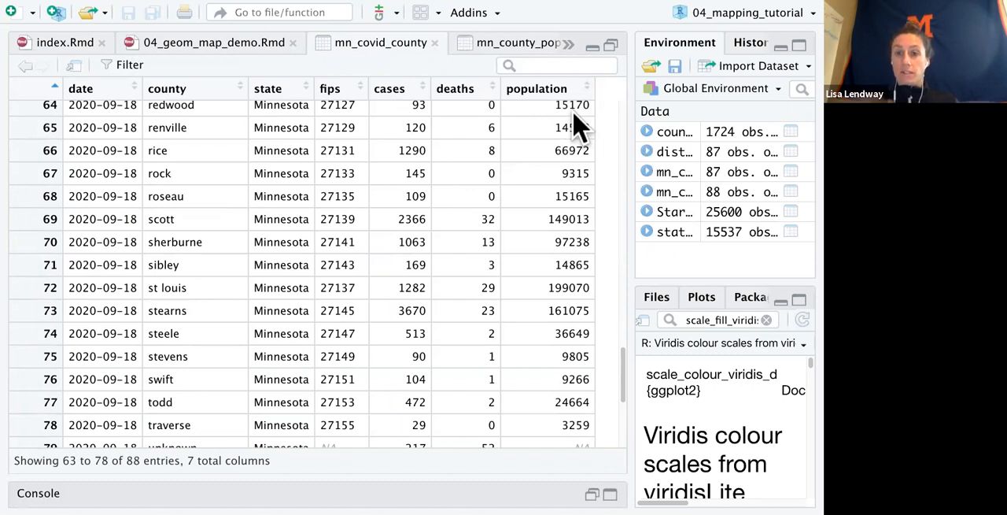
scroll("down", 3)
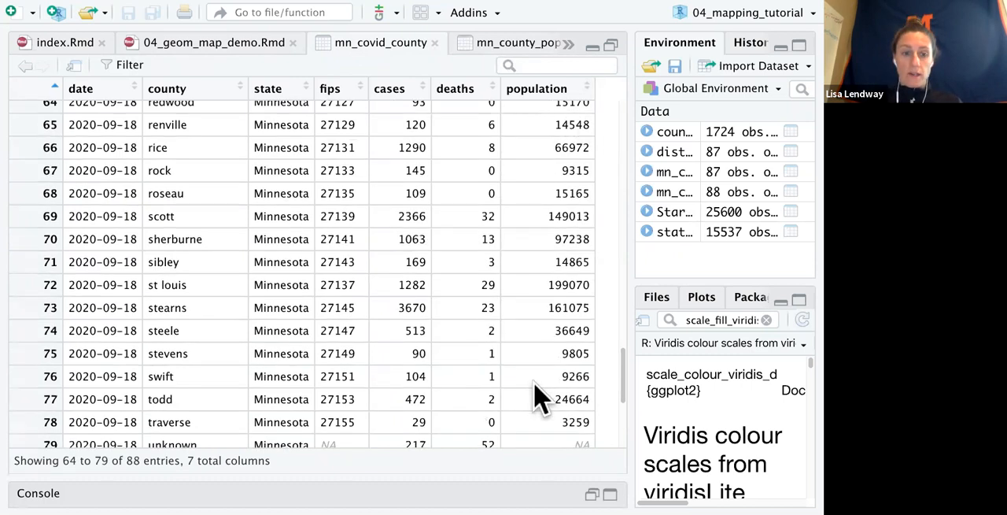
scroll("down", 3)
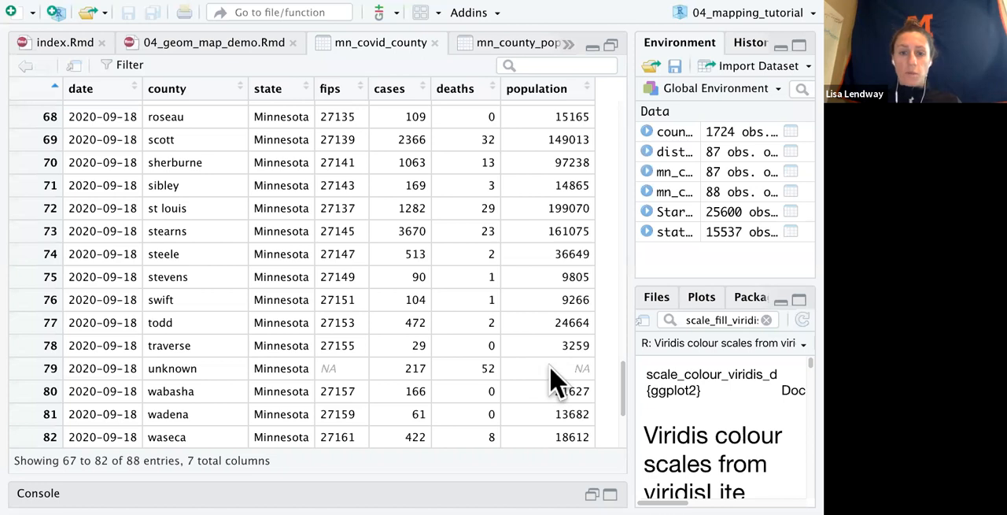
mouse_move(171, 368)
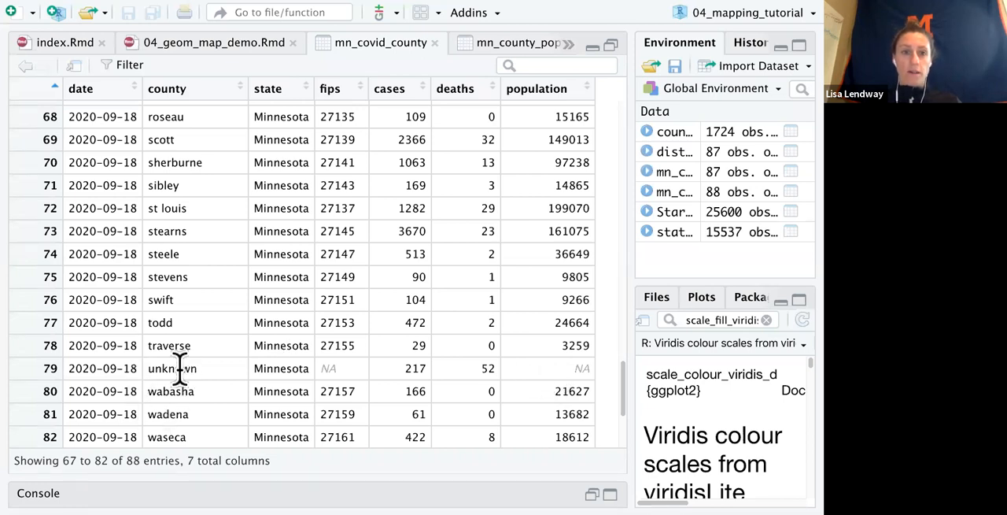
mouse_move(175, 391)
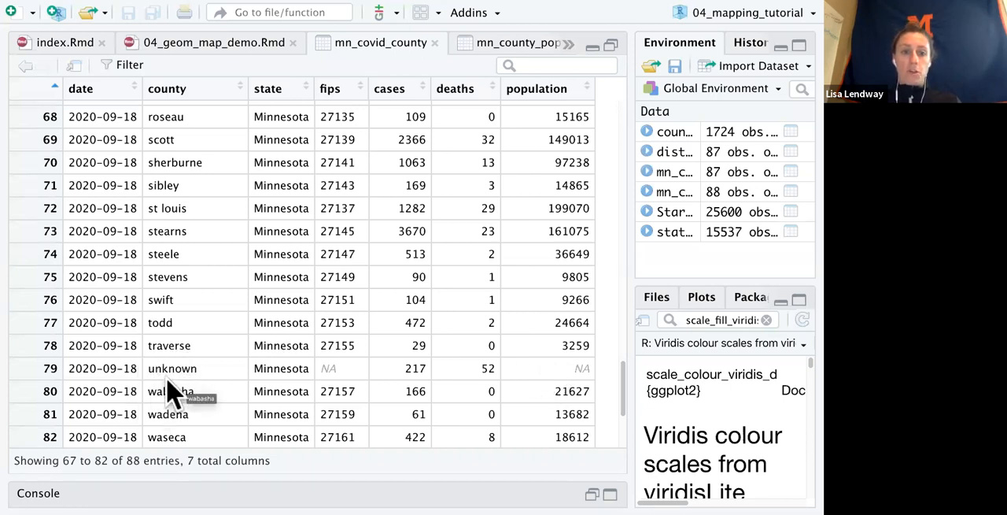
mouse_move(185, 391)
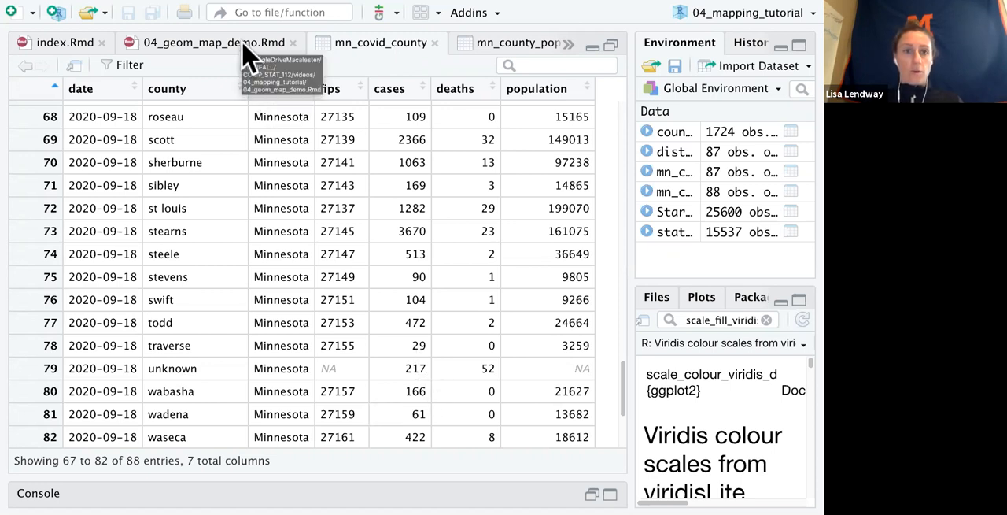
Step: Run the anti_join check in 04_geom_map_demo.Rmd, revealing only the 'unknown' county row with NA fips
left_click(214, 43)
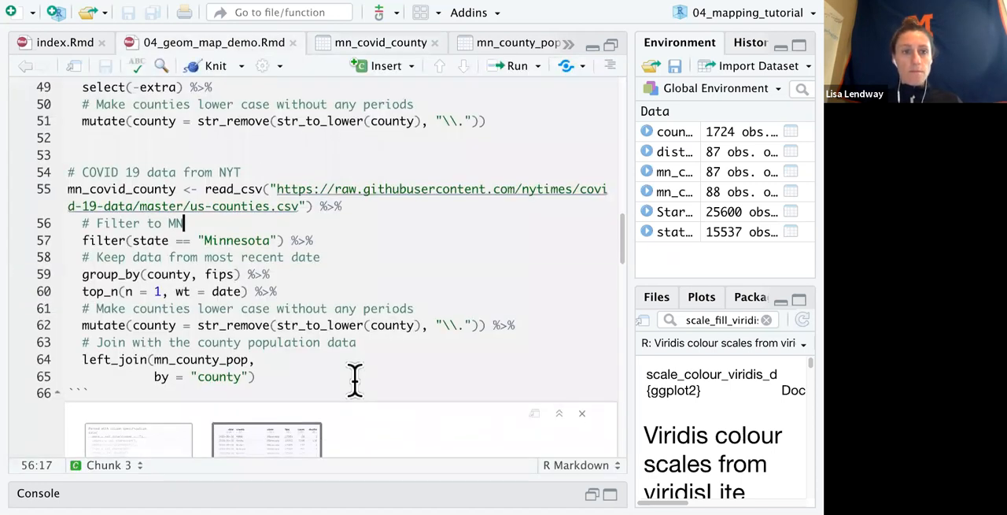
scroll("down", 3)
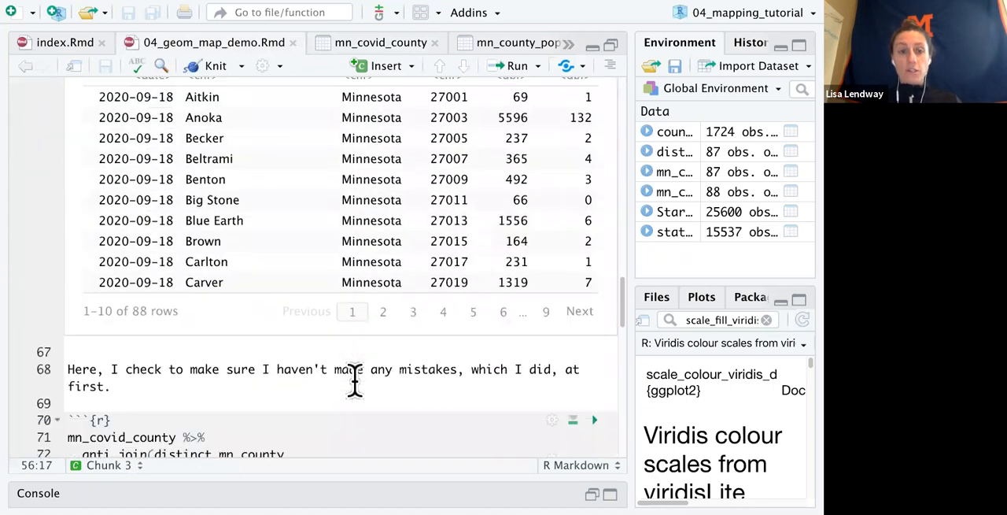
scroll("down", 3)
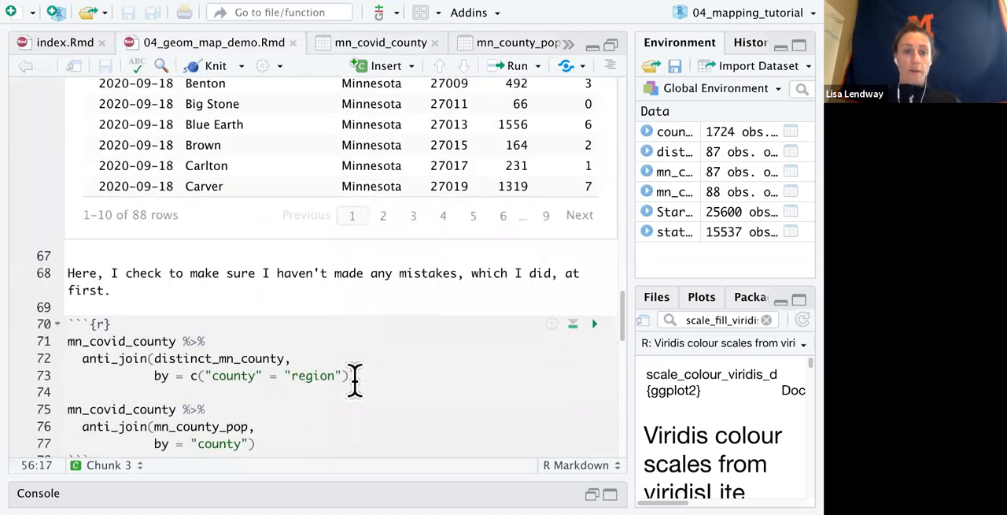
scroll("down", 3)
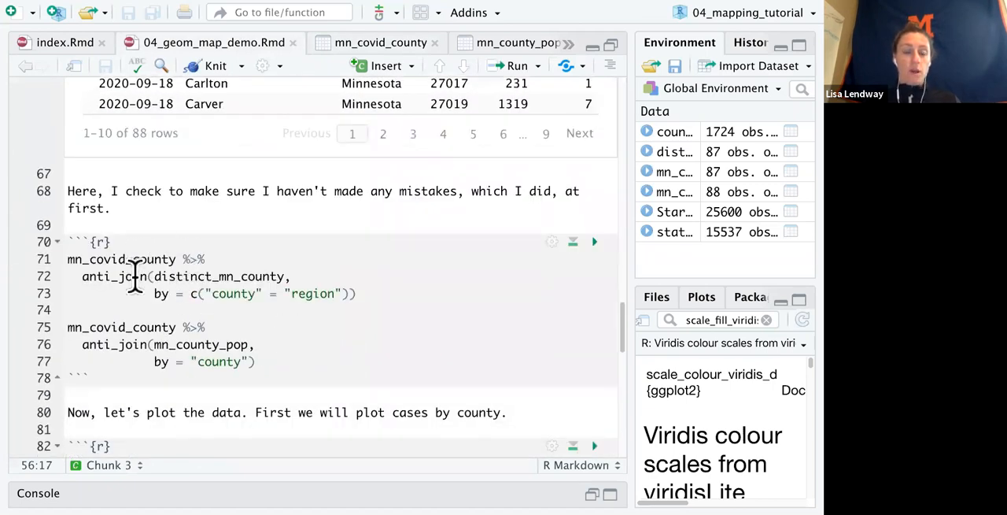
mouse_move(580, 250)
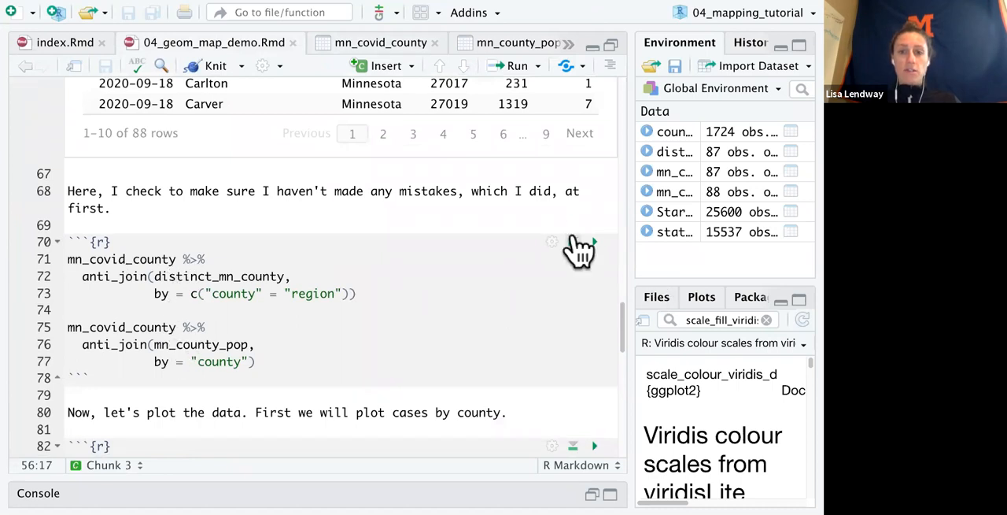
left_click(594, 147)
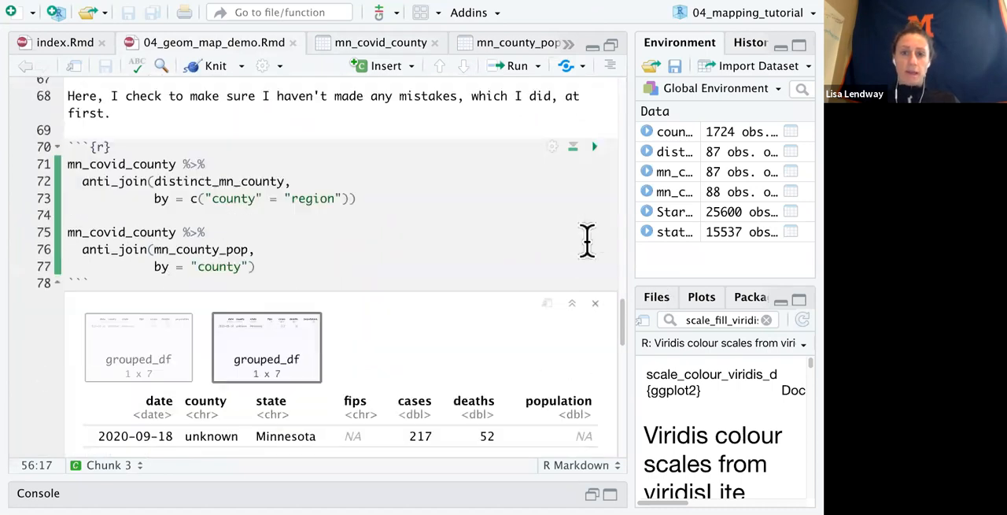
scroll("down", 3)
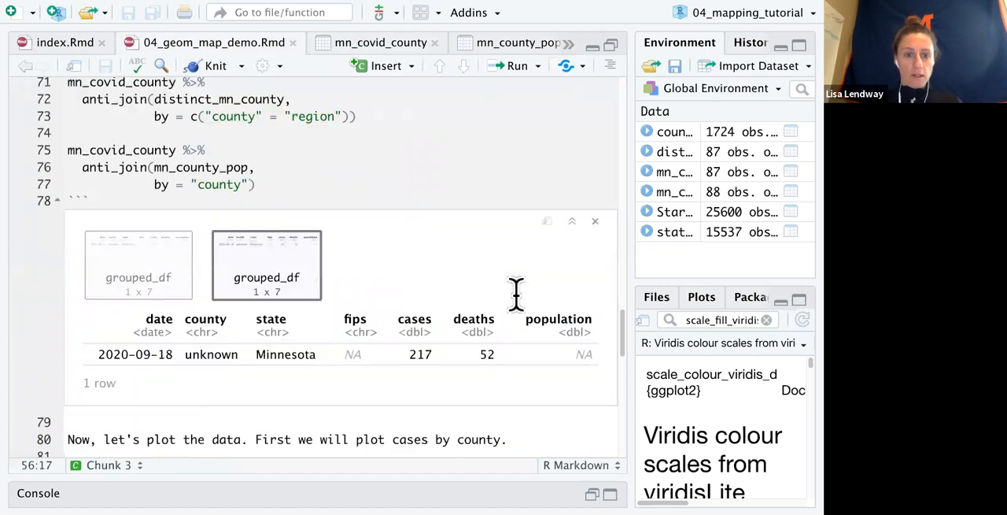
left_click(137, 265)
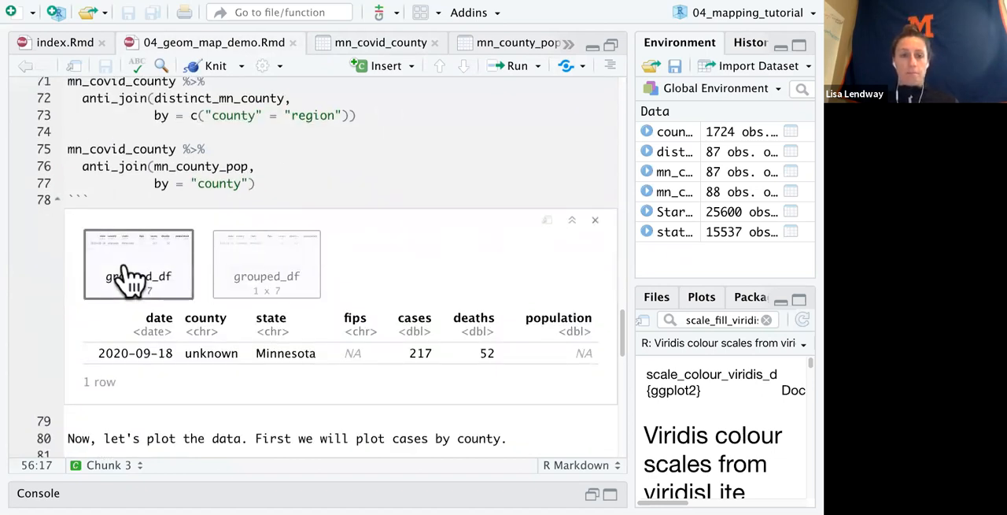
scroll("up", 3)
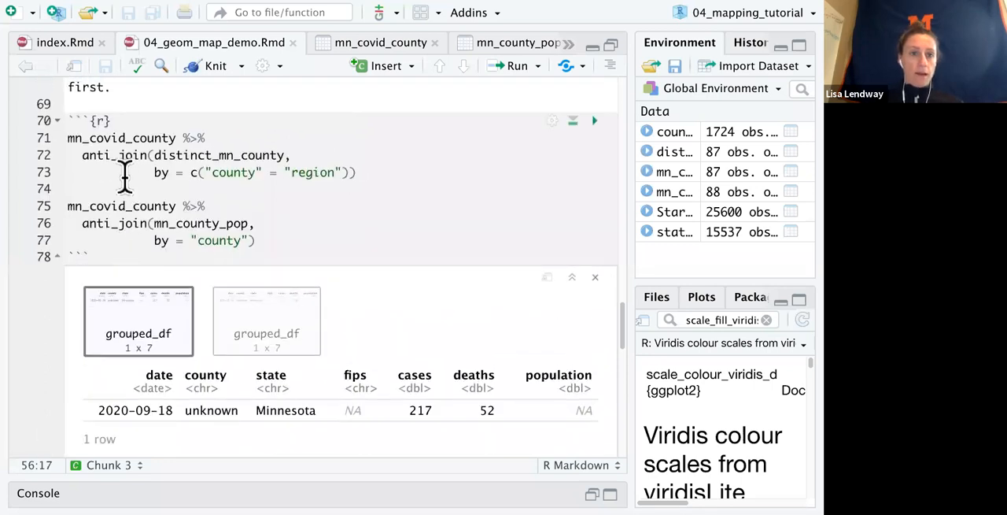
mouse_move(226, 362)
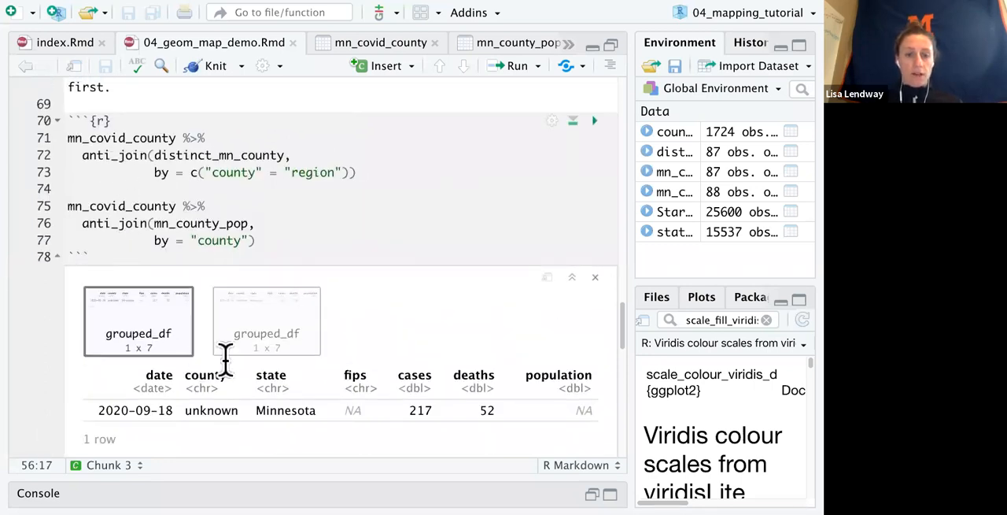
mouse_move(553, 338)
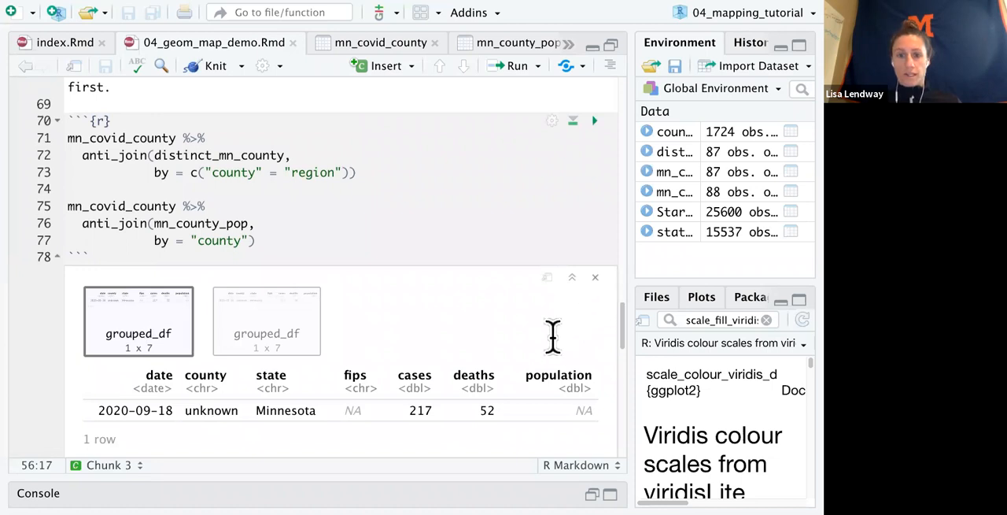
scroll("down", 3)
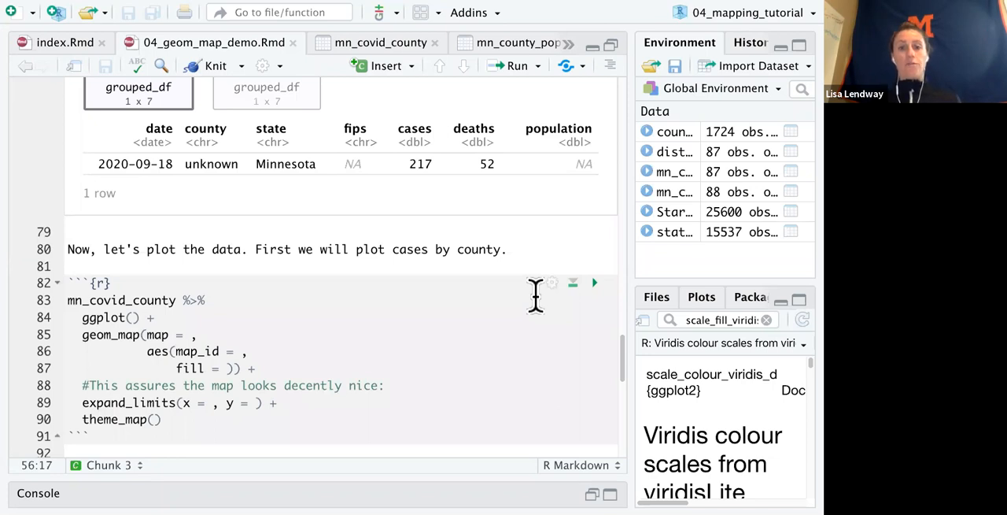
mouse_move(193, 318)
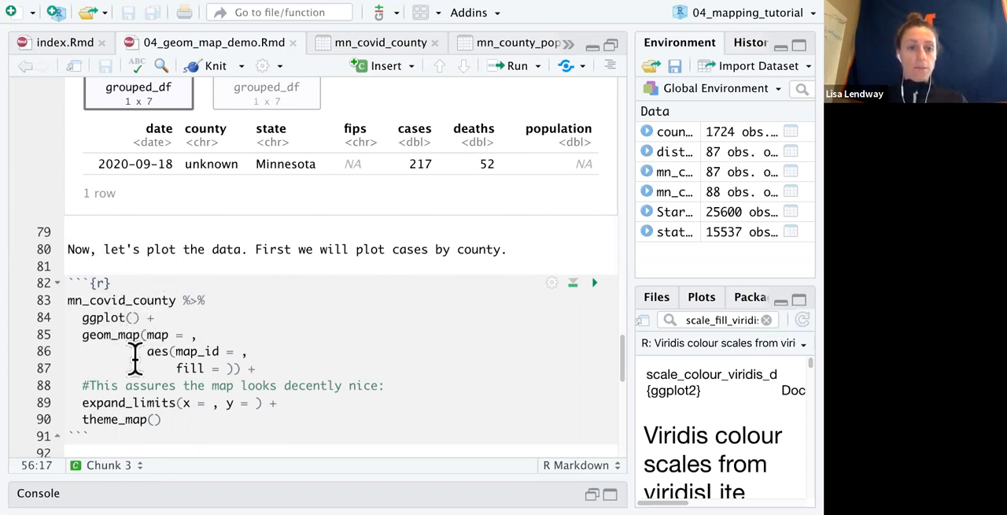
left_click(195, 334)
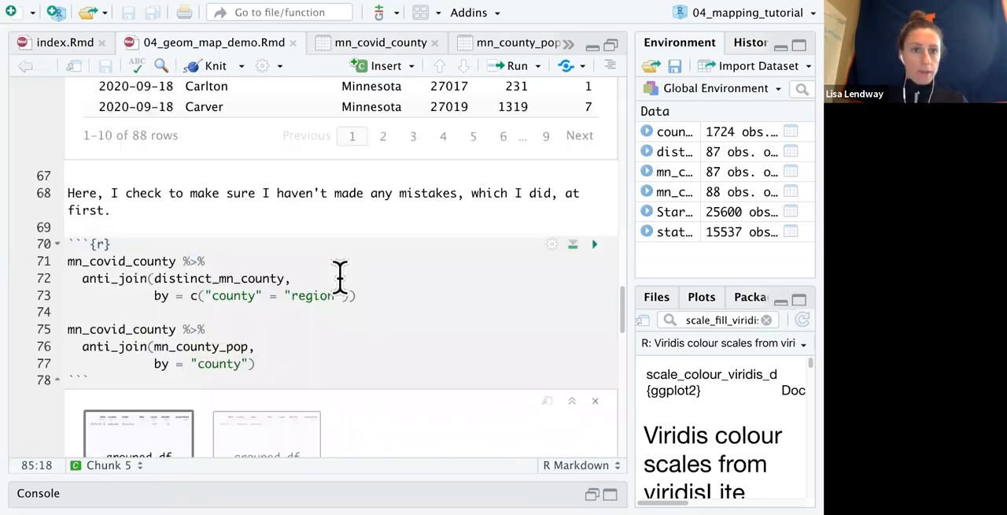
scroll("up", 3)
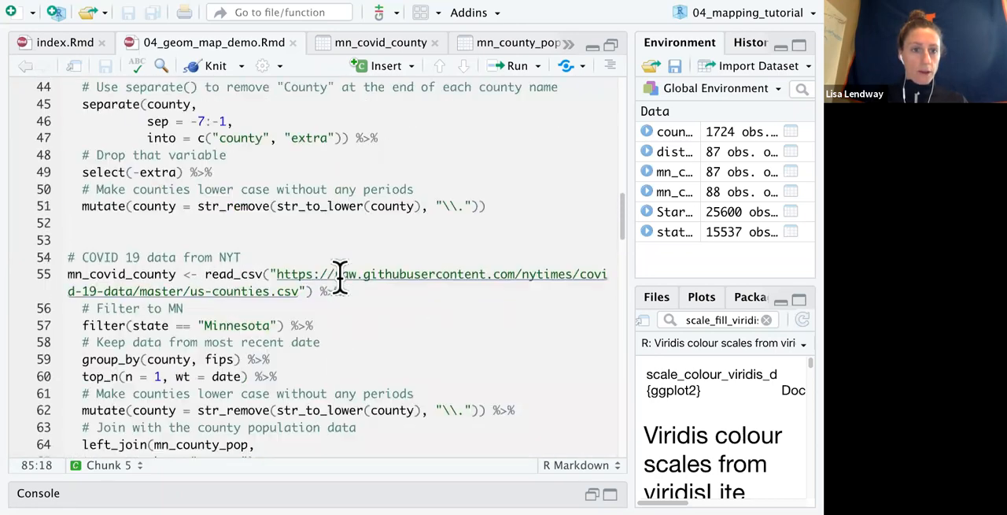
scroll("up", 3)
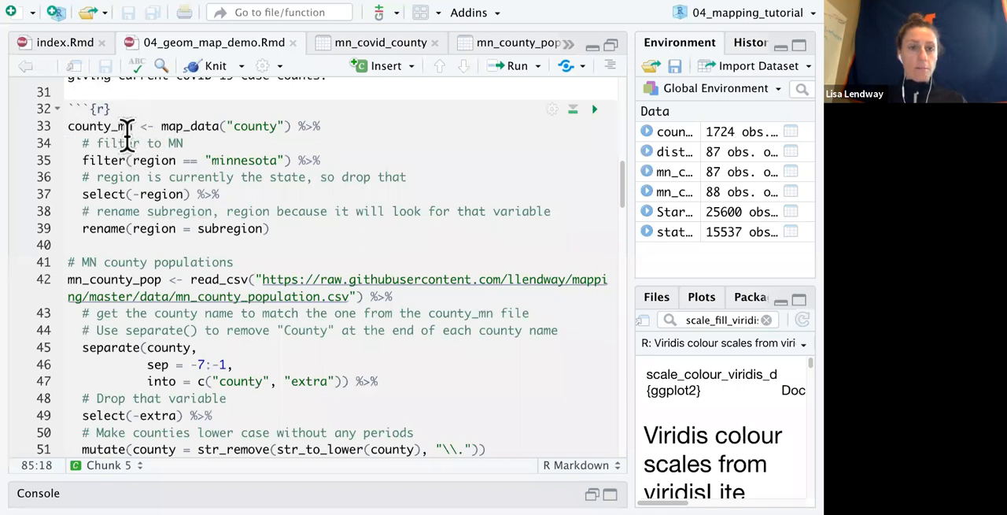
scroll("down", 3)
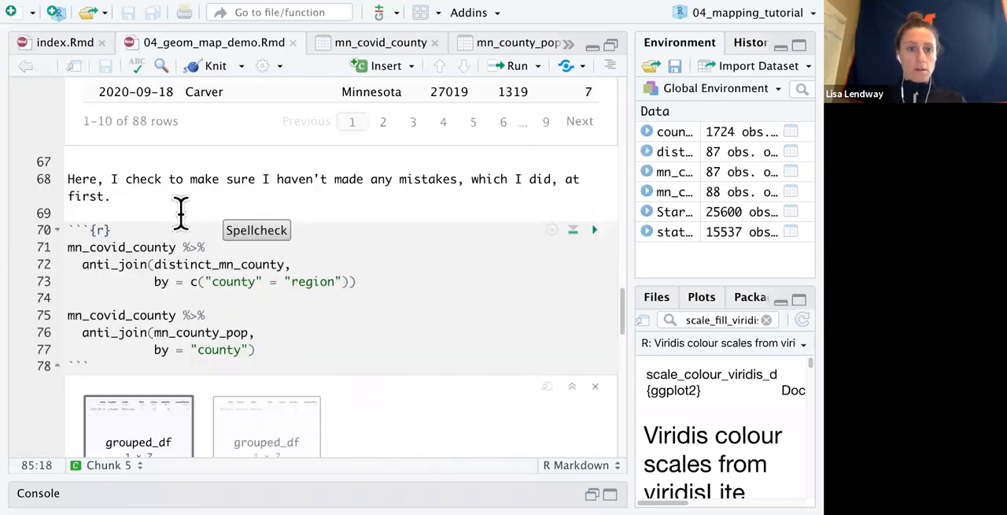
scroll("down", 3)
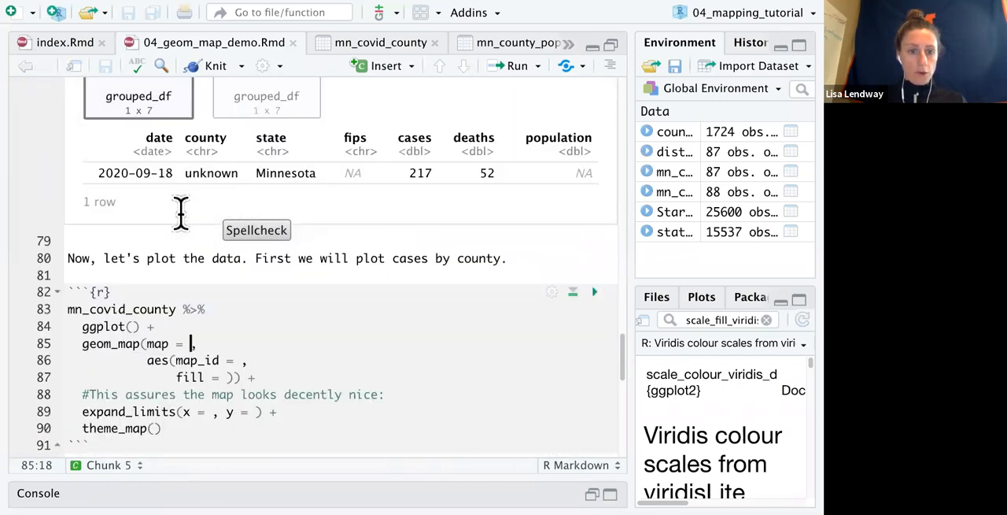
scroll("up", 3)
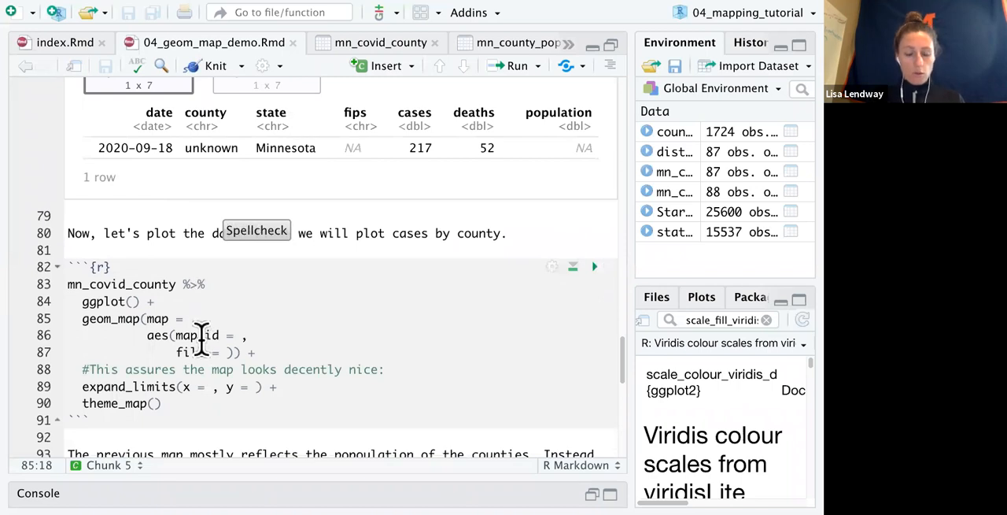
Step: Set geom_map's map argument to the county_mn data via autocomplete
type("county")
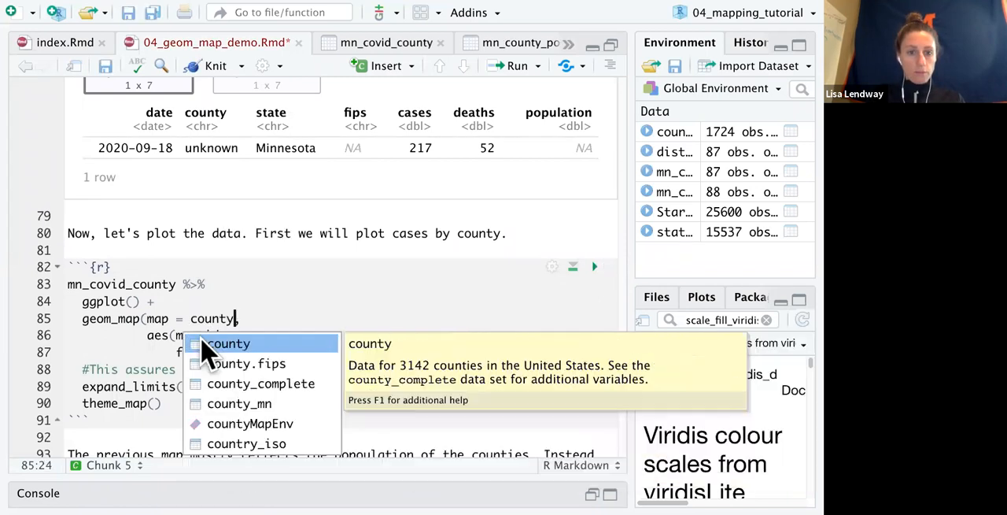
left_click(239, 403)
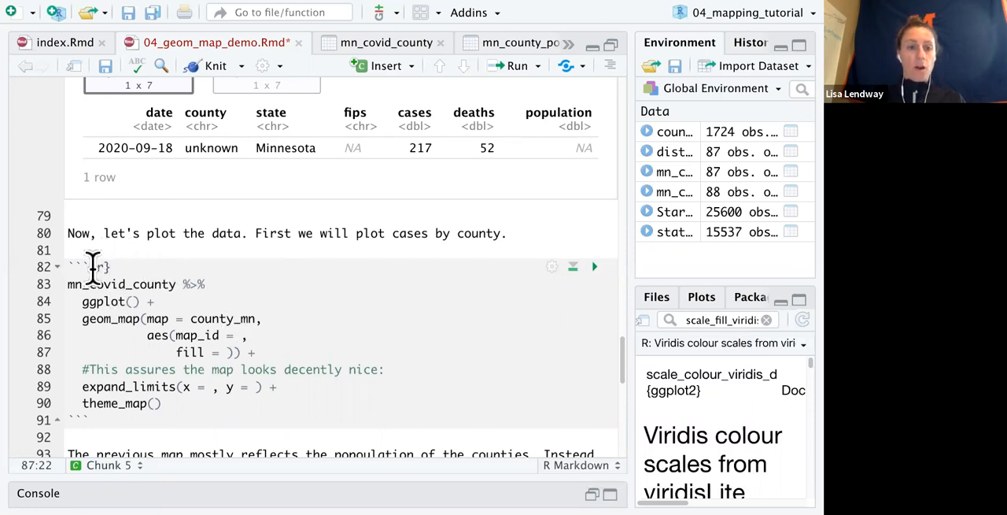
mouse_move(150, 285)
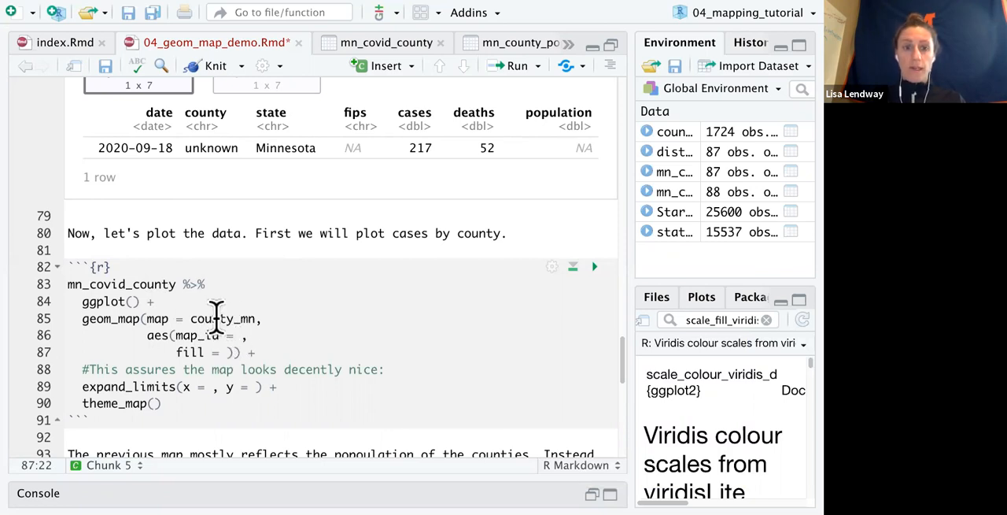
mouse_move(472, 161)
type("View(county_mn)")
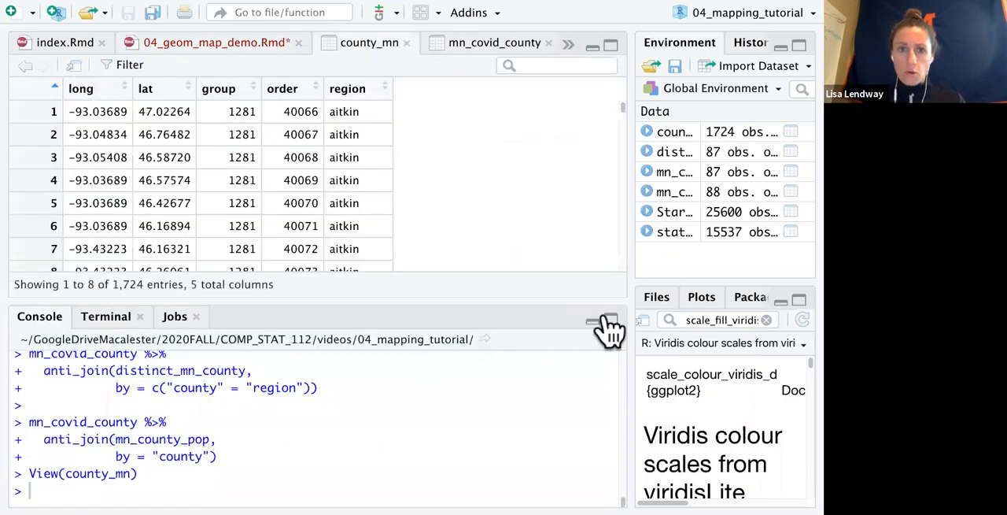
Step: Inspect the county_mn, mn_county_pop and mn_covid_county tables to find the shared county column
left_click(591, 322)
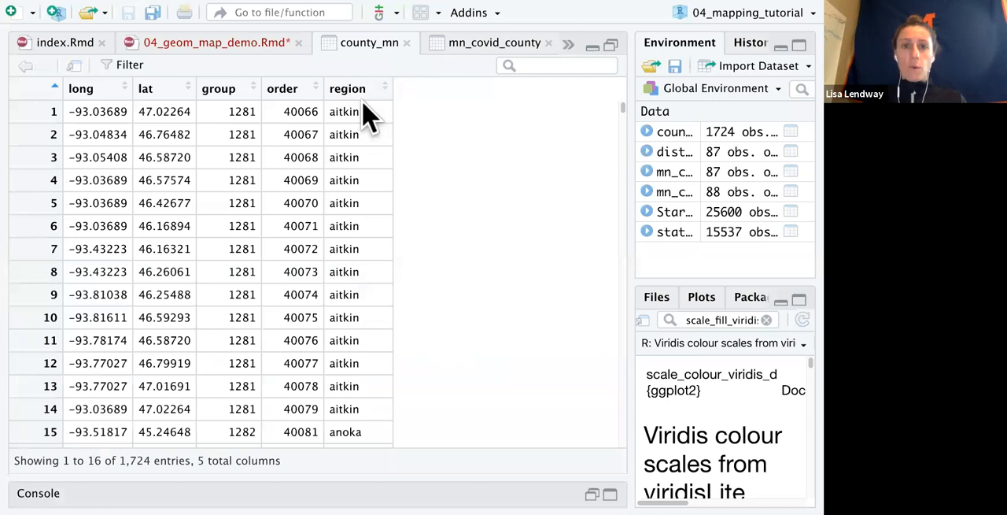
mouse_move(501, 57)
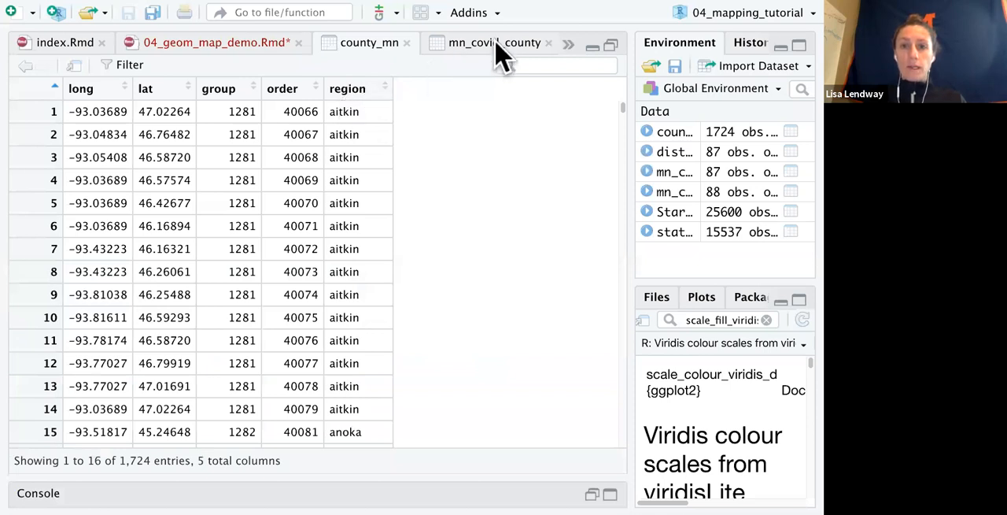
left_click(488, 43)
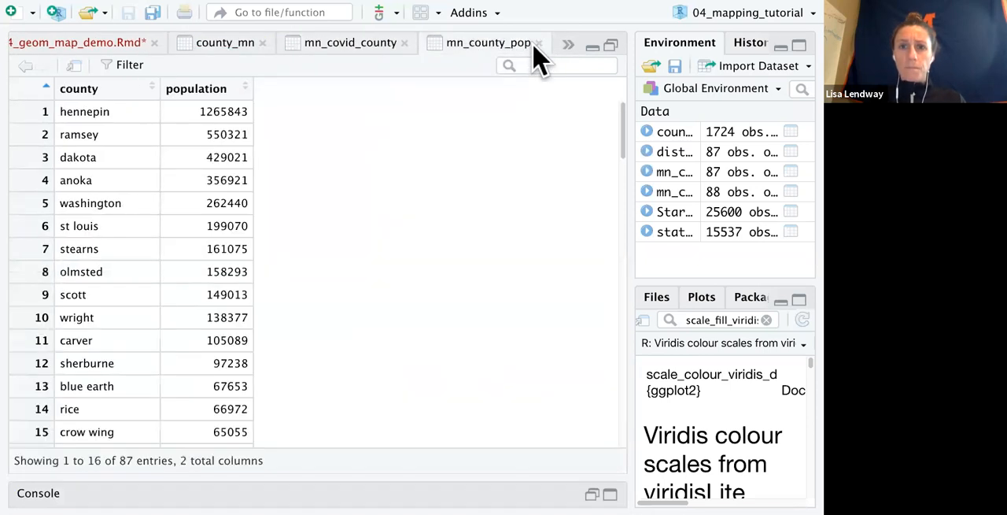
left_click(350, 41)
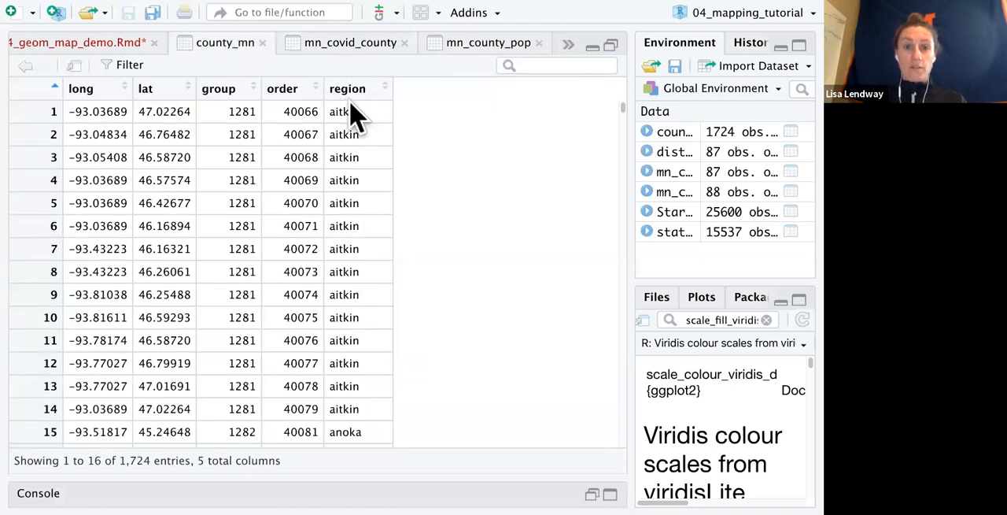
left_click(350, 42)
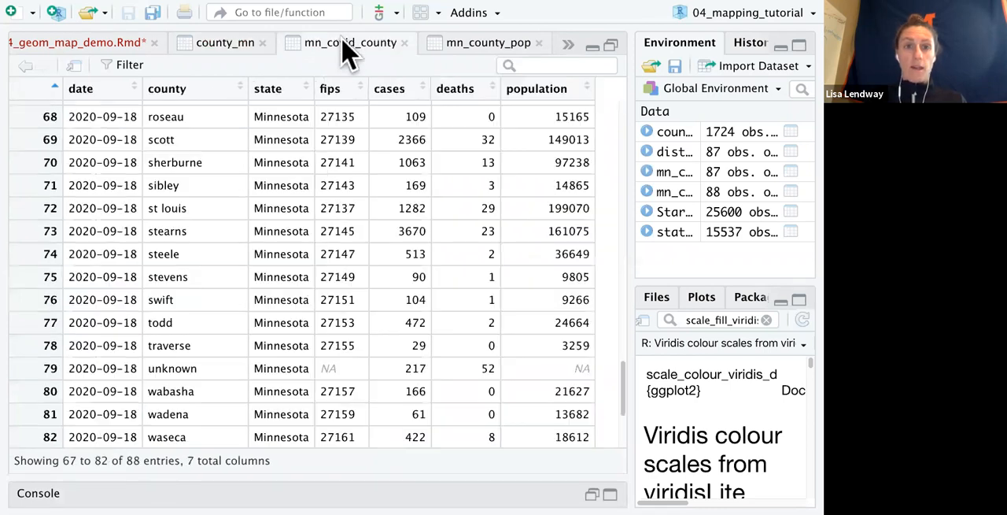
mouse_move(229, 94)
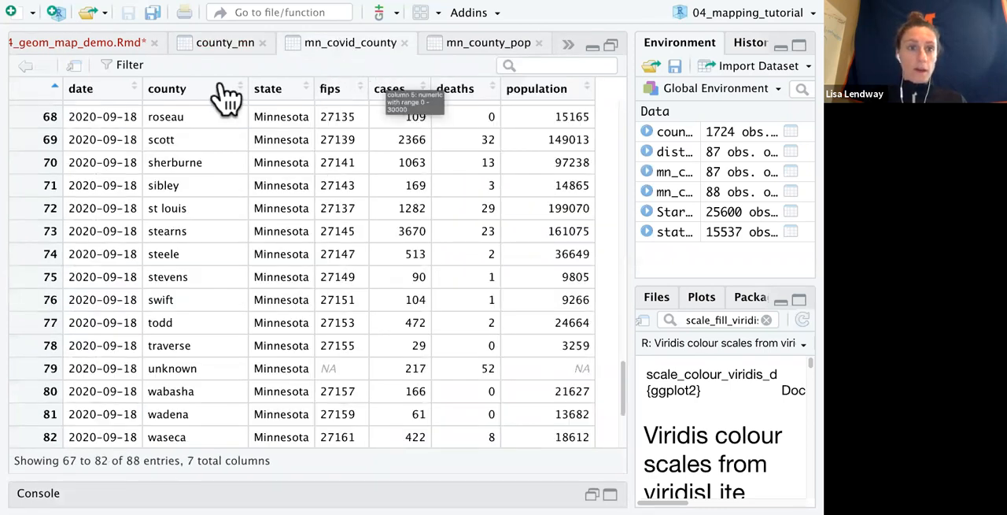
mouse_move(126, 55)
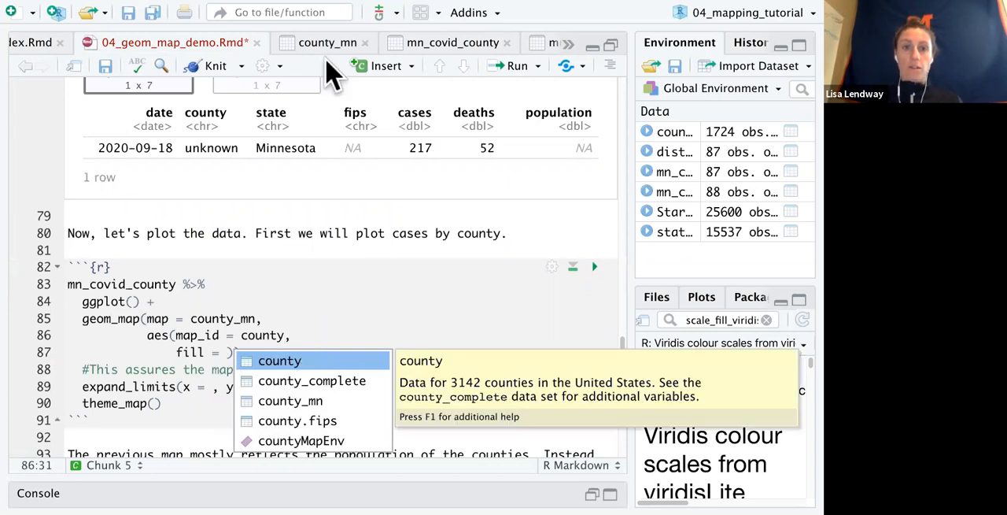
mouse_move(206, 318)
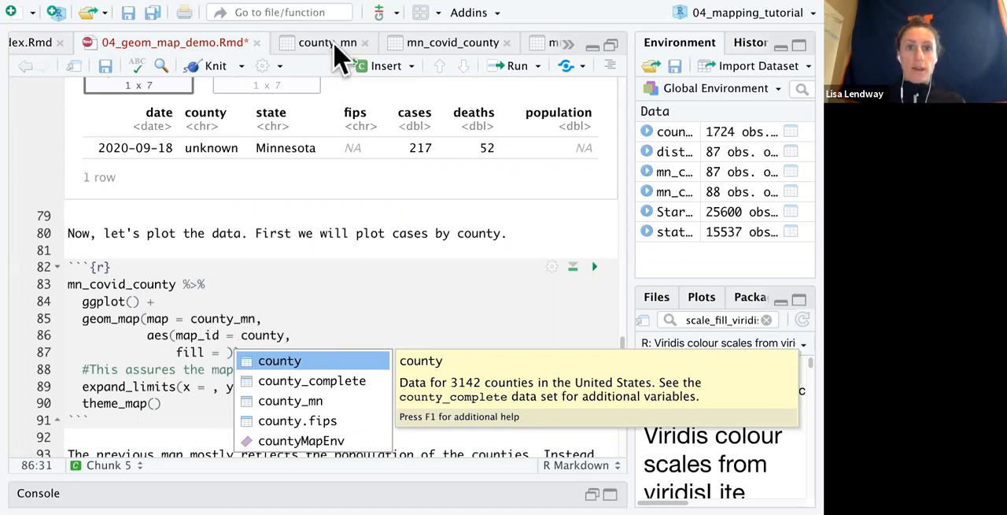
left_click(326, 43)
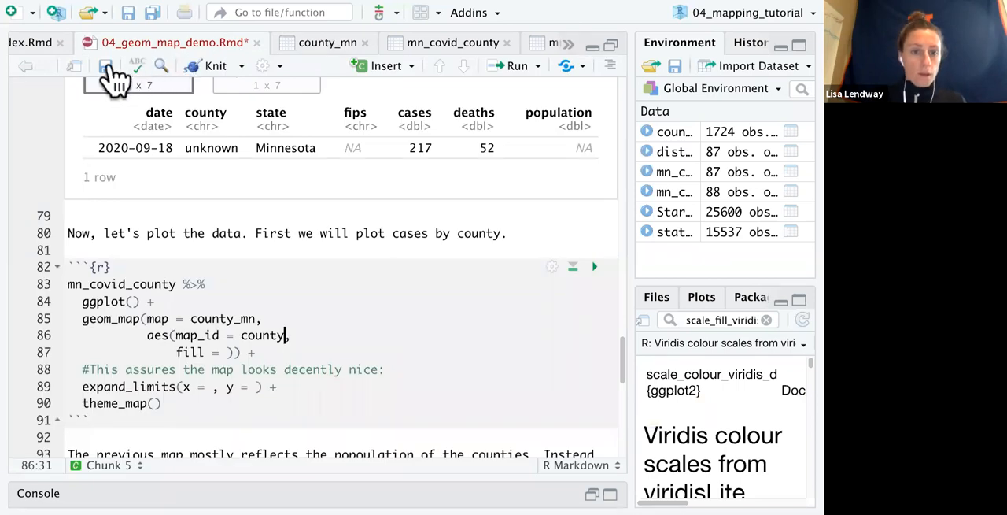
Step: Set map_id to county, save the Rmd and return to the document
left_click(227, 352)
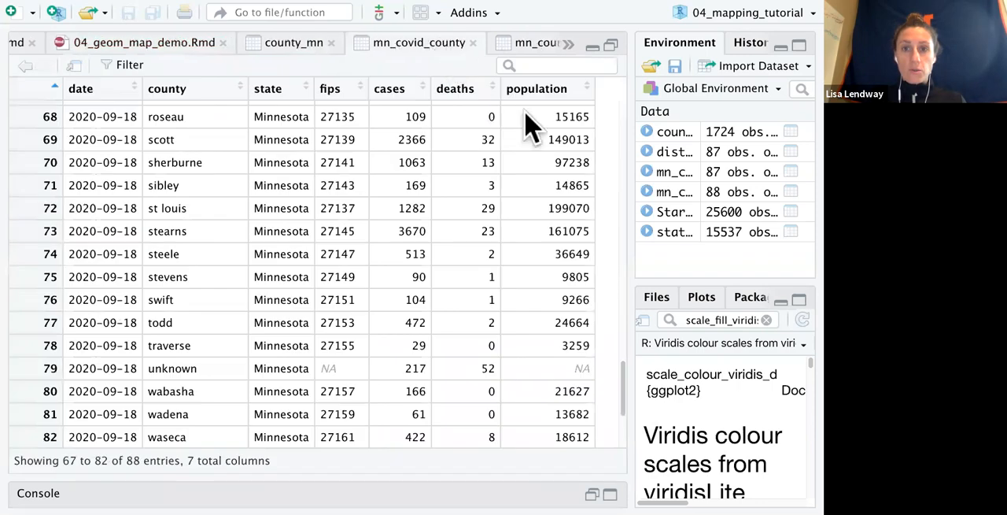
mouse_move(401, 90)
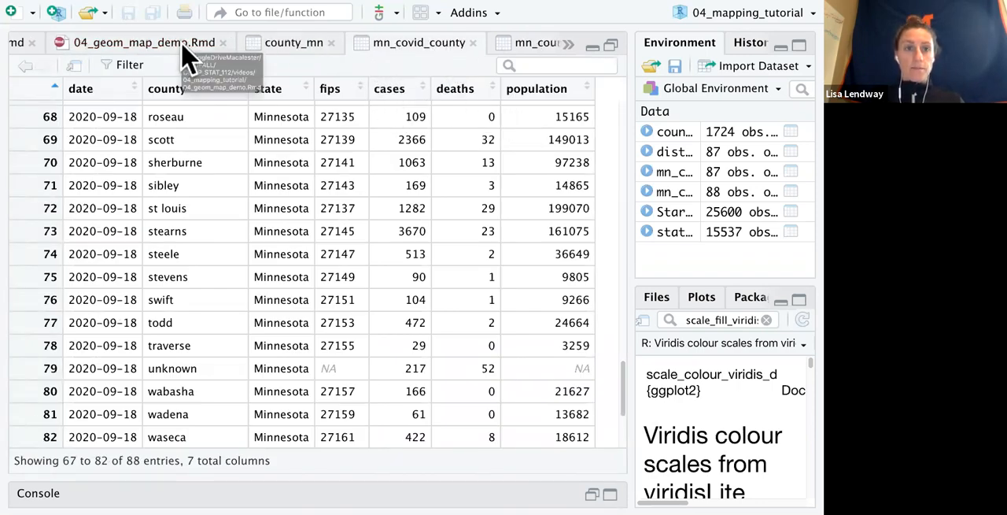
left_click(144, 41)
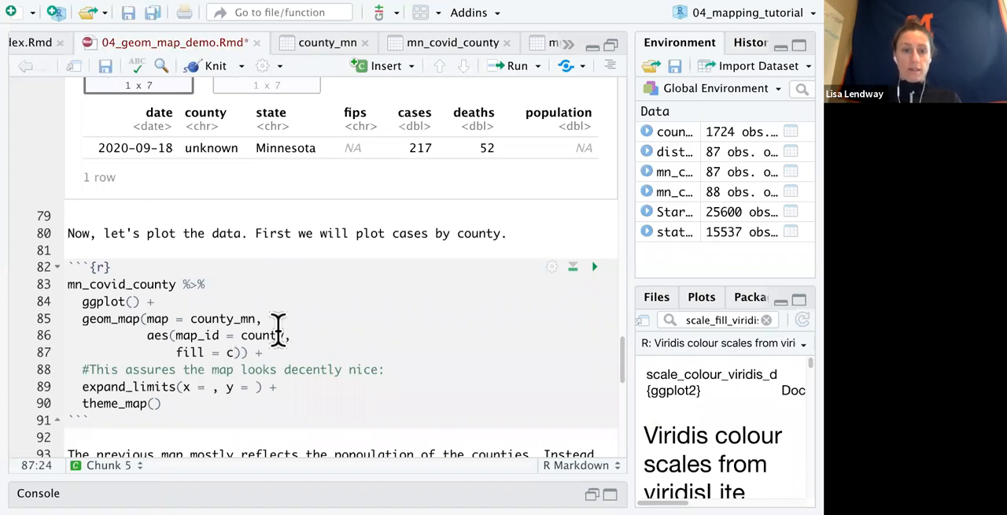
Step: Fill by cases and expand limits to county_mn$long and county_mn$lat, rendering the map
type("cases")
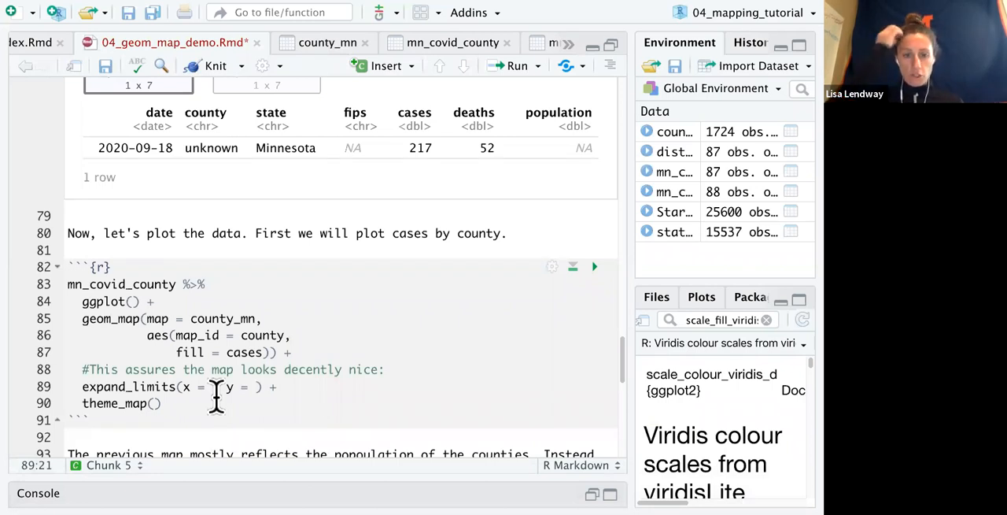
mouse_move(226, 334)
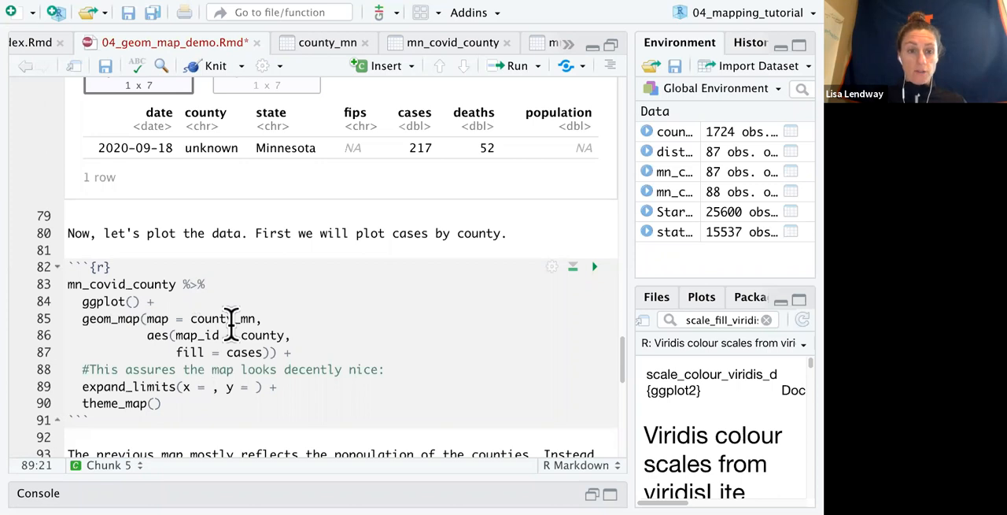
type("count")
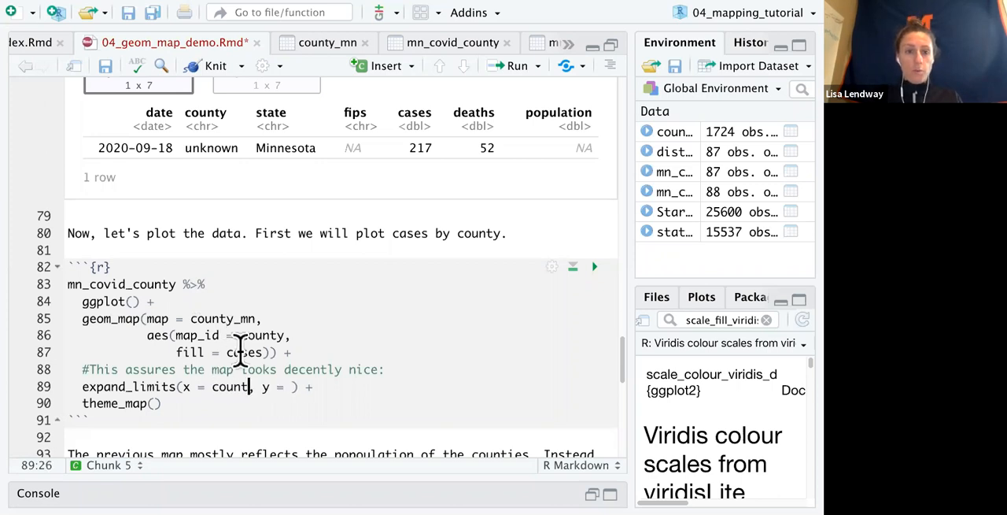
type("county_mn")
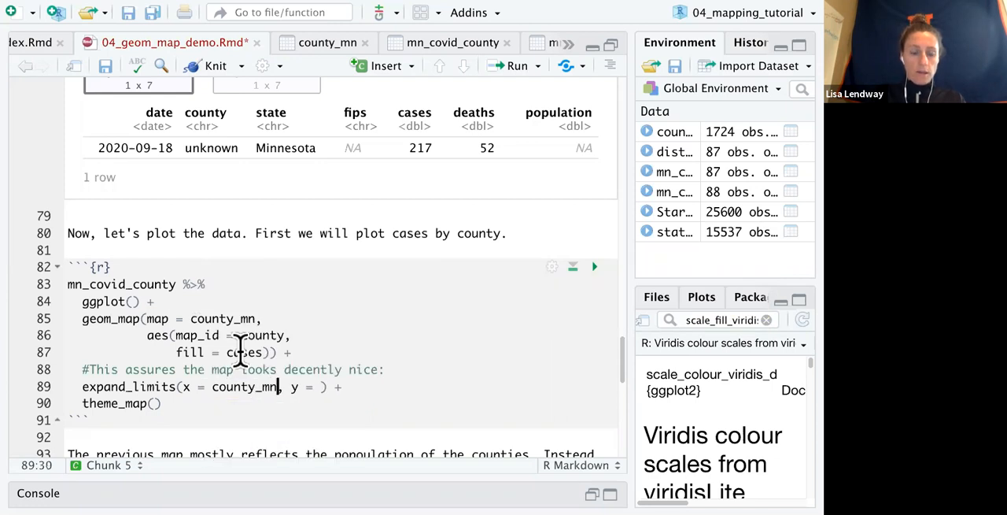
type("$long")
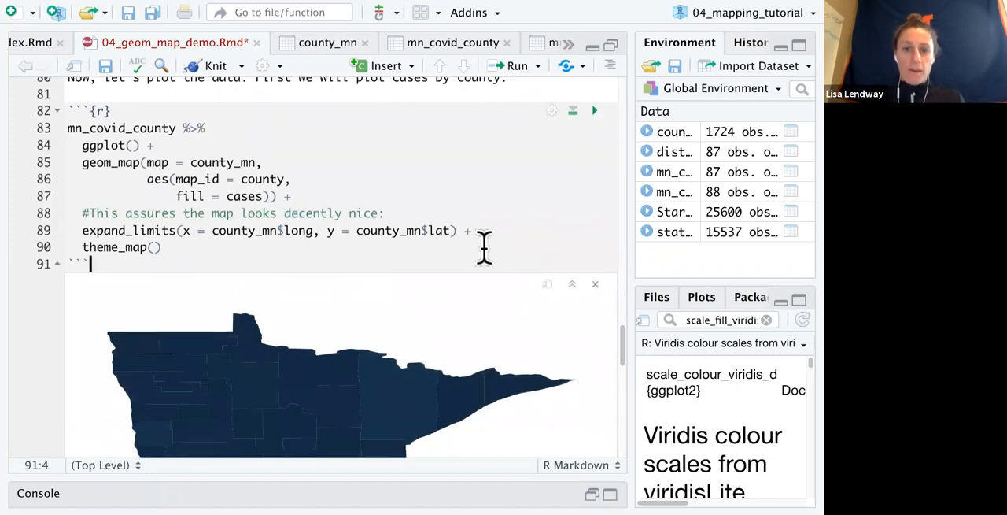
mouse_move(405, 244)
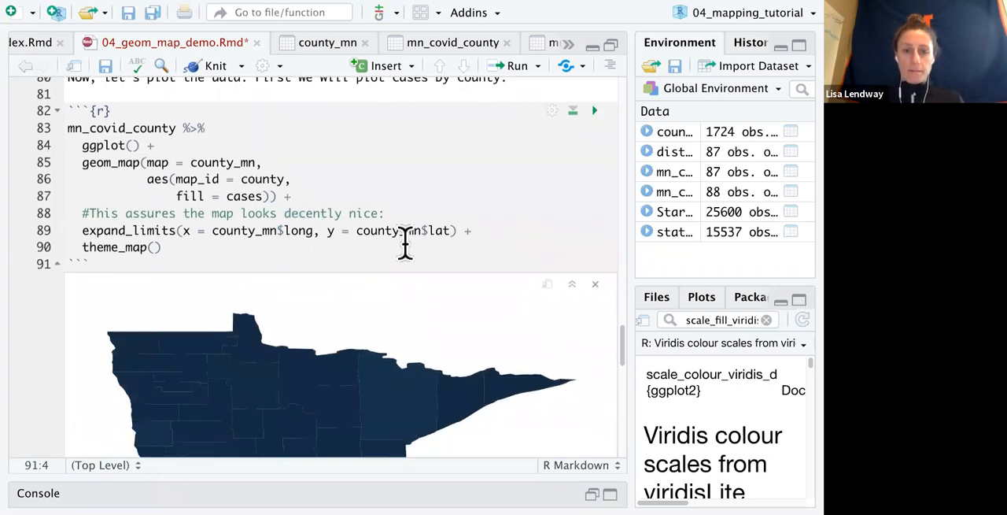
left_click(512, 65)
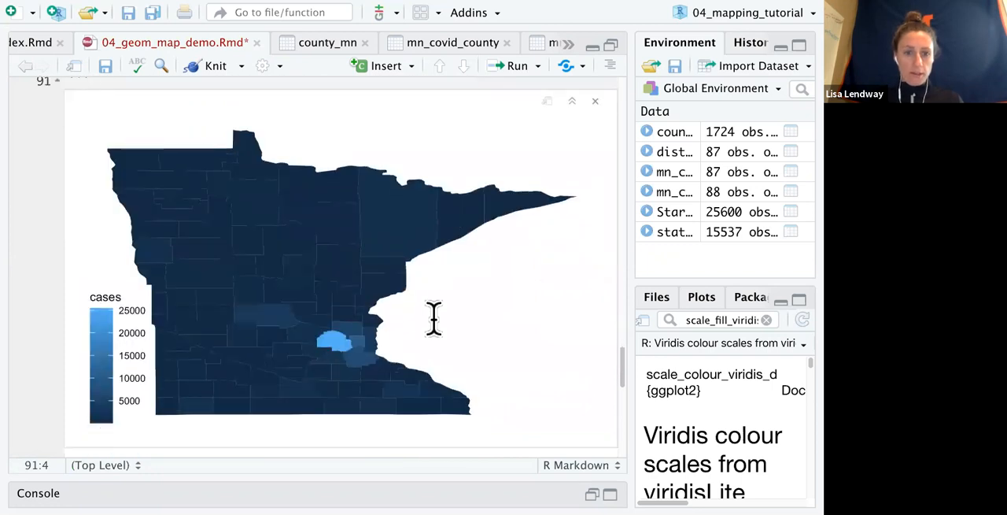
scroll("up", 3)
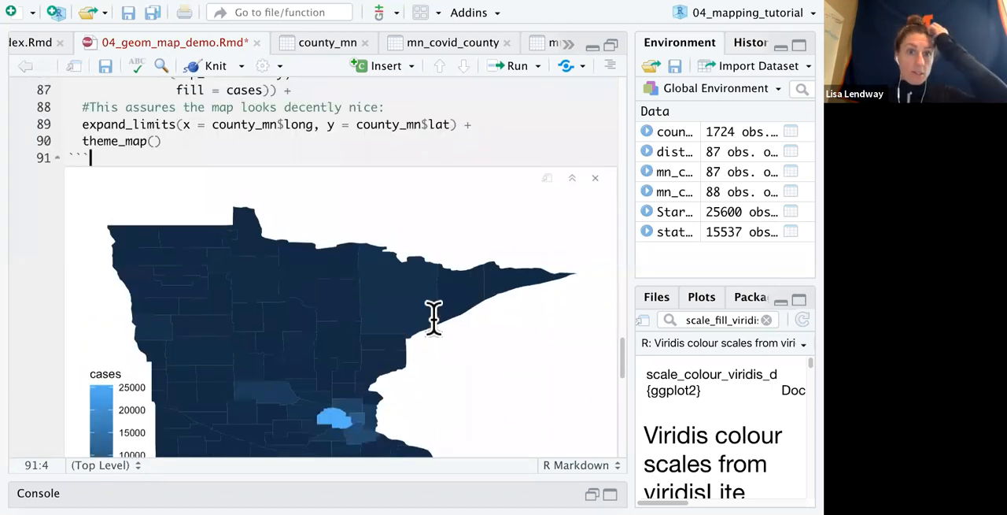
scroll("down", 3)
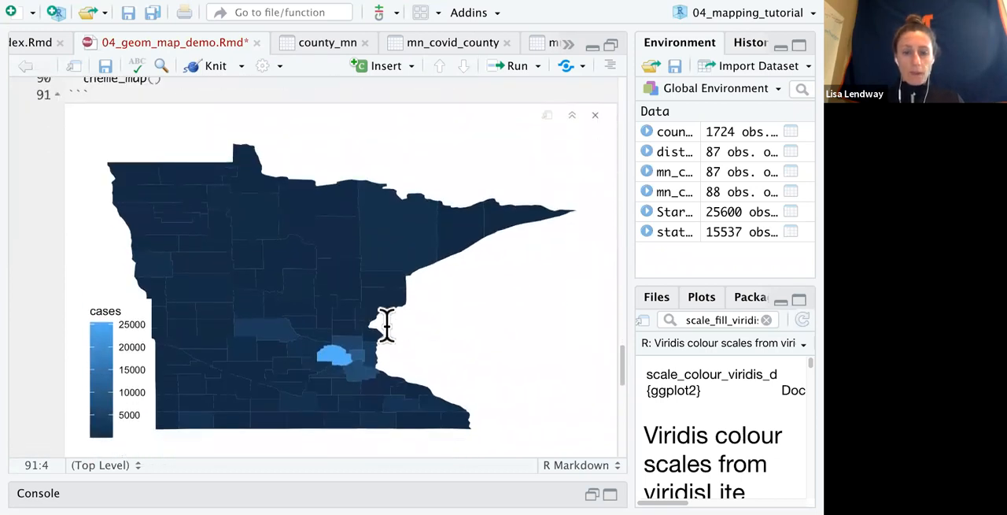
scroll("down", 3)
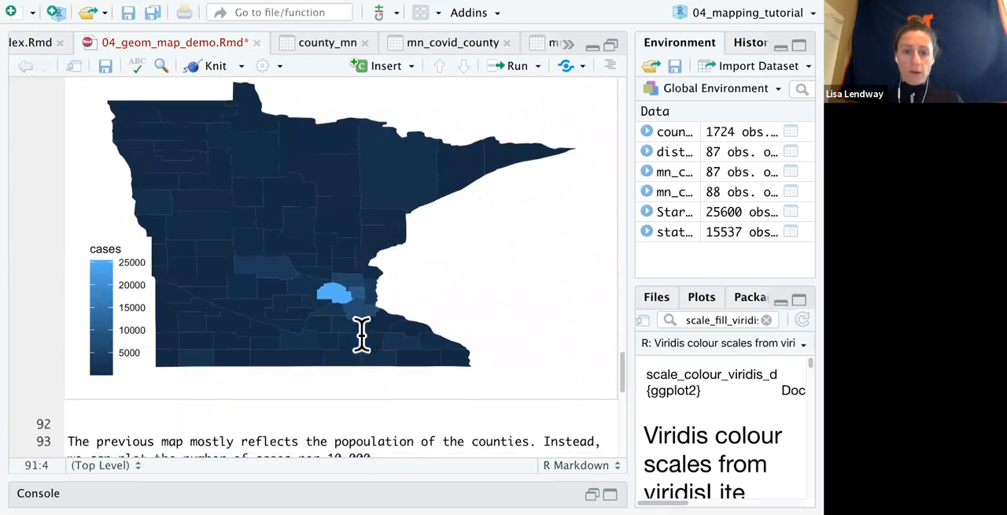
mouse_move(343, 287)
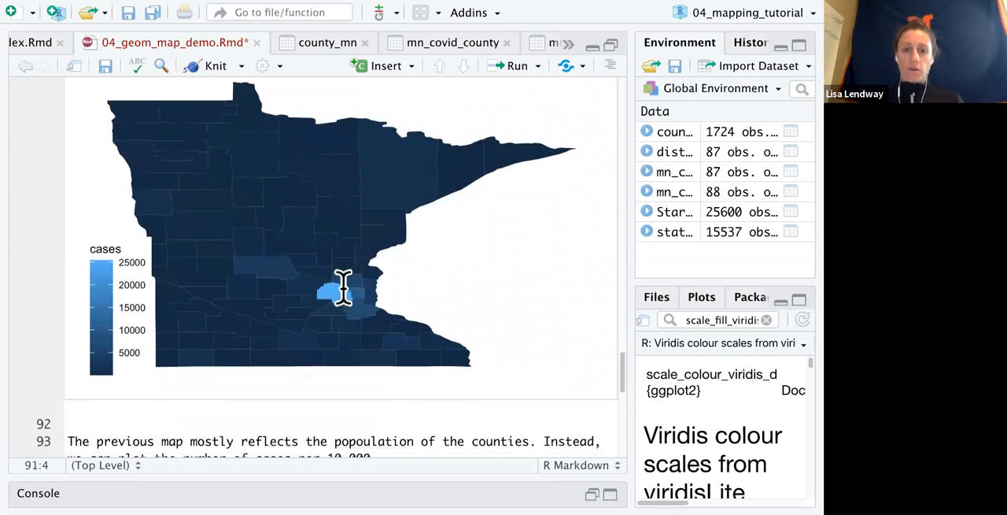
scroll("down", 3)
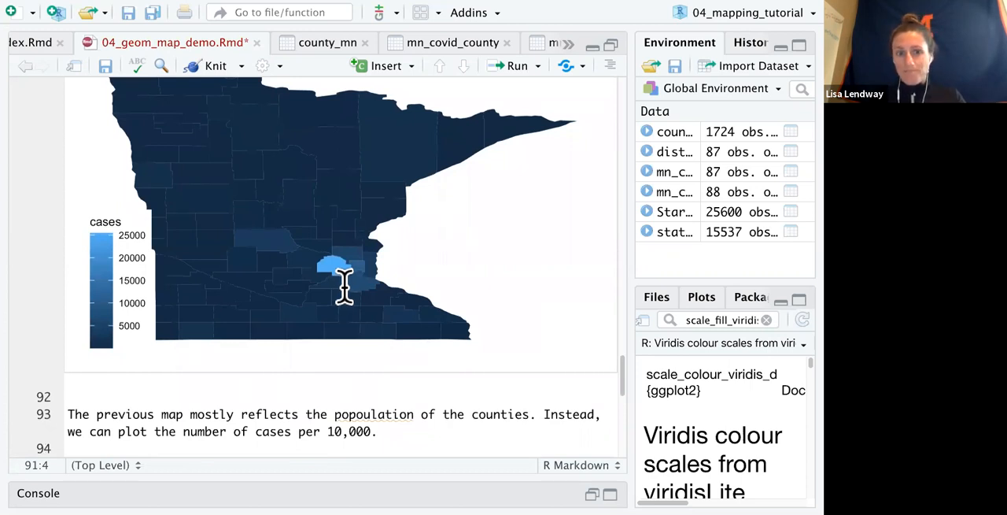
mouse_move(334, 267)
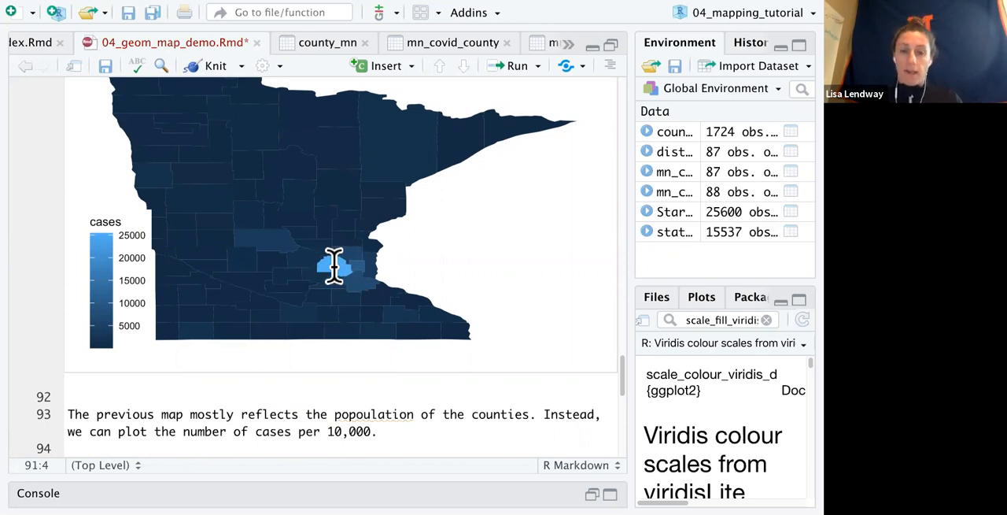
scroll("down", 3)
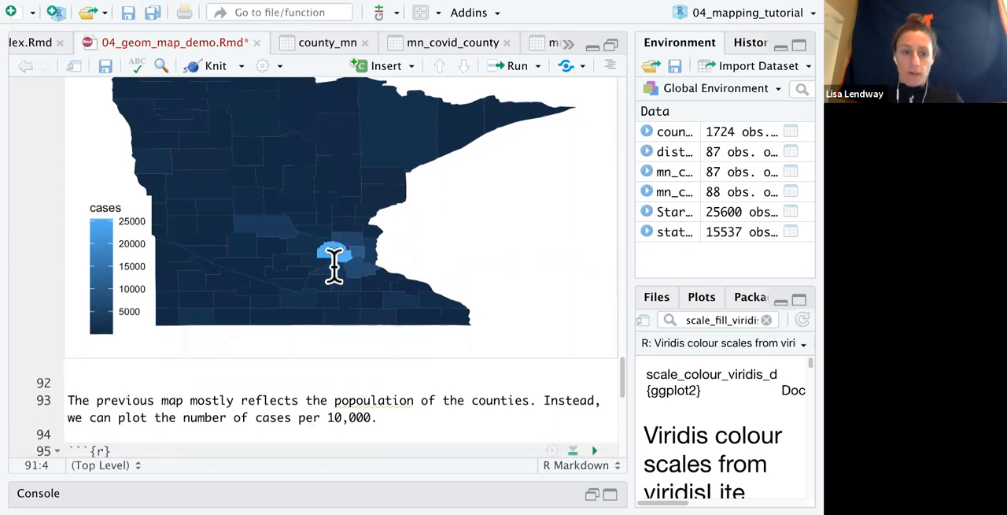
scroll("down", 3)
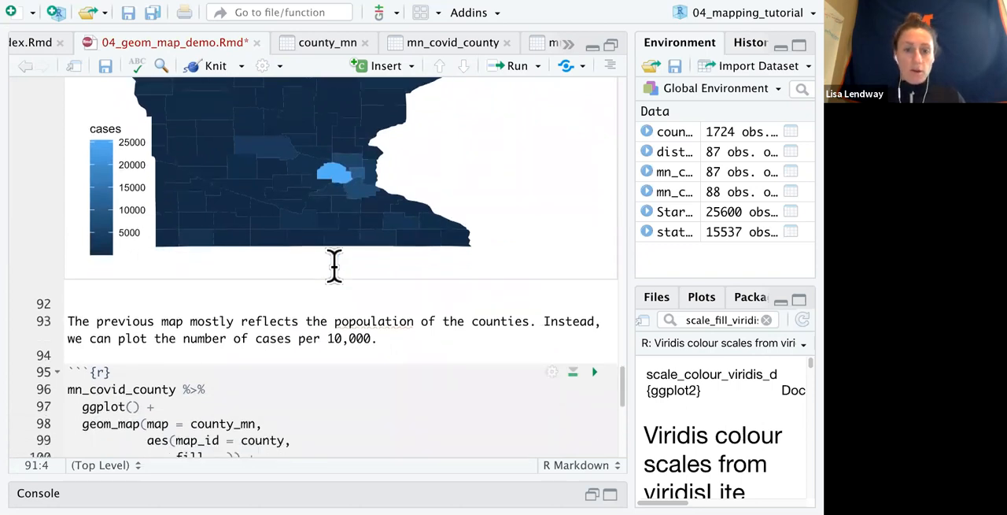
Step: Change the new chunk's fill aesthetic to cases/population*10000
scroll("down", 3)
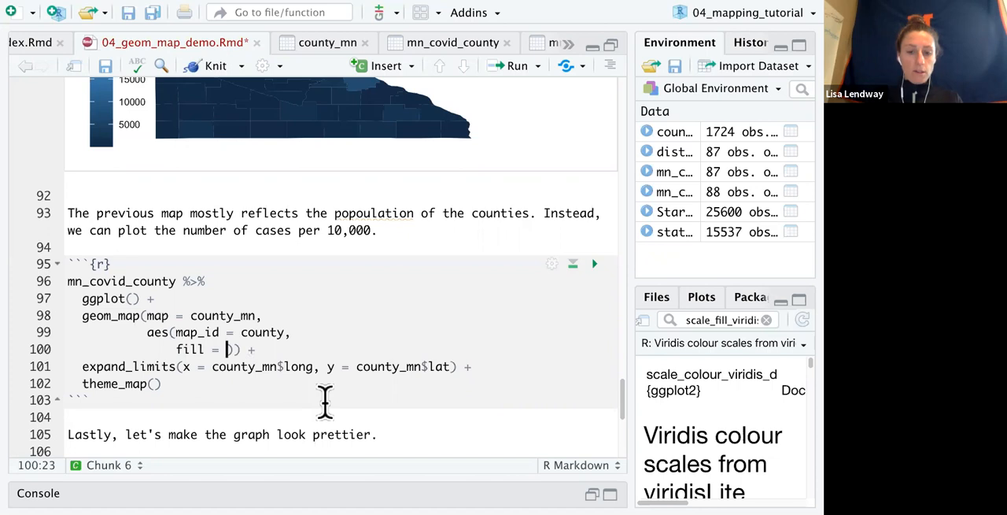
type("cases")
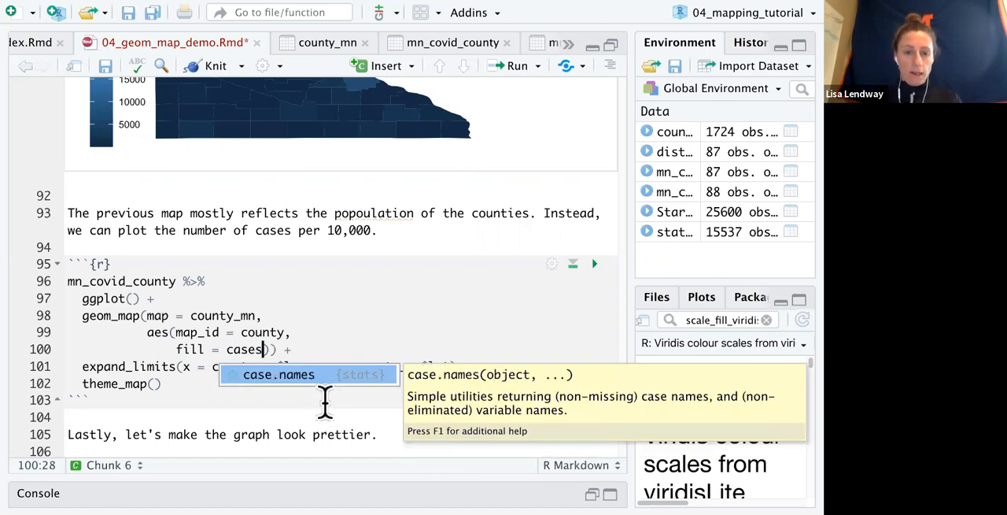
scroll("up", 3)
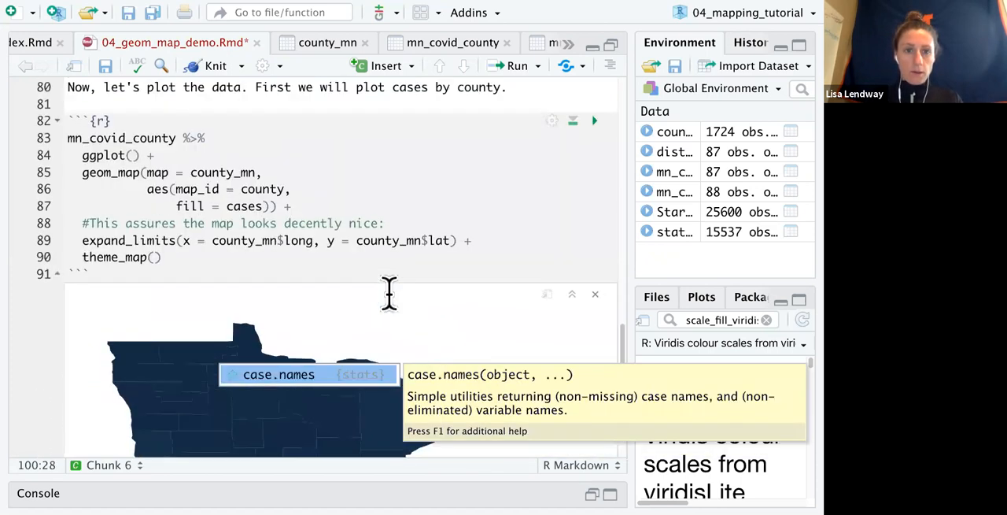
scroll("down", 3)
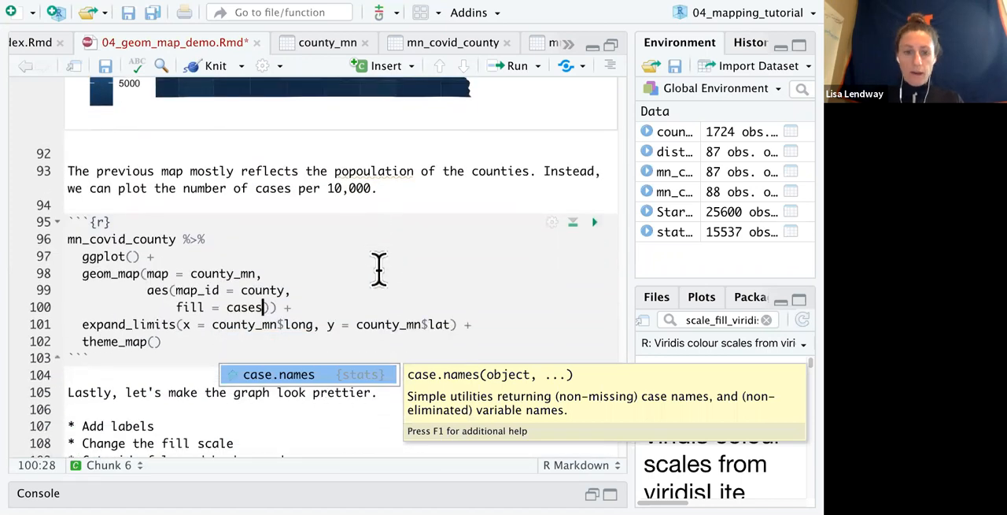
type("/popul")
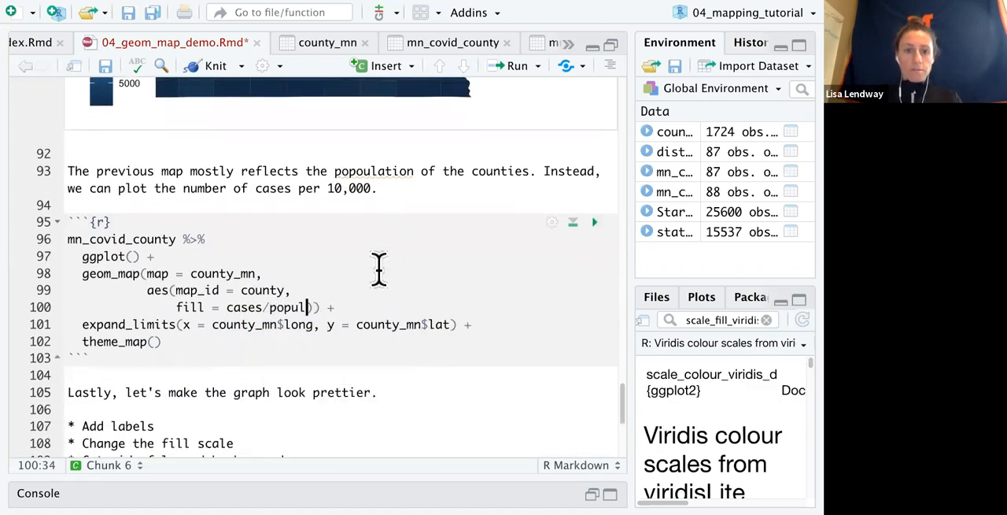
type("ation*1")
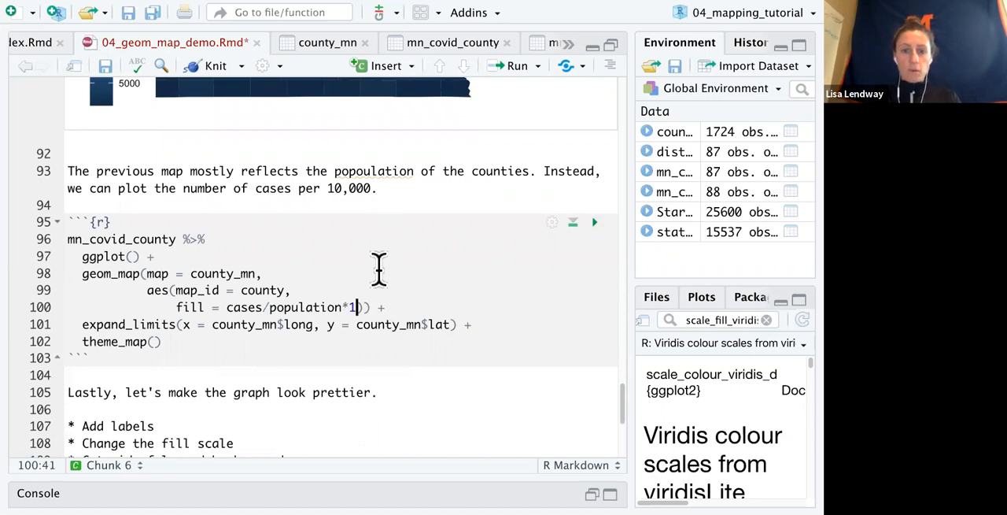
type("0000")
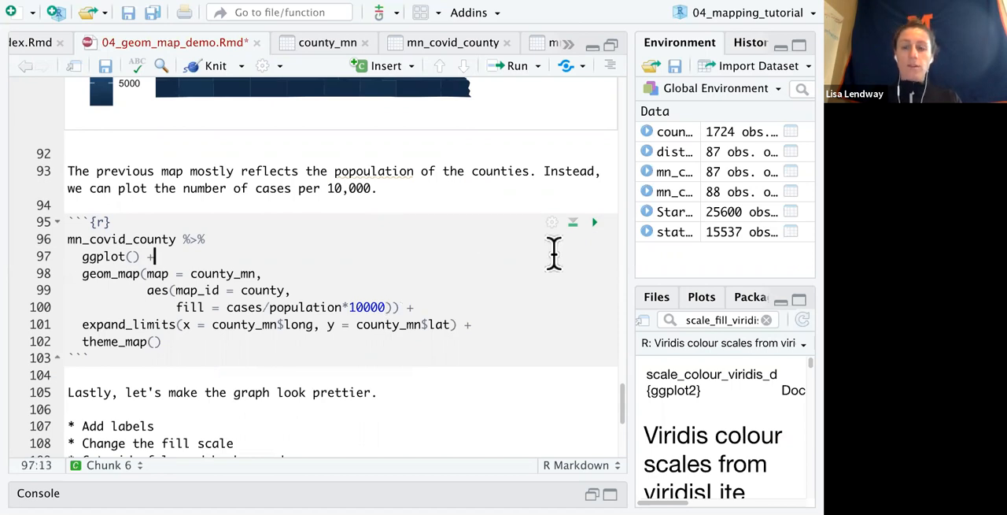
left_click(594, 222)
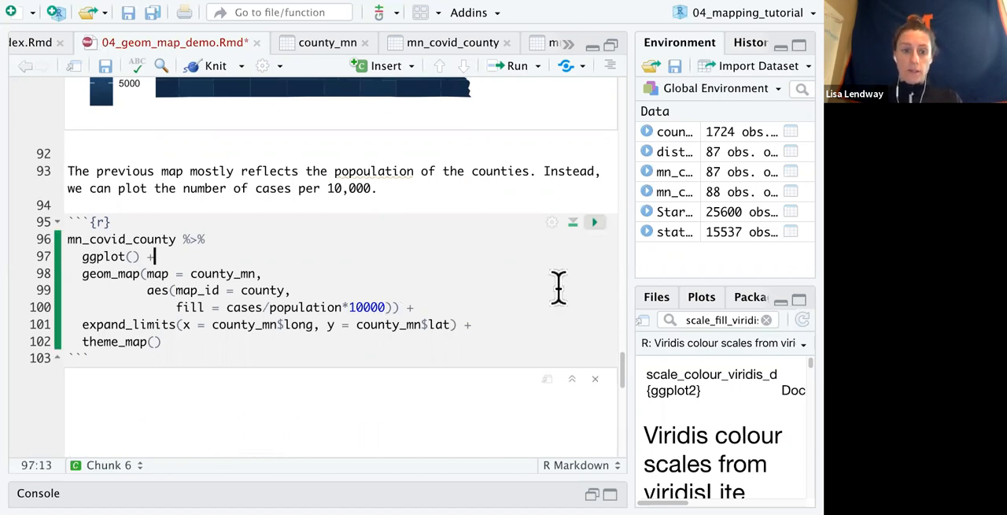
Step: Render the per-10,000 county map inline, its legend ranging to about 800
left_click(595, 222)
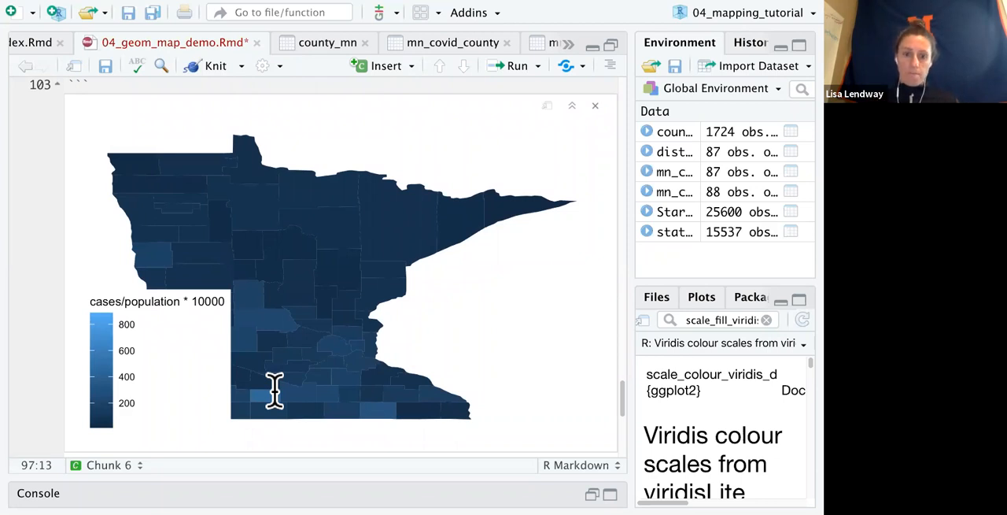
mouse_move(221, 330)
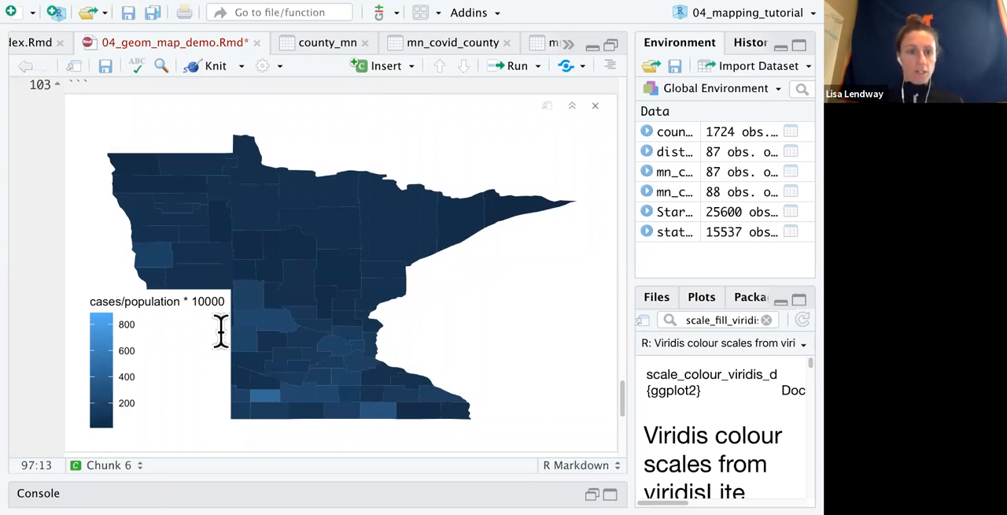
mouse_move(208, 322)
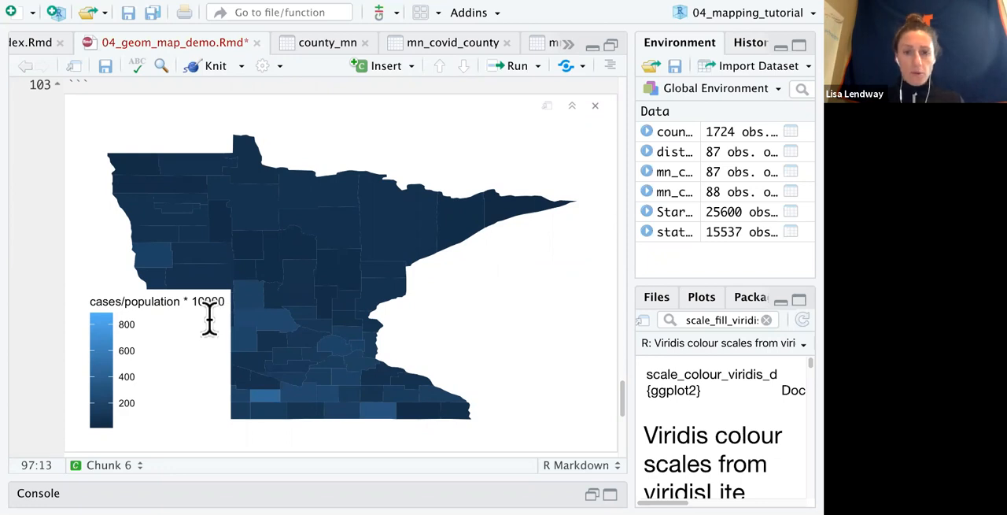
mouse_move(350, 338)
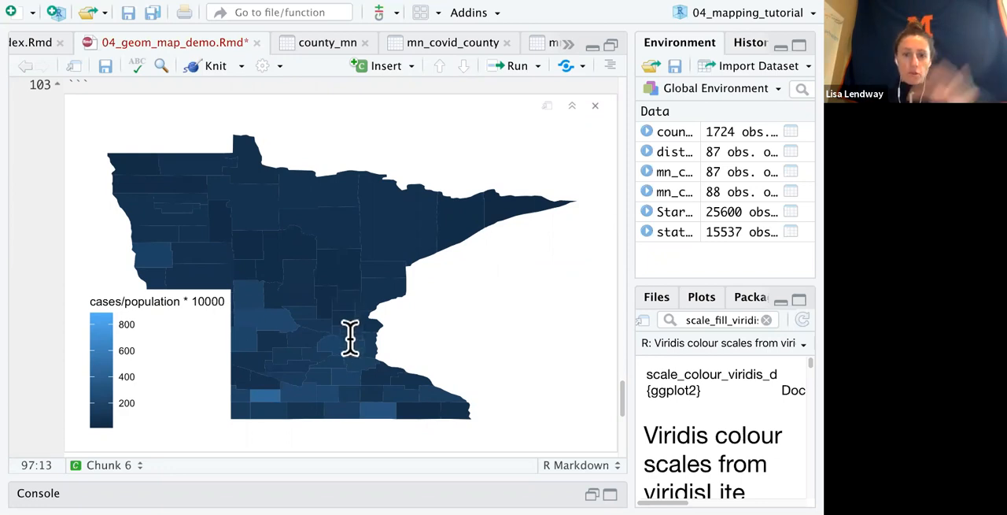
mouse_move(134, 287)
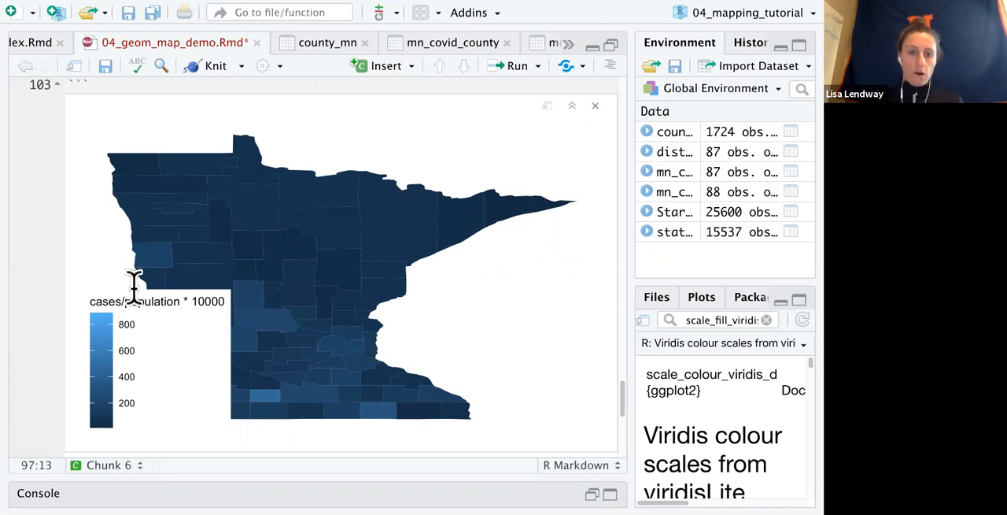
mouse_move(166, 354)
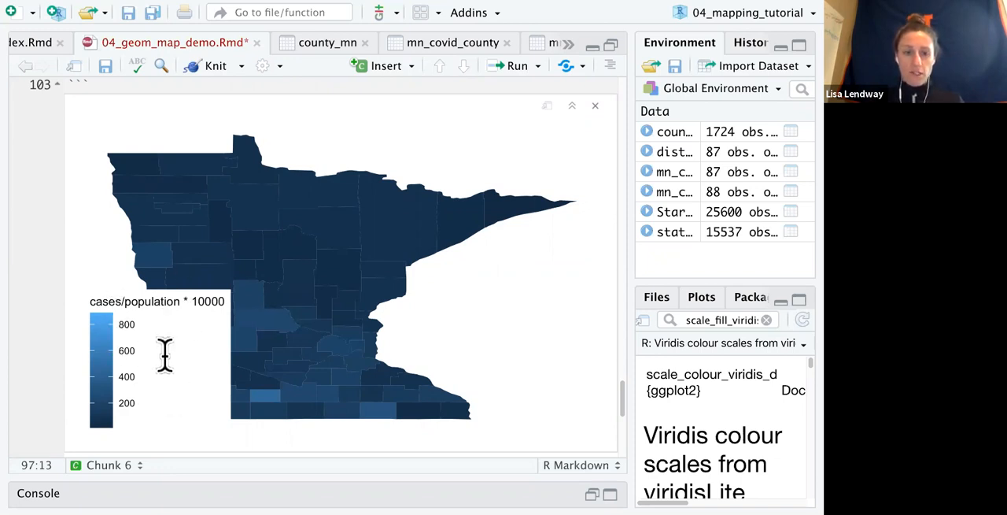
mouse_move(280, 346)
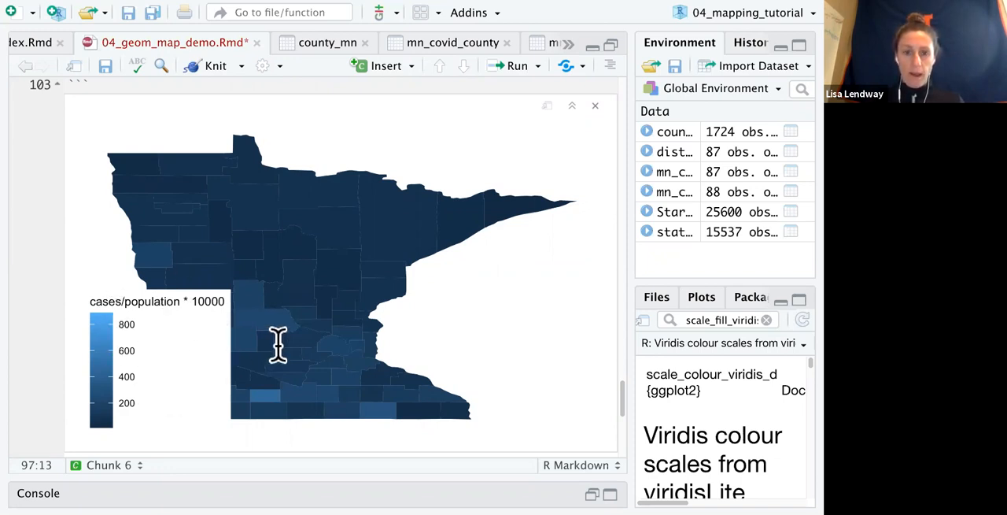
scroll("up", 3)
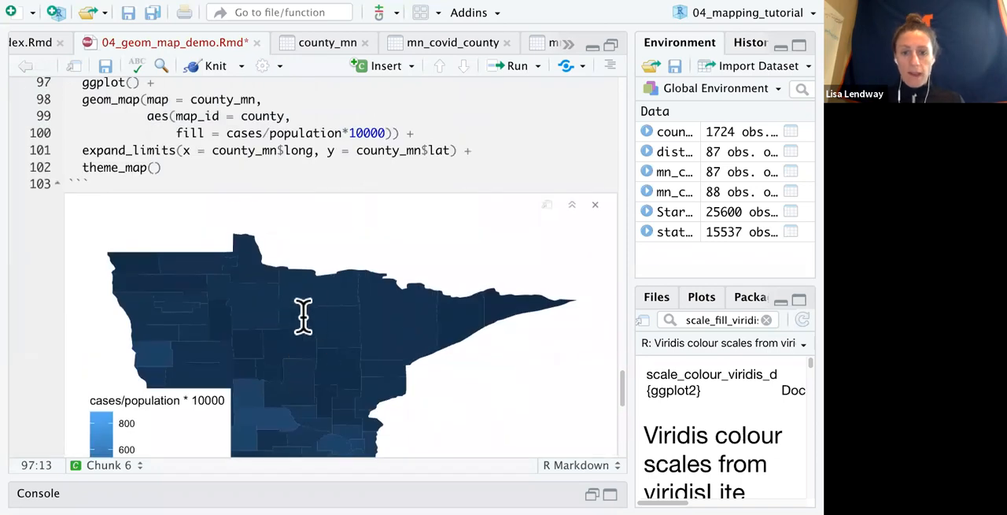
scroll("down", 3)
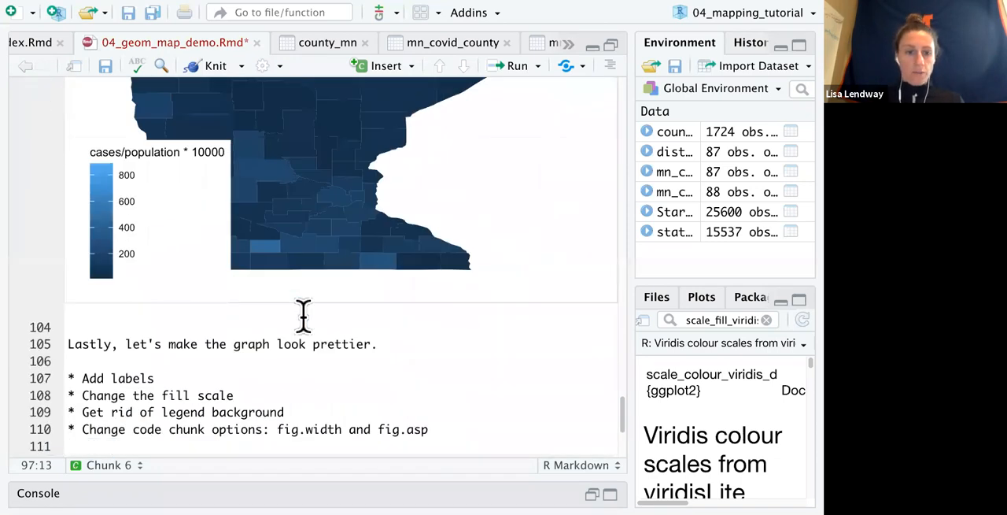
mouse_move(203, 395)
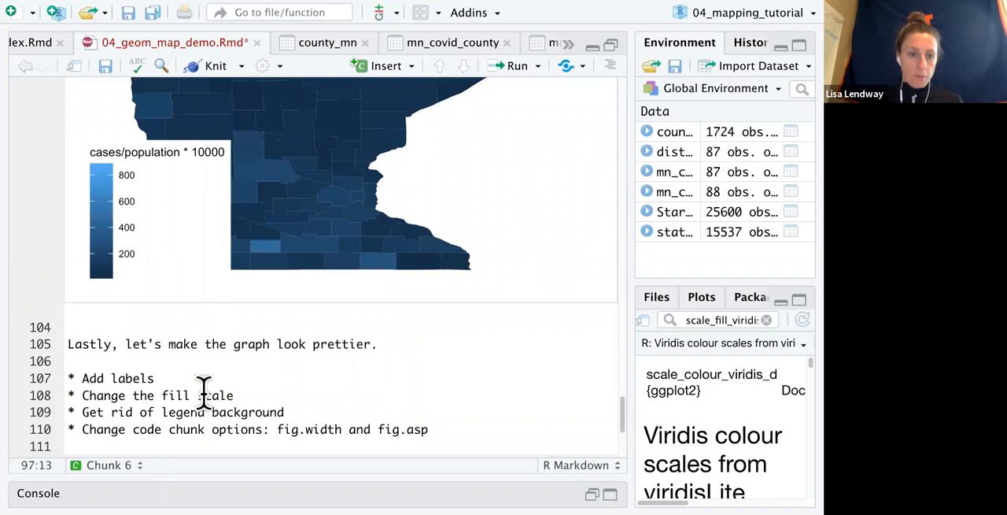
scroll("down", 3)
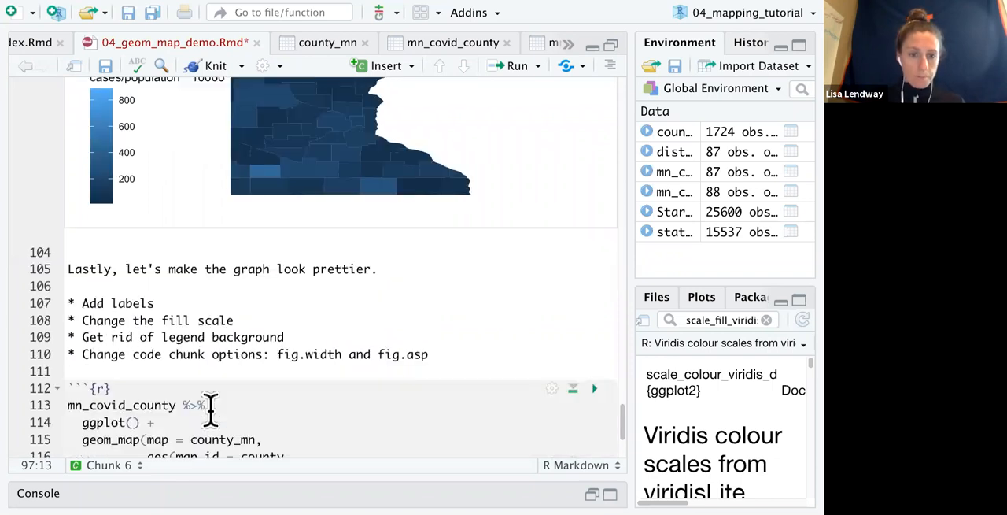
scroll("down", 3)
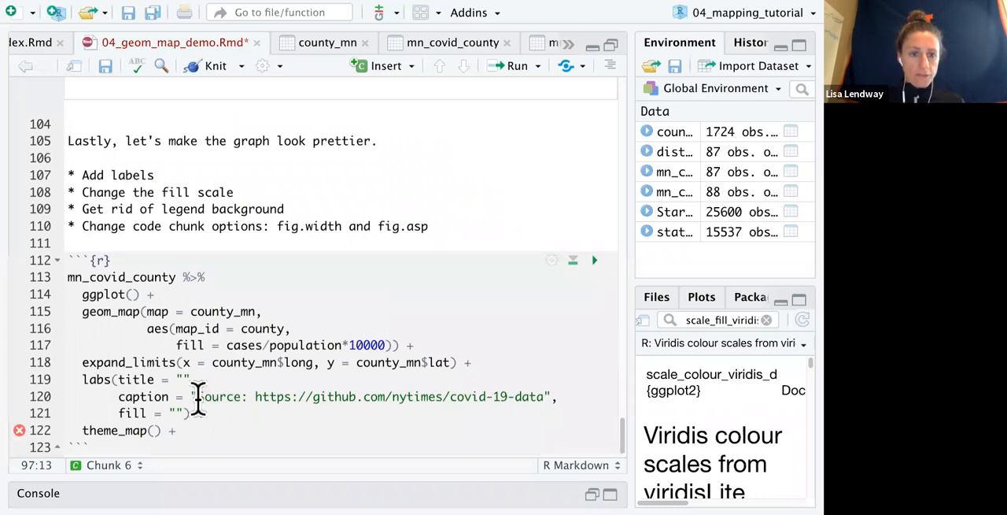
scroll("up", 3)
type(",")
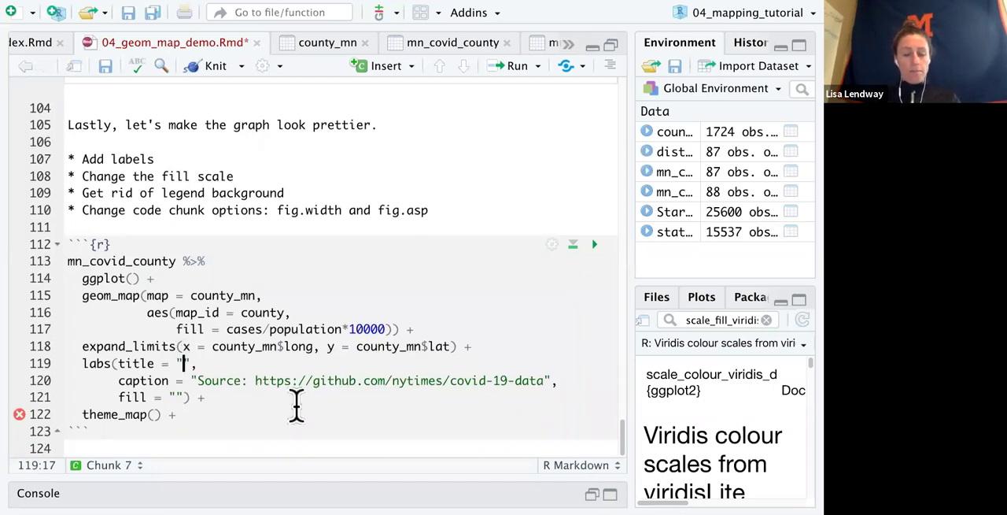
Step: Add labs() with title 'Minnesota COVID 19 cases counts per 10,000', the NYT caption and a blank fill title
type("Minnesota")
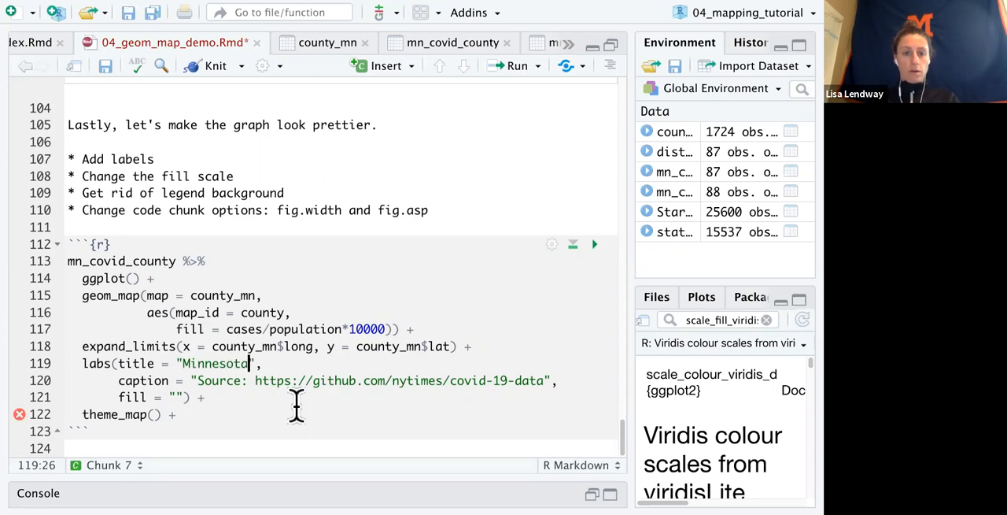
type("COVID")
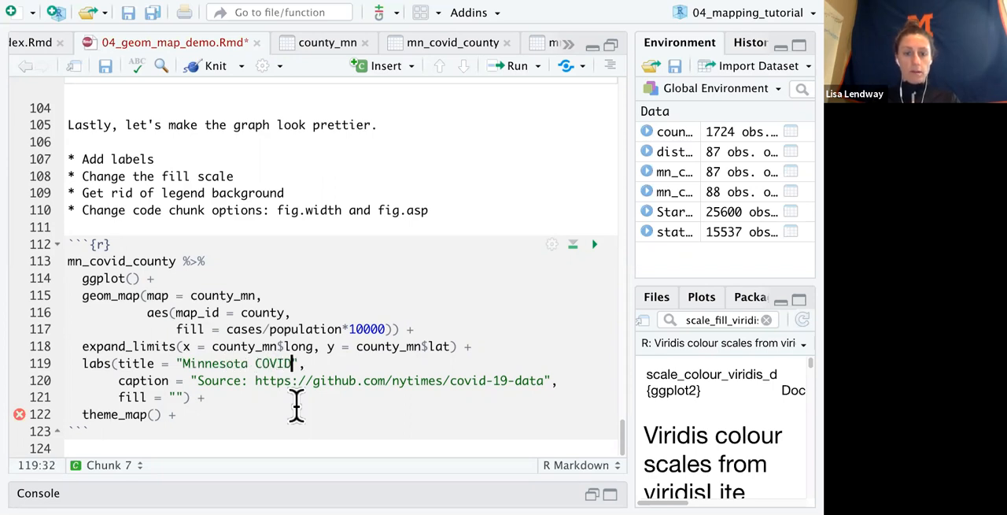
type("19 cases counts per")
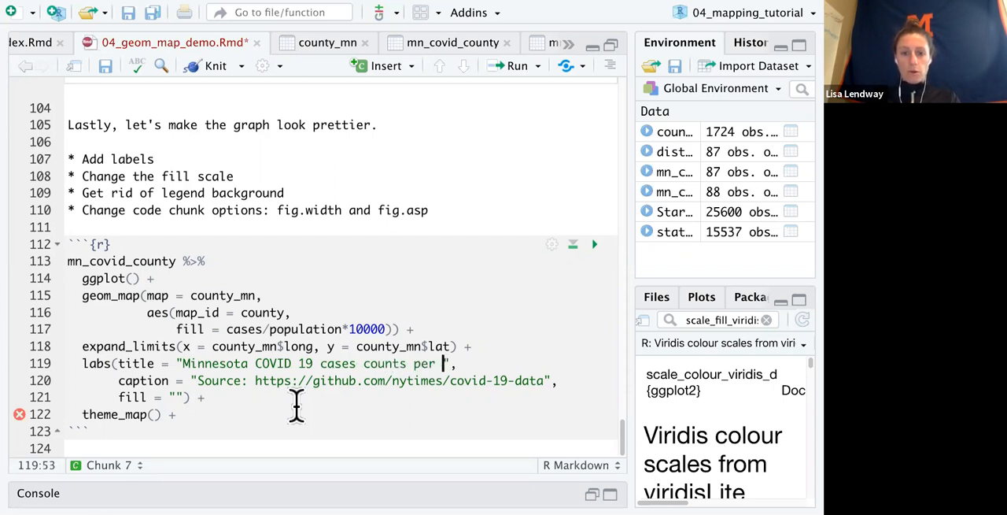
type("0,")
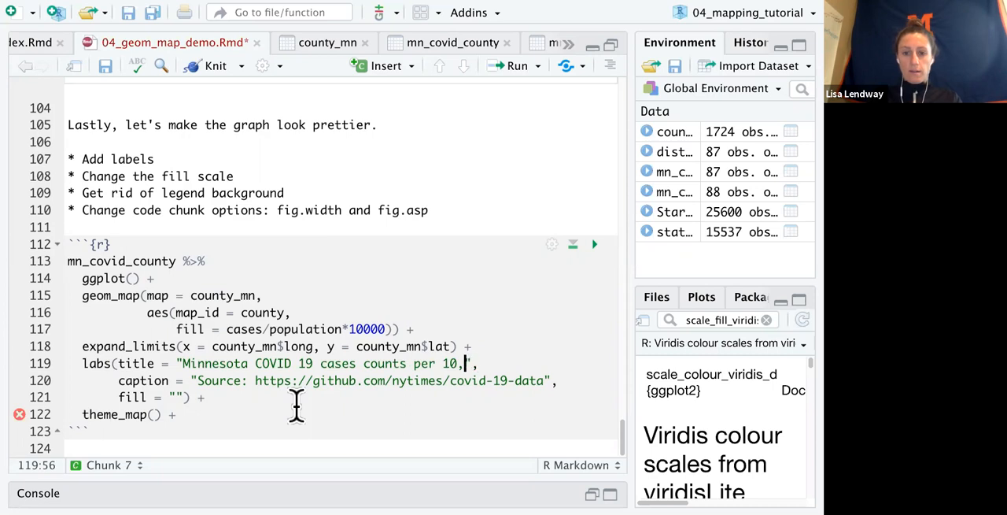
type("000")
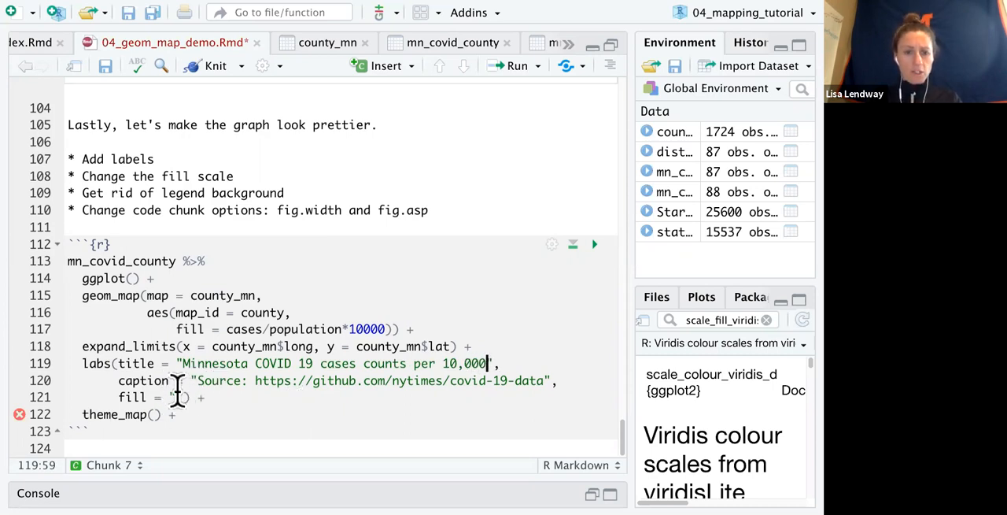
scroll("up", 3)
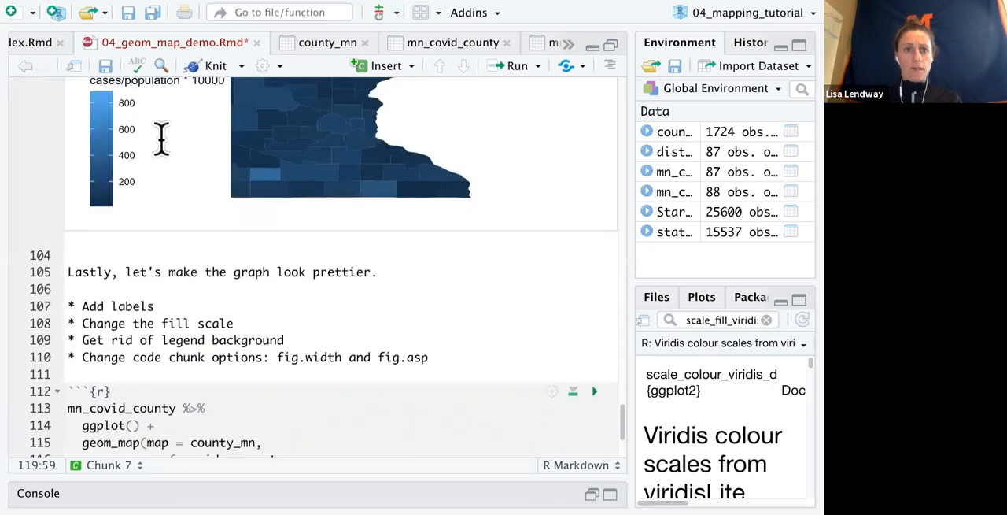
scroll("up", 3)
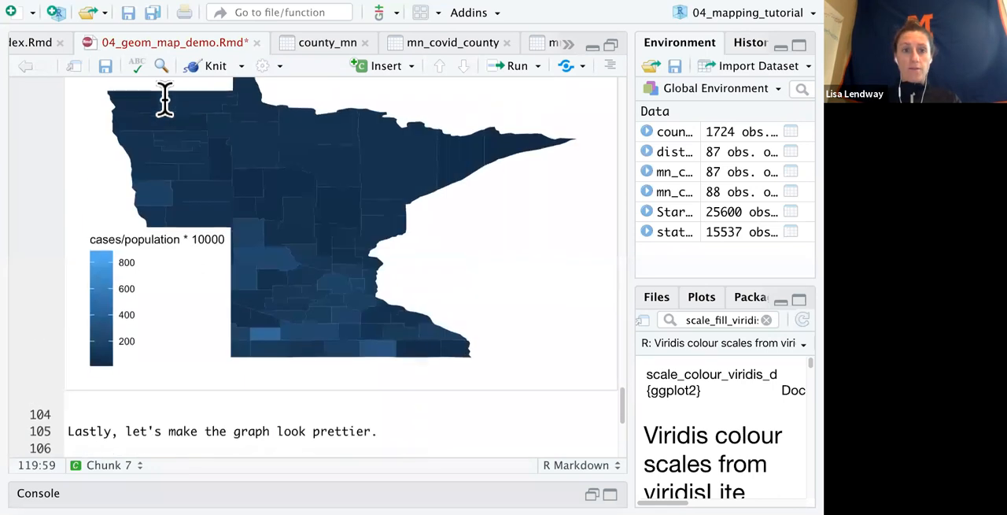
scroll("down", 3)
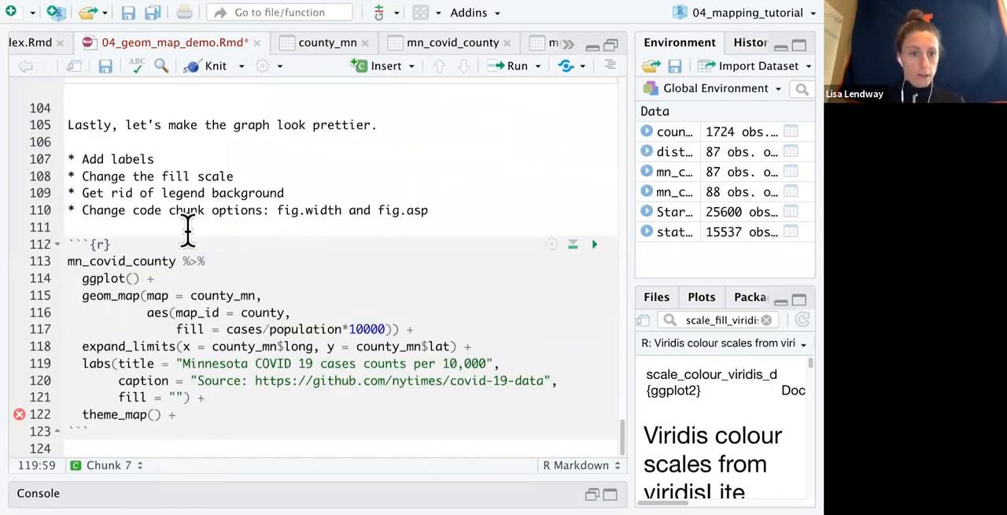
mouse_move(314, 394)
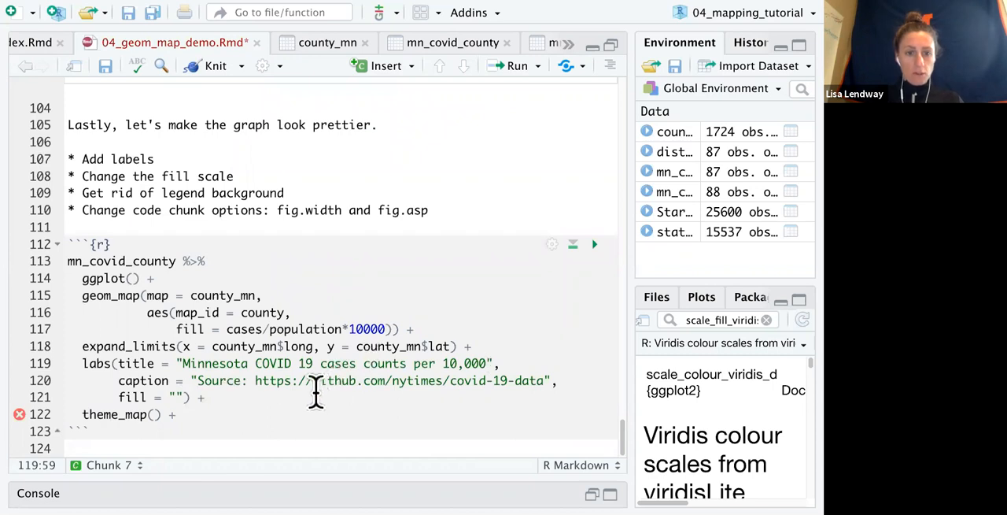
Step: Add scale_colour_viridis_c(option = "inferno") above theme_map() and begin a theme() line
type("scale_color_")
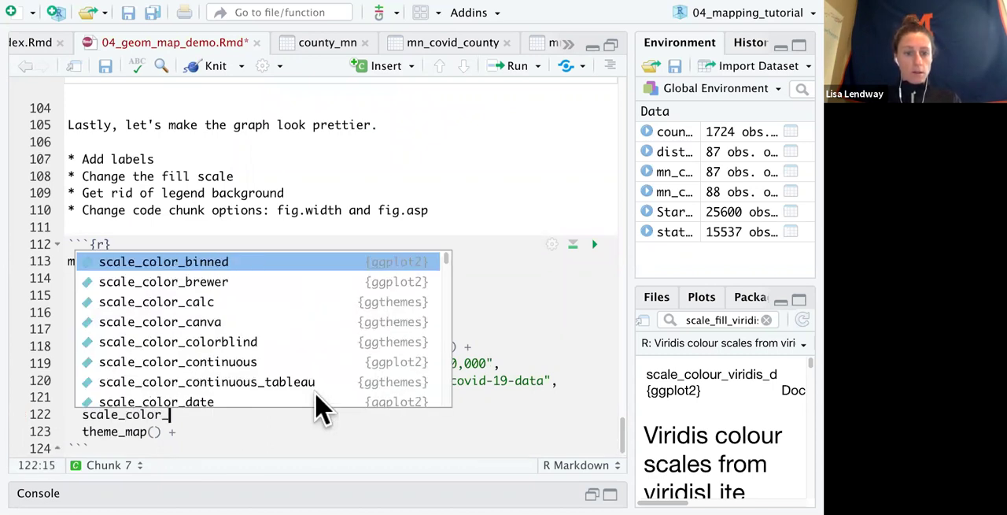
type("viridis_c(")
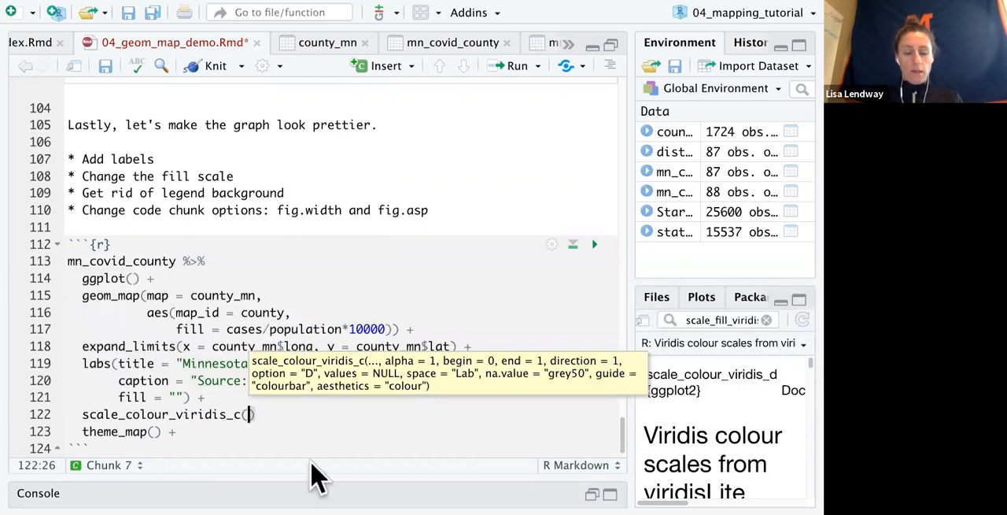
type("option = \"mag")
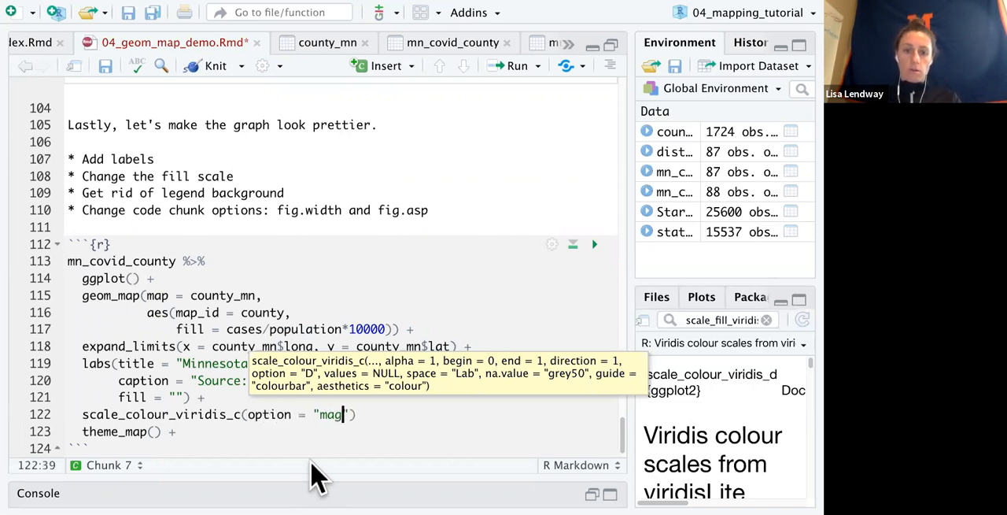
type("infer")
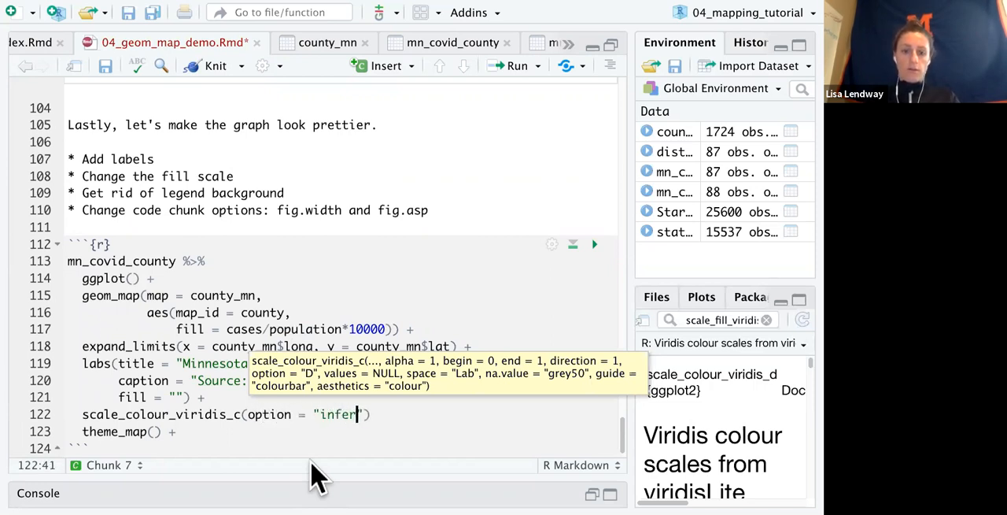
type("no")
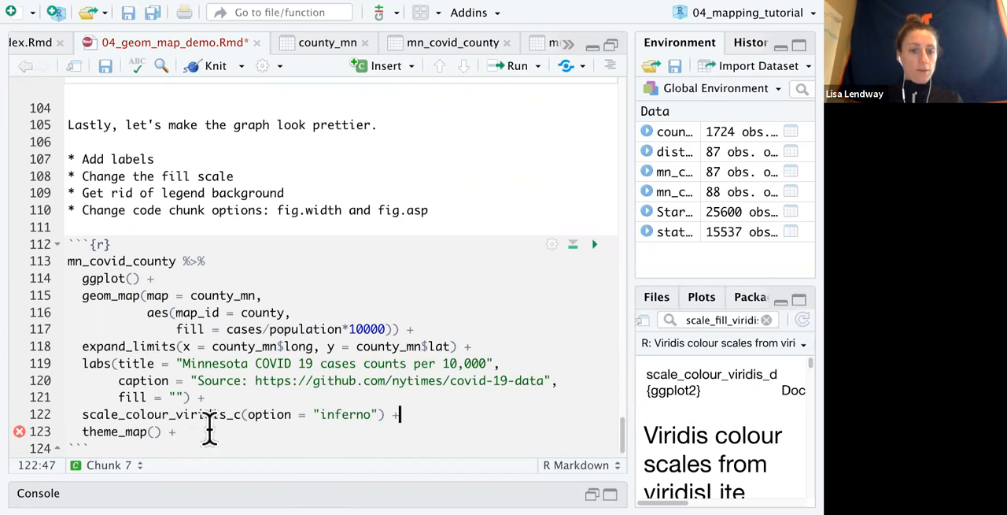
type("thm")
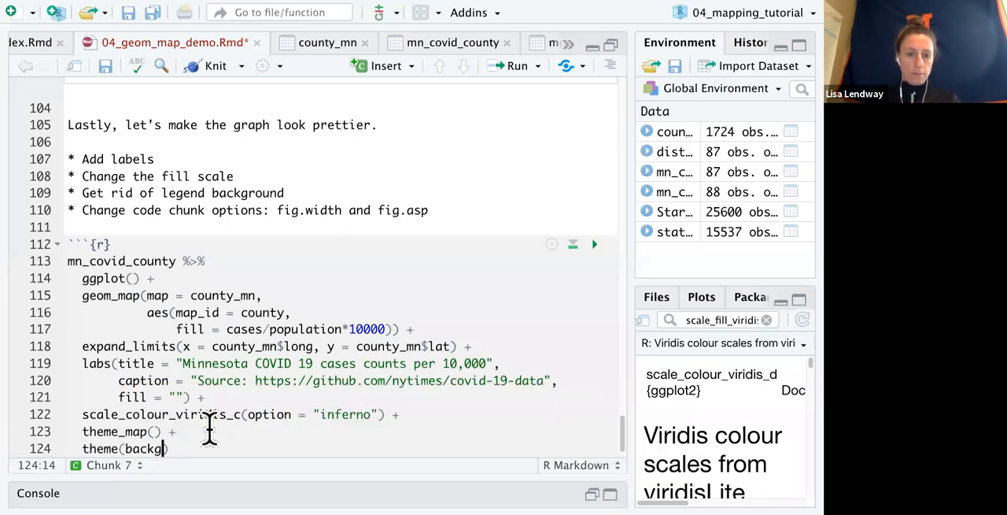
Step: Complete theme(legend.background = element_blank()) using autocomplete entries
type("lege")
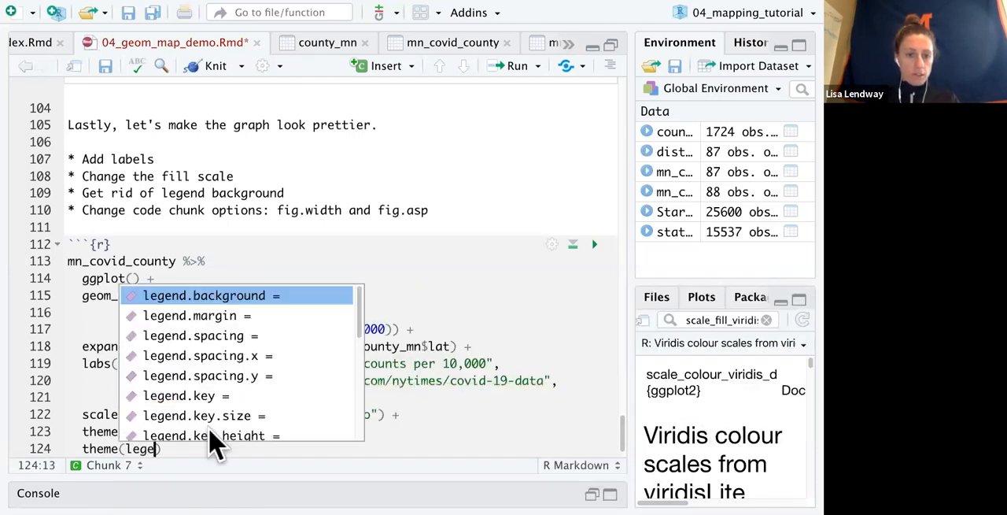
left_click(205, 295)
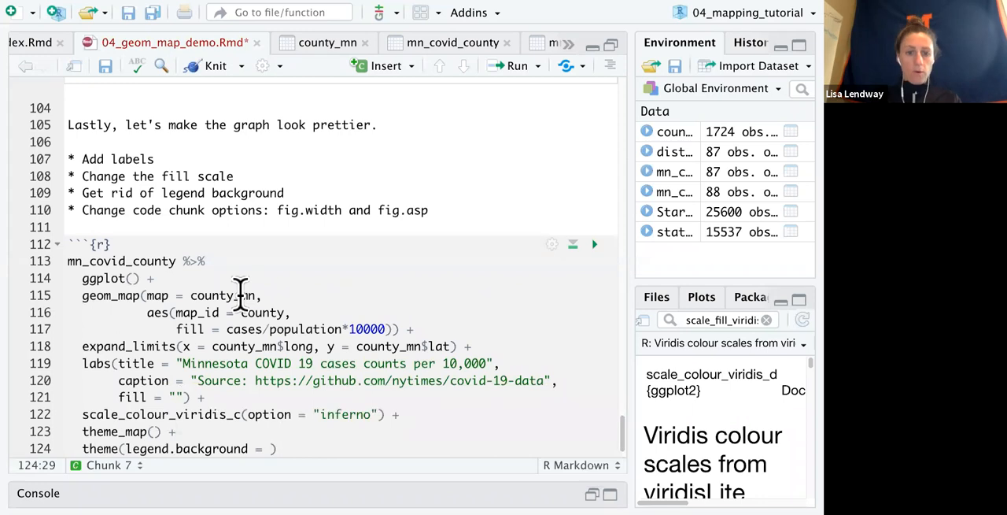
type("elemen")
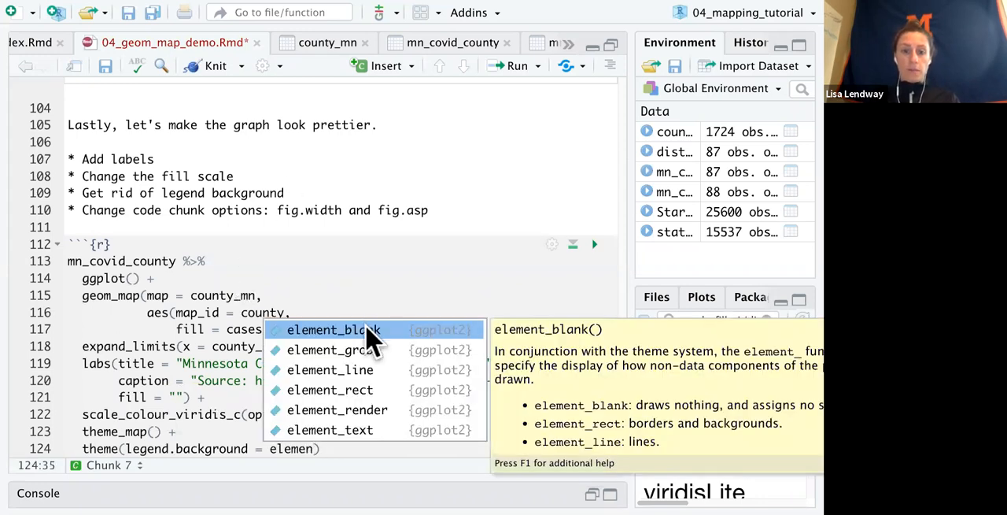
left_click(334, 329)
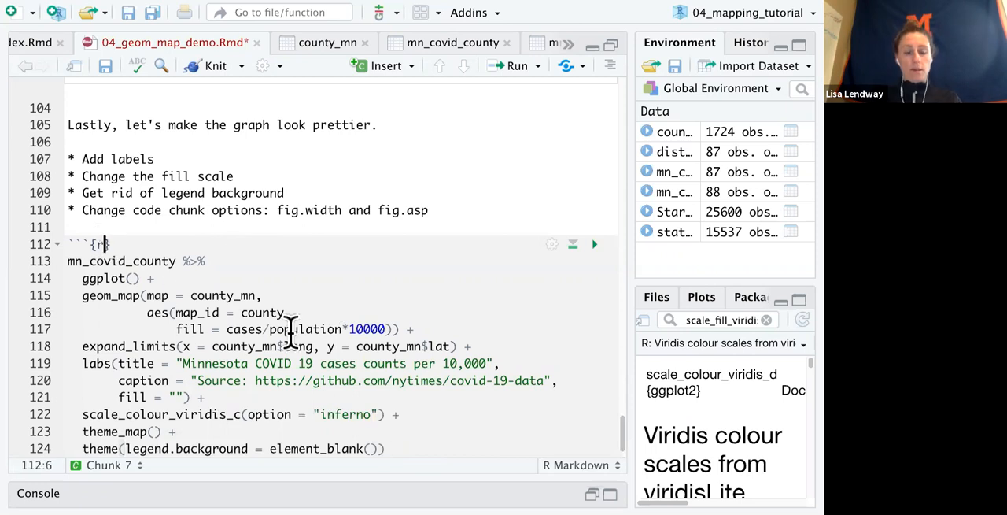
left_click(594, 244)
type(", ")
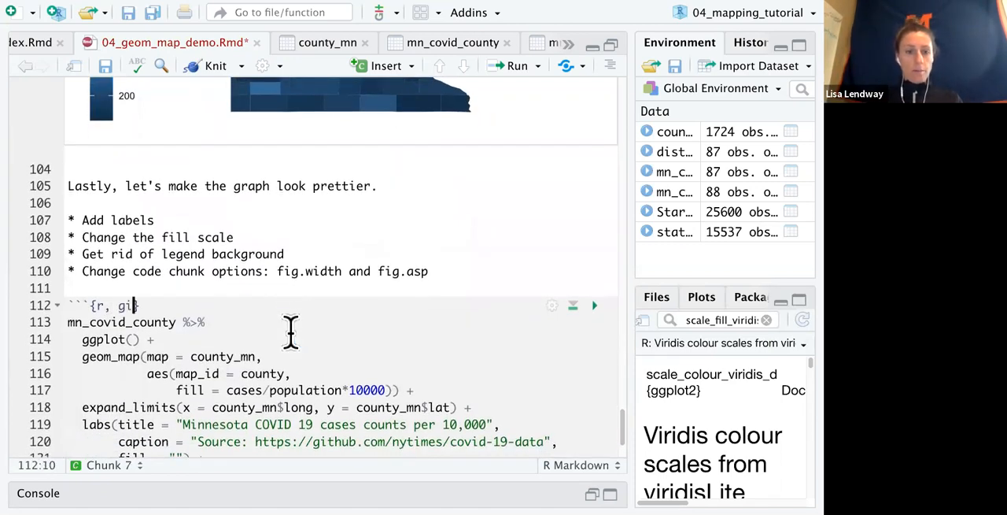
Step: Set the chunk header to {r, fig.width=3, fig.asp=.9}
type("fig.width=3,")
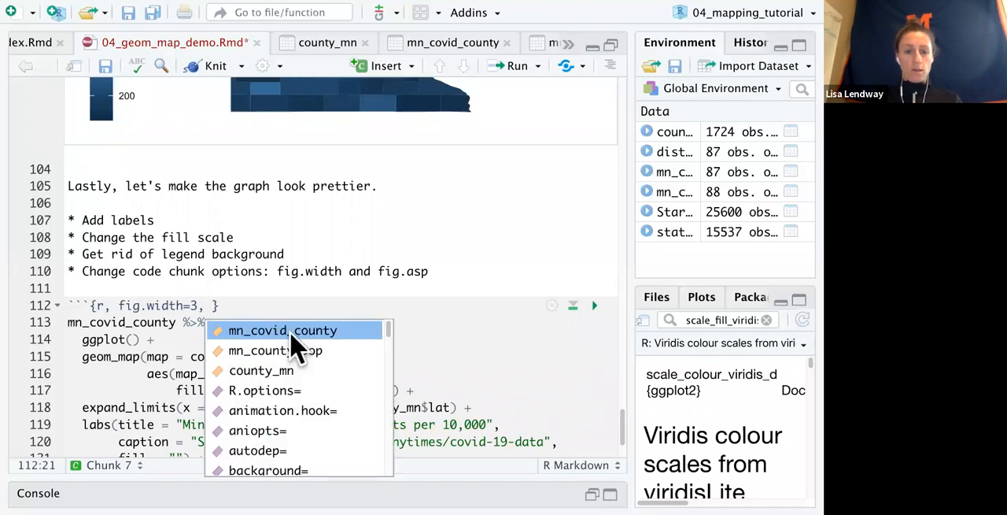
type("fig.asp=")
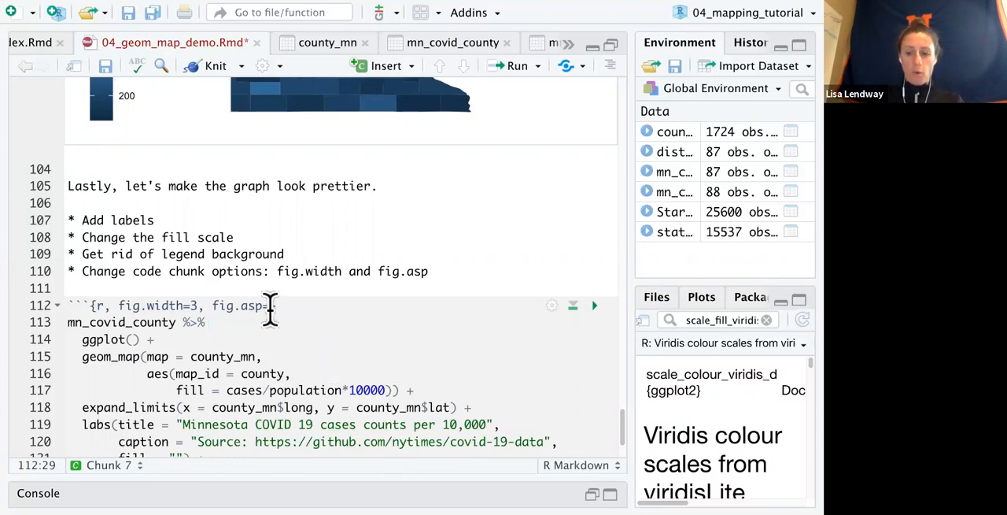
type(".9")
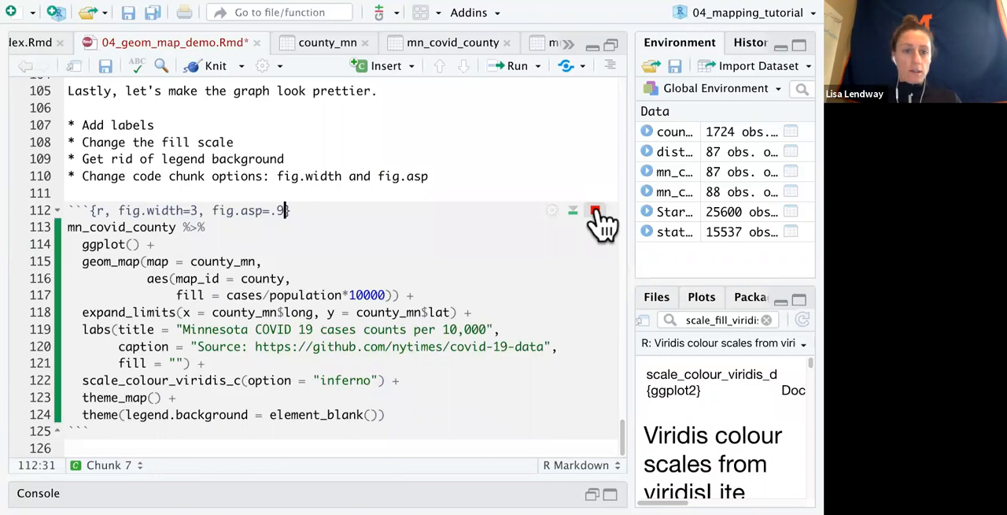
Step: Run the map chunk and scroll through the inline plot showing the blue-shaded county map with legend and NYT caption
left_click(596, 213)
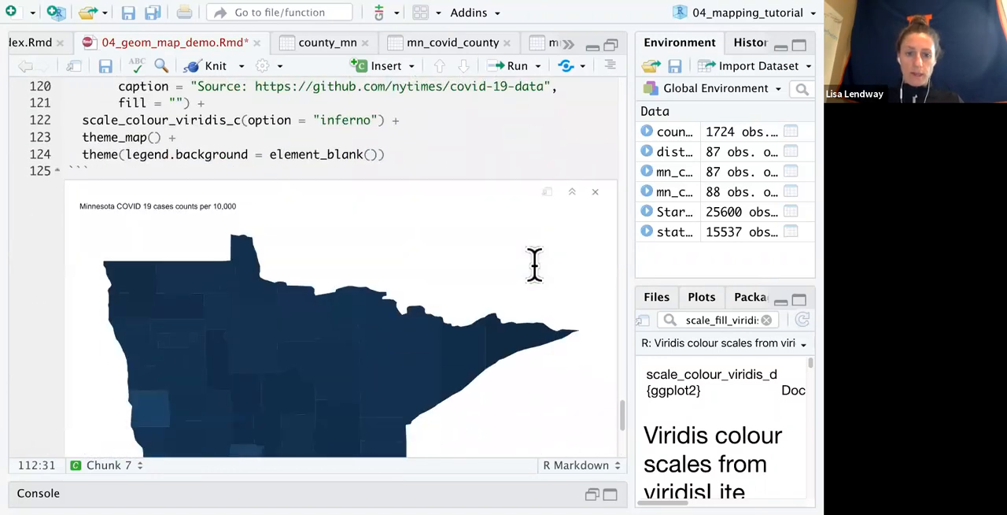
scroll("up", 3)
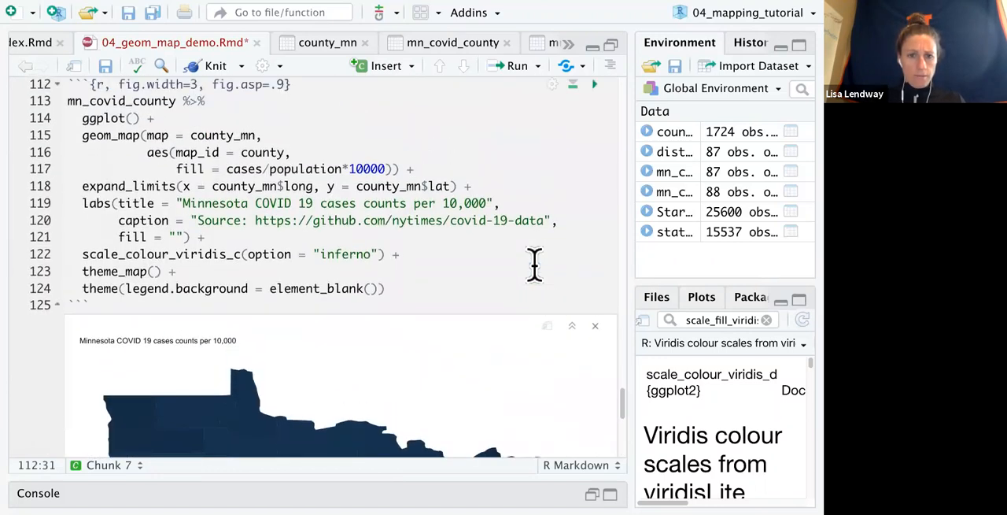
scroll("down", 3)
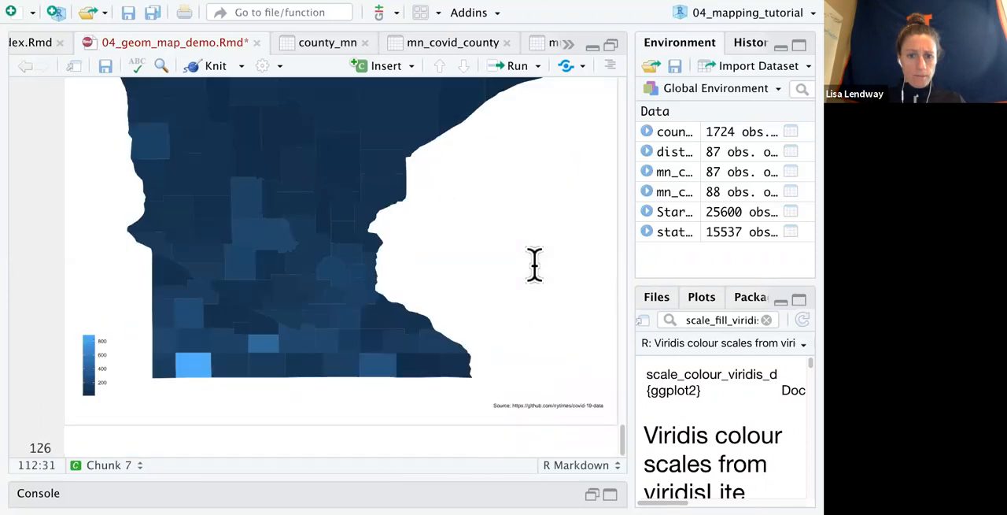
scroll("up", 3)
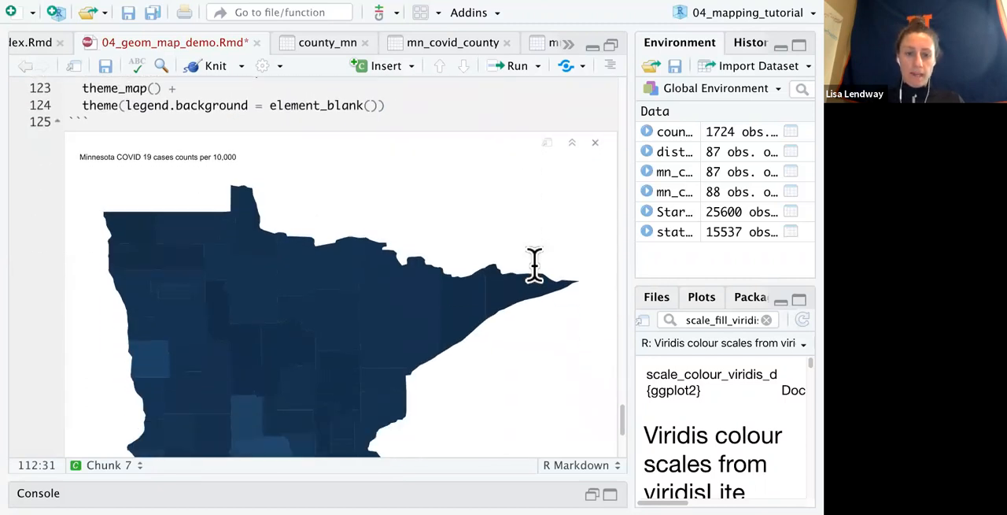
scroll("up", 3)
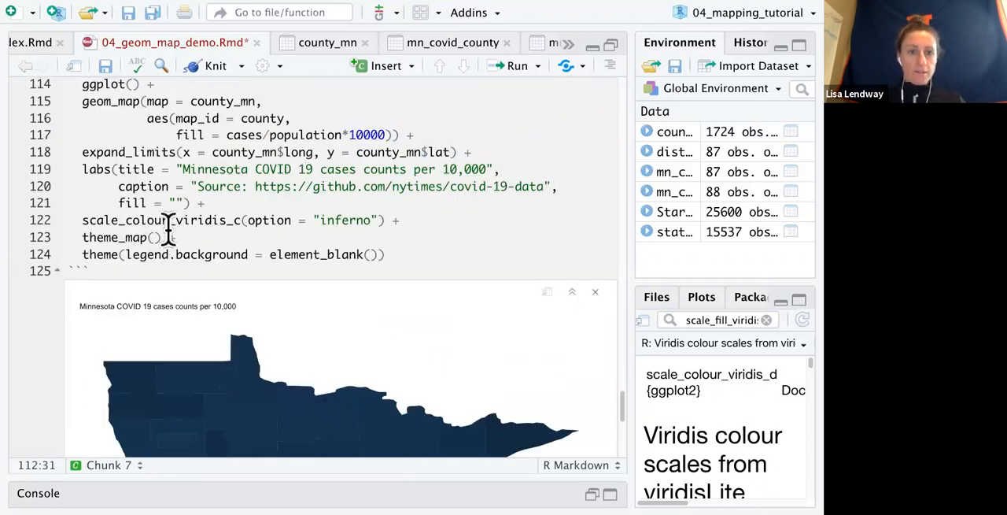
mouse_move(142, 220)
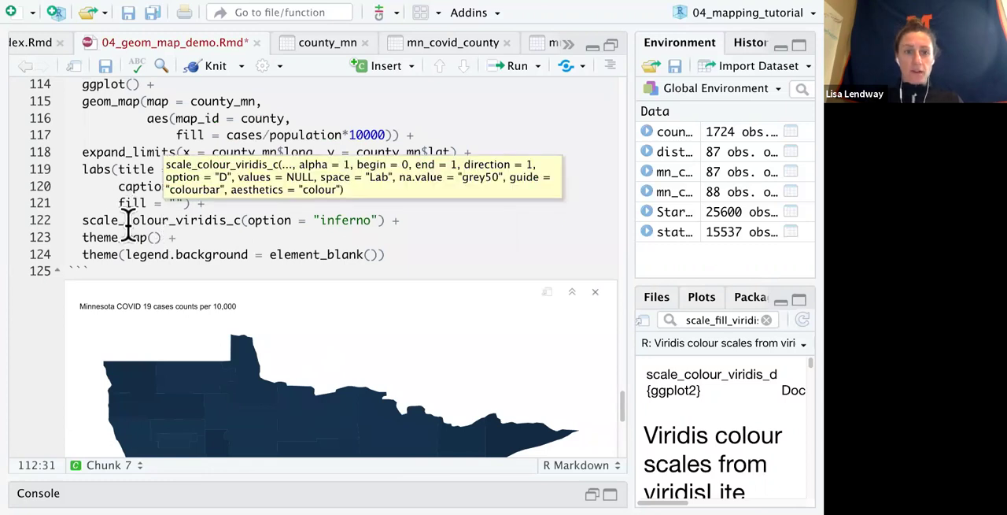
mouse_move(231, 255)
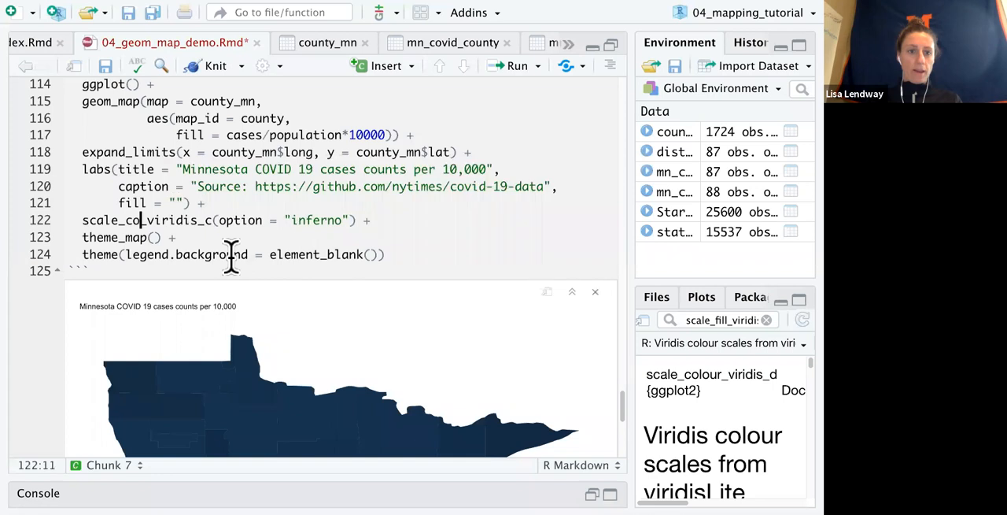
Step: Change scale_colour_viridis_c to scale_fill_viridis_c(option = "inferno") so the scale targets fill
type("fill_")
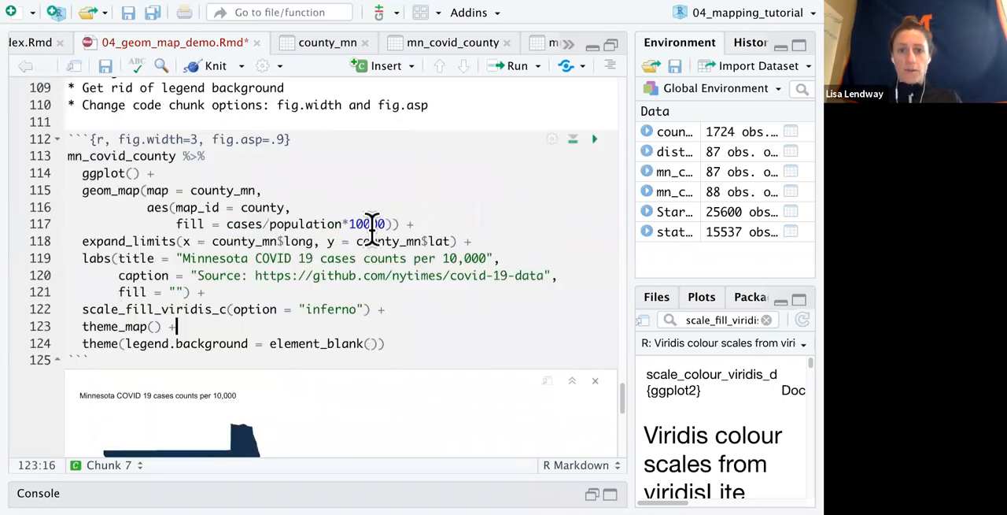
scroll("up", 3)
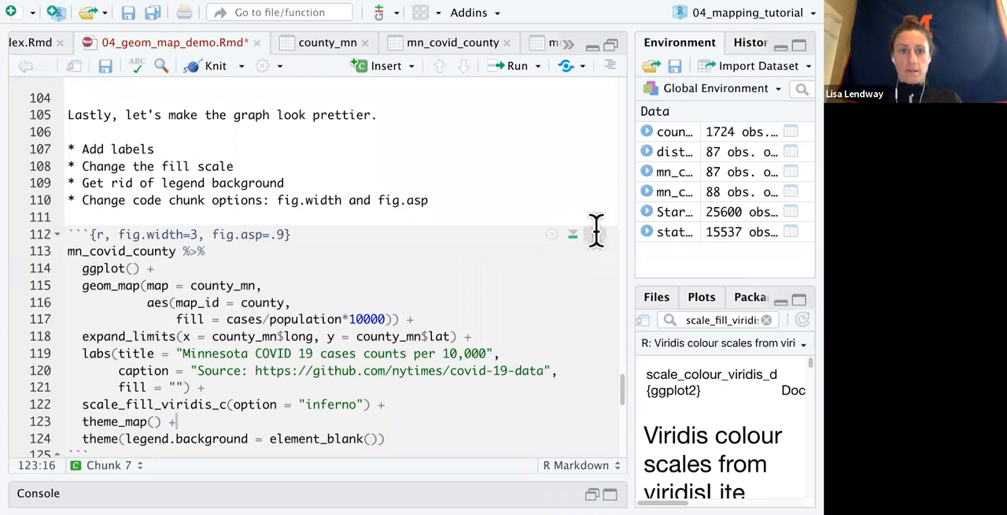
Step: Rerun the chunk and scroll the output showing the county map in purple-to-yellow inferno fill
left_click(573, 234)
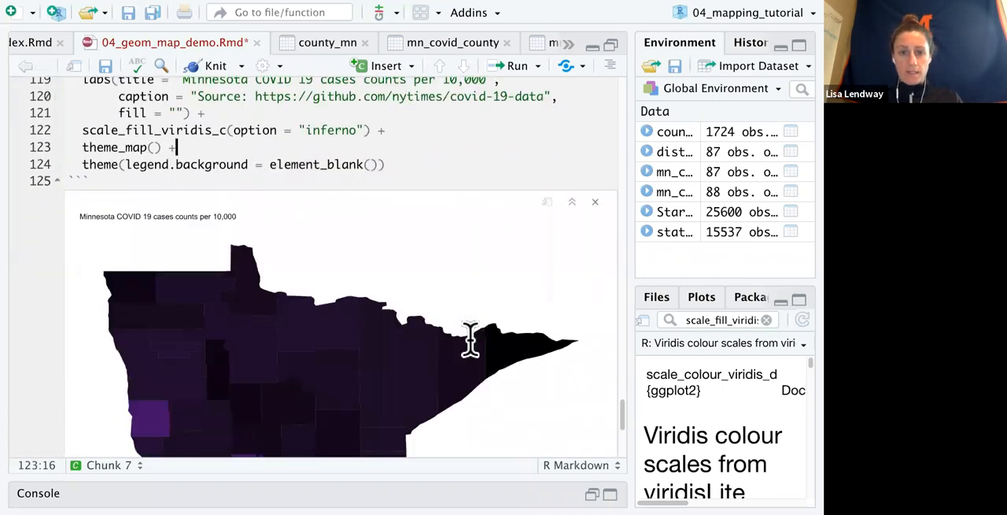
scroll("down", 3)
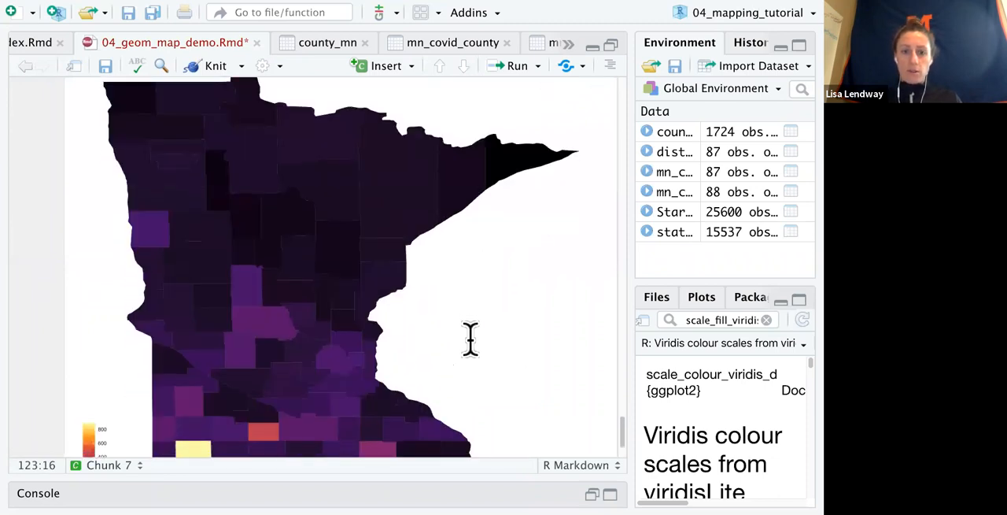
scroll("down", 3)
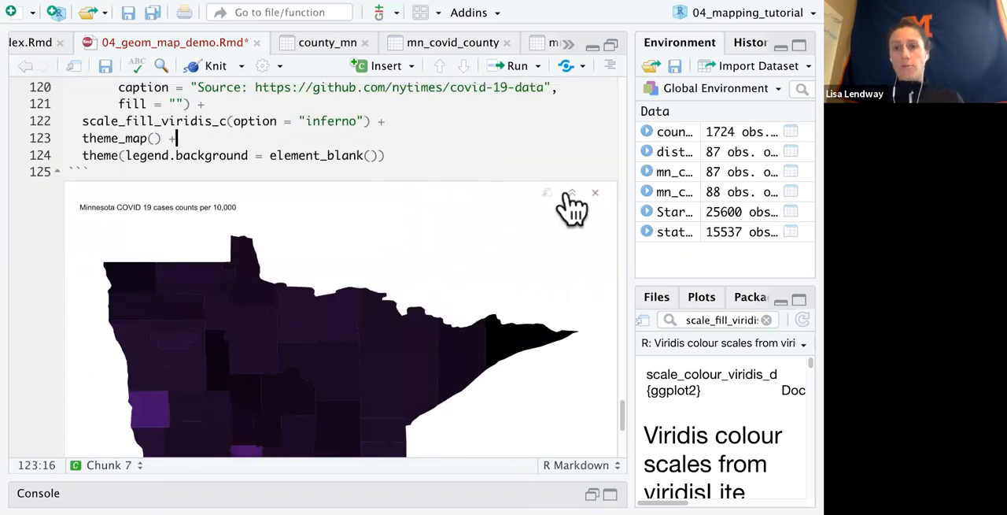
mouse_move(600, 175)
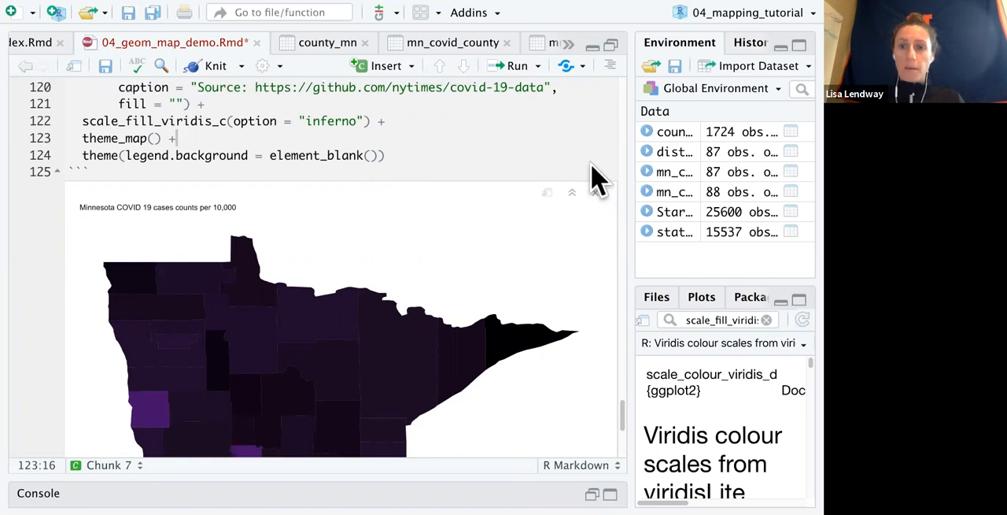
mouse_move(562, 276)
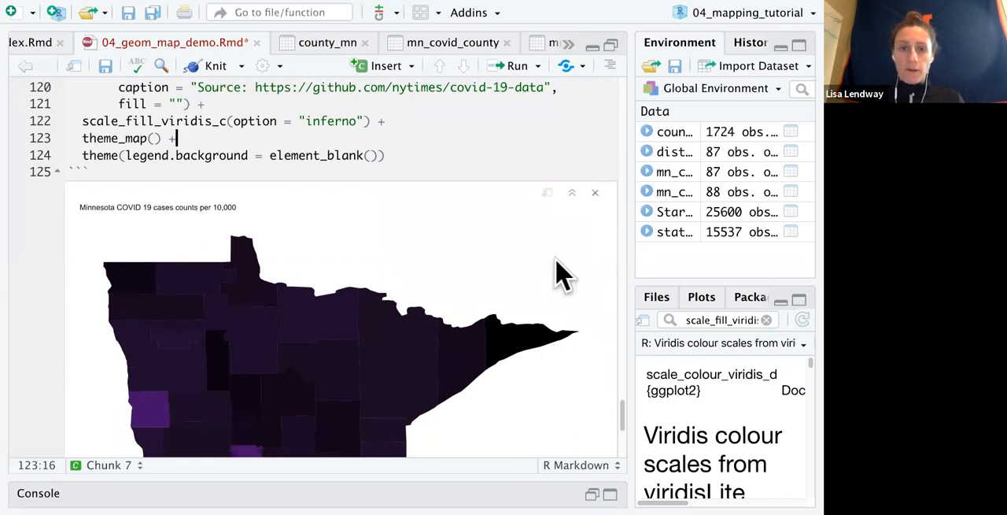